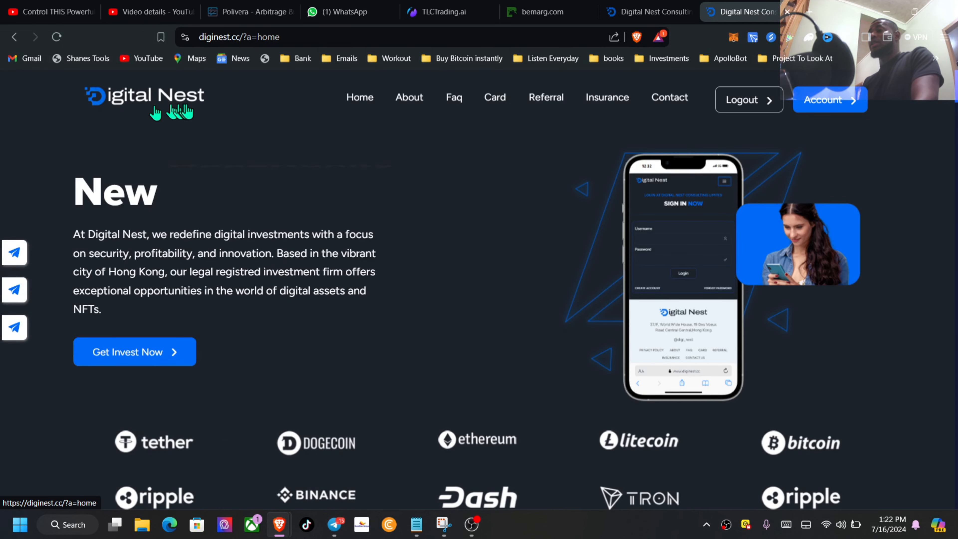
Scroll down past About Us to the Nest Growth plan and highlight its insured-capital security detail
scroll(down, 3)
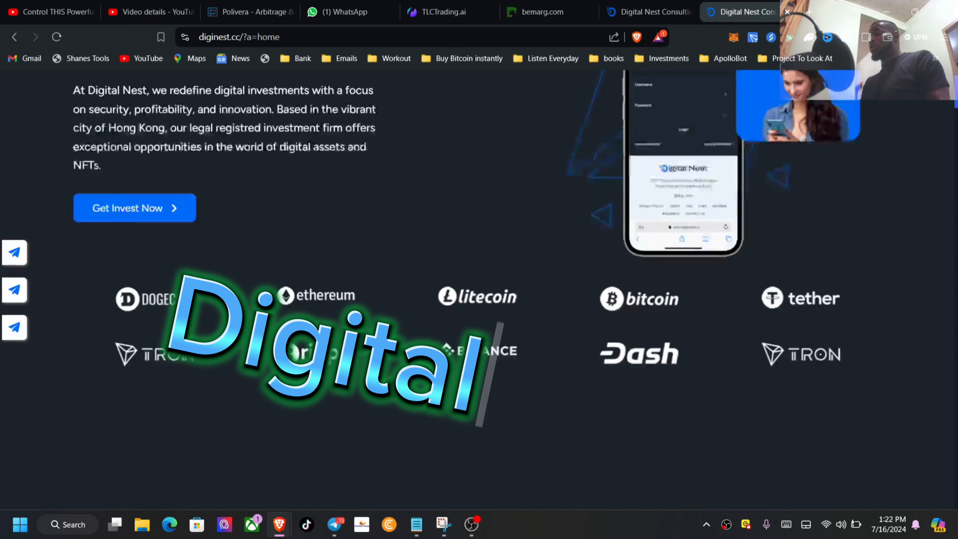
scroll(down, 3)
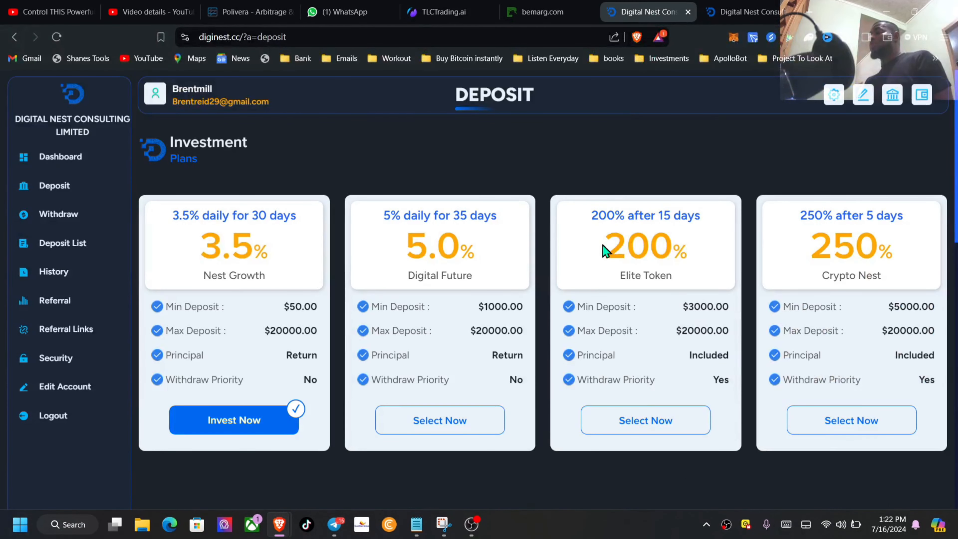
mouse_move(52, 156)
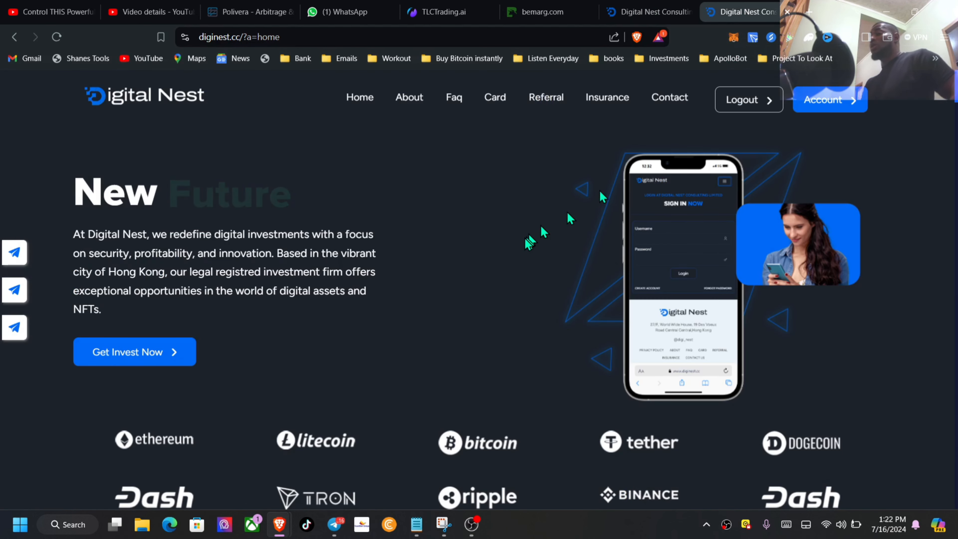
mouse_move(518, 243)
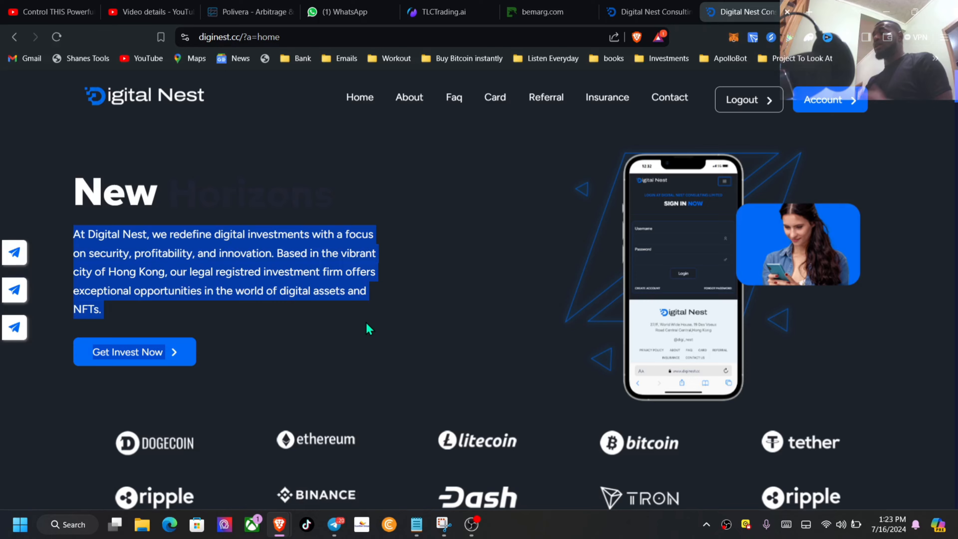
scroll(down, 3)
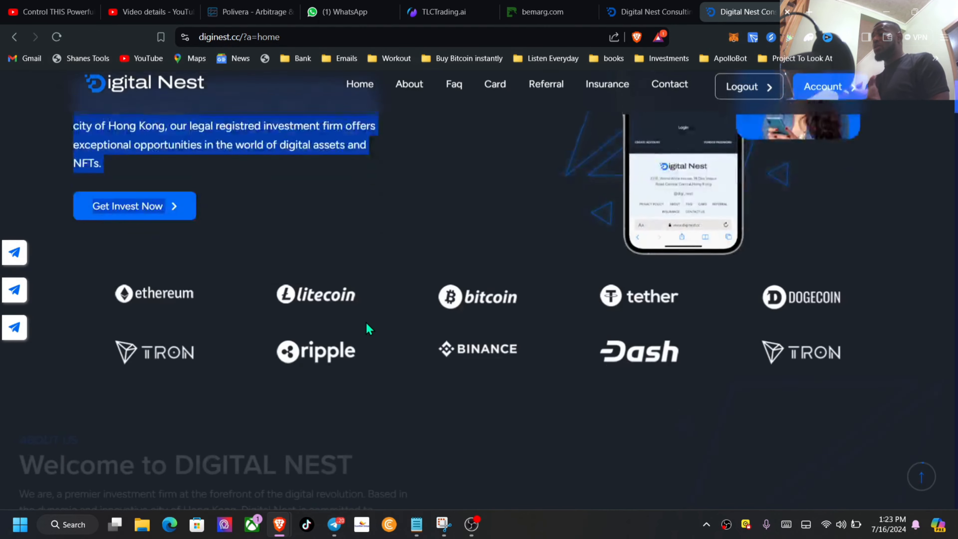
scroll(down, 3)
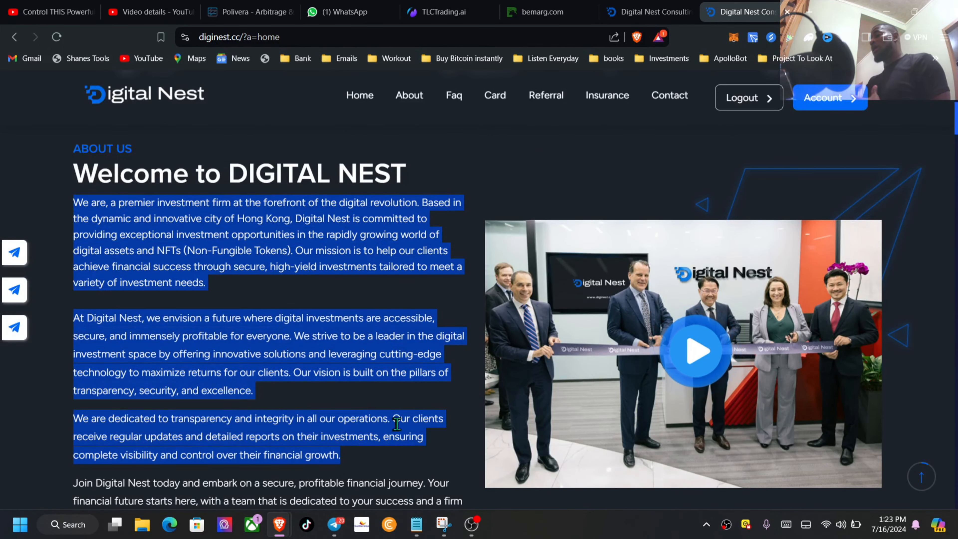
scroll(down, 3)
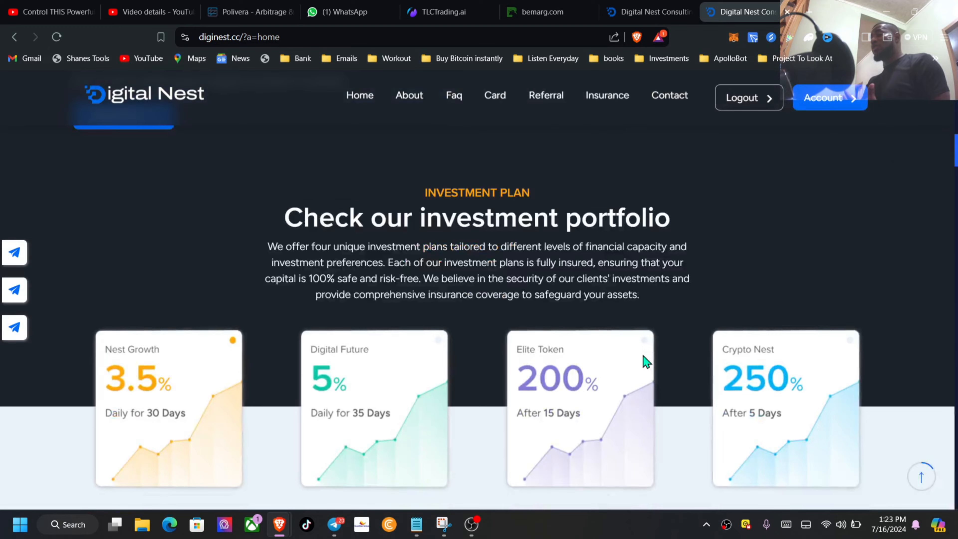
scroll(down, 3)
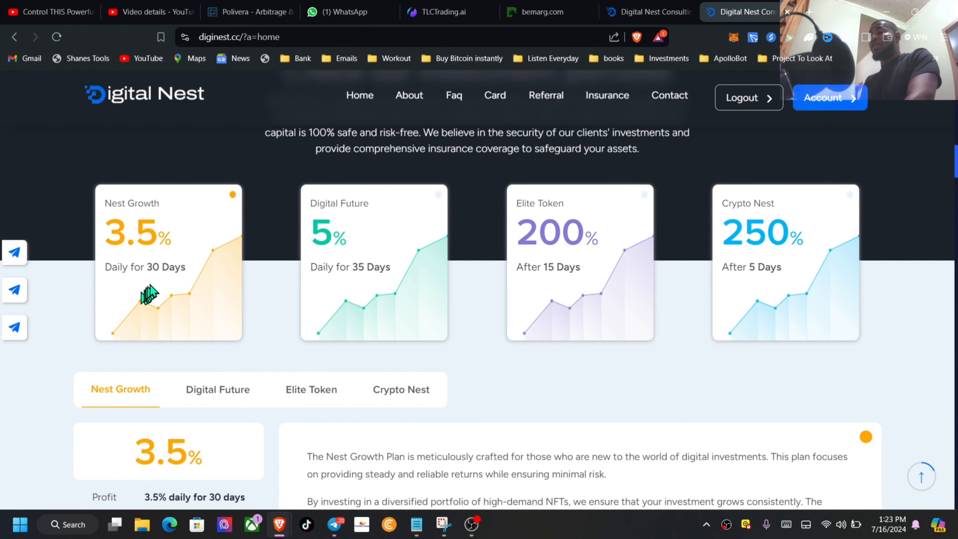
mouse_move(563, 307)
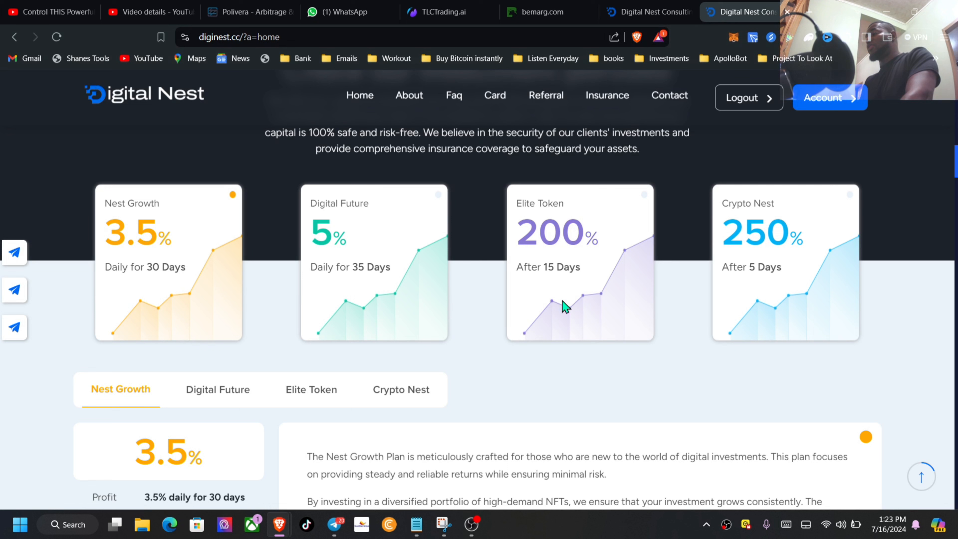
mouse_move(761, 320)
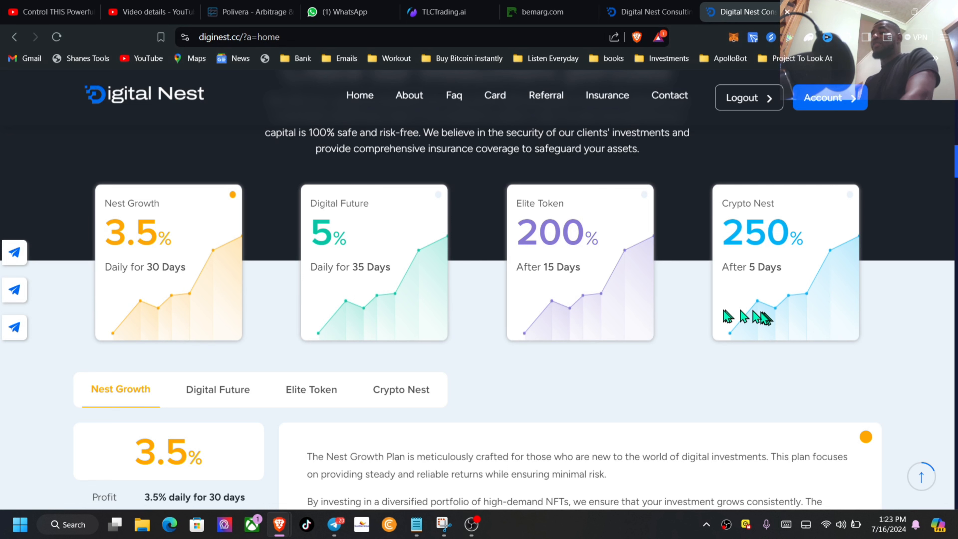
mouse_move(169, 413)
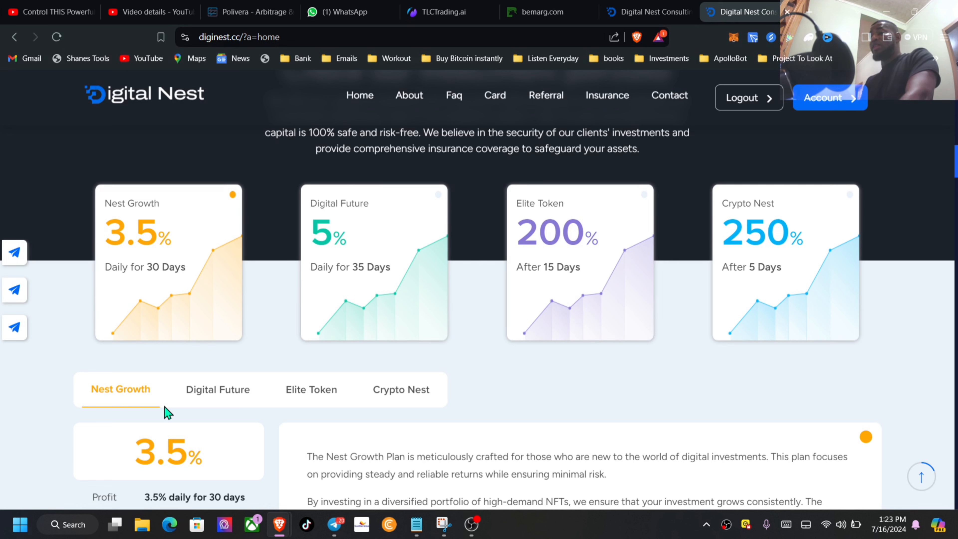
mouse_move(310, 407)
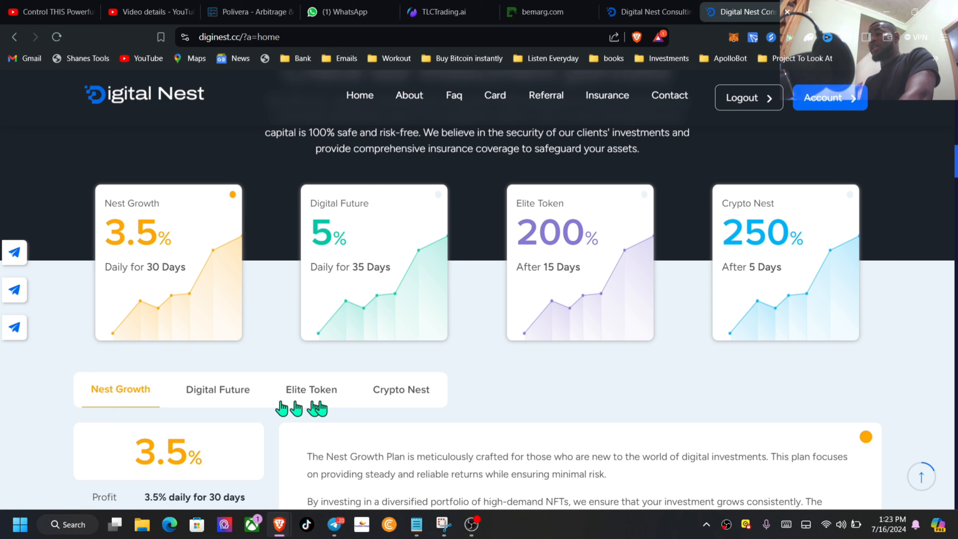
scroll(down, 3)
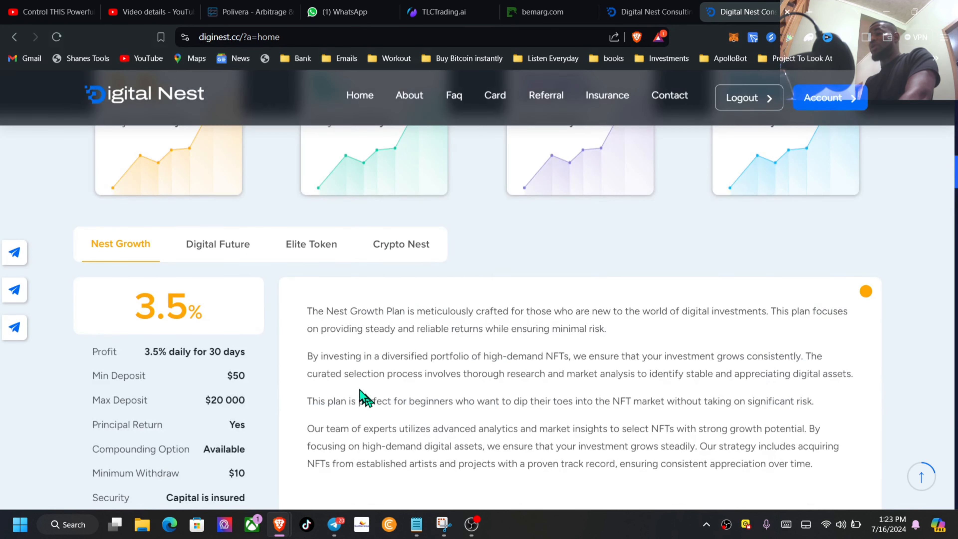
scroll(down, 3)
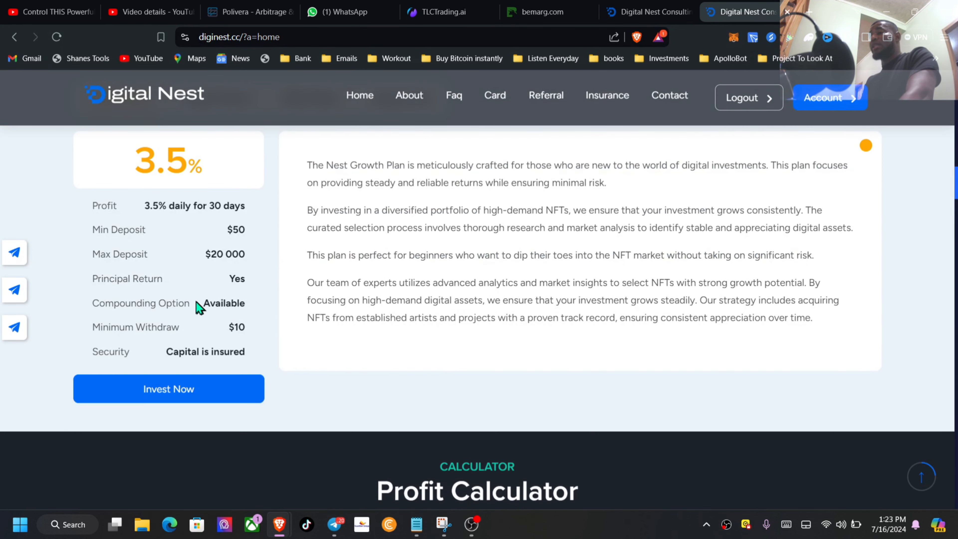
mouse_move(250, 239)
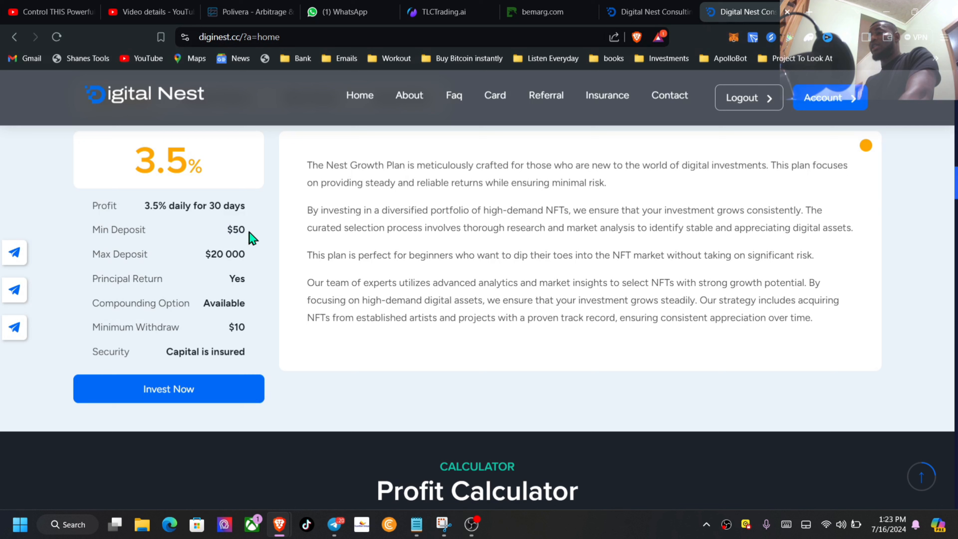
double_click(120, 253)
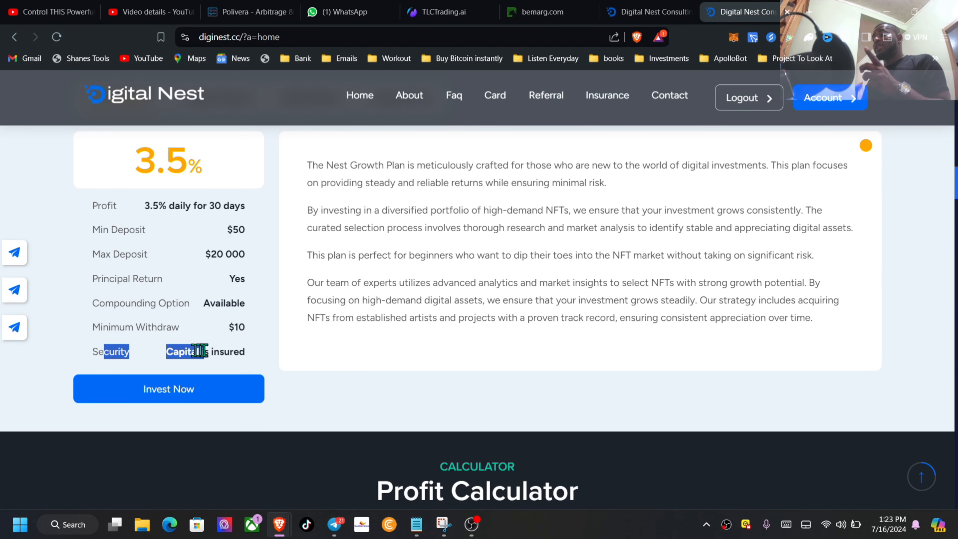
View the Digital Future plan details and highlight one of its figures
scroll(up, 3)
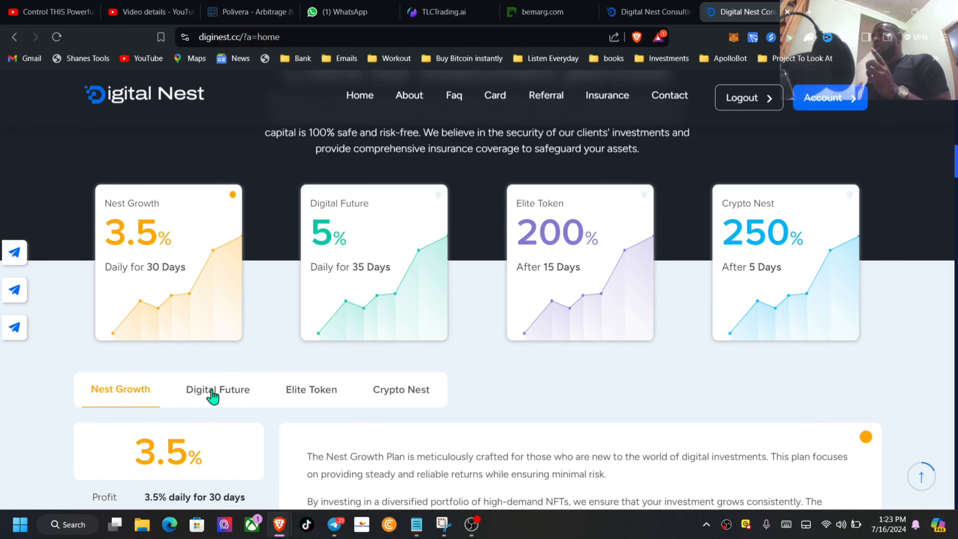
click(217, 390)
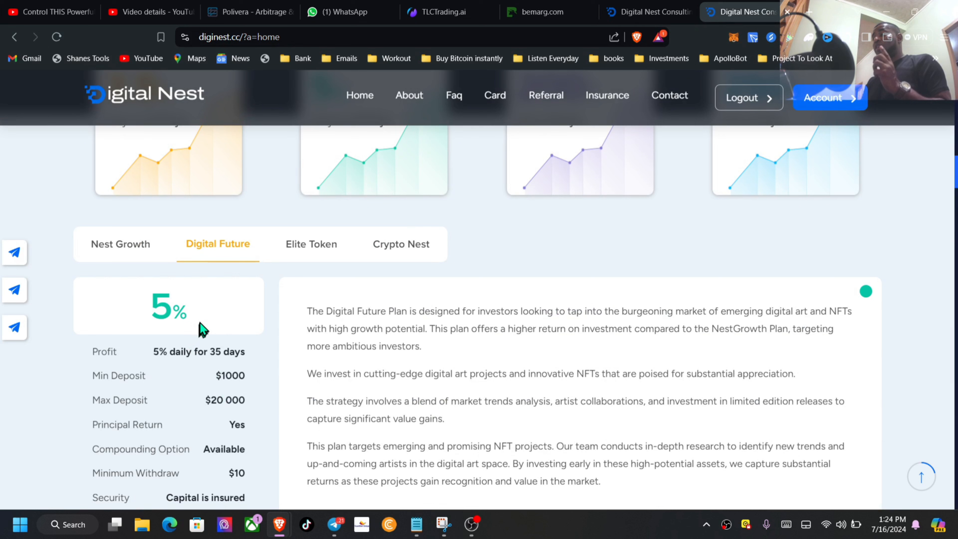
mouse_move(180, 350)
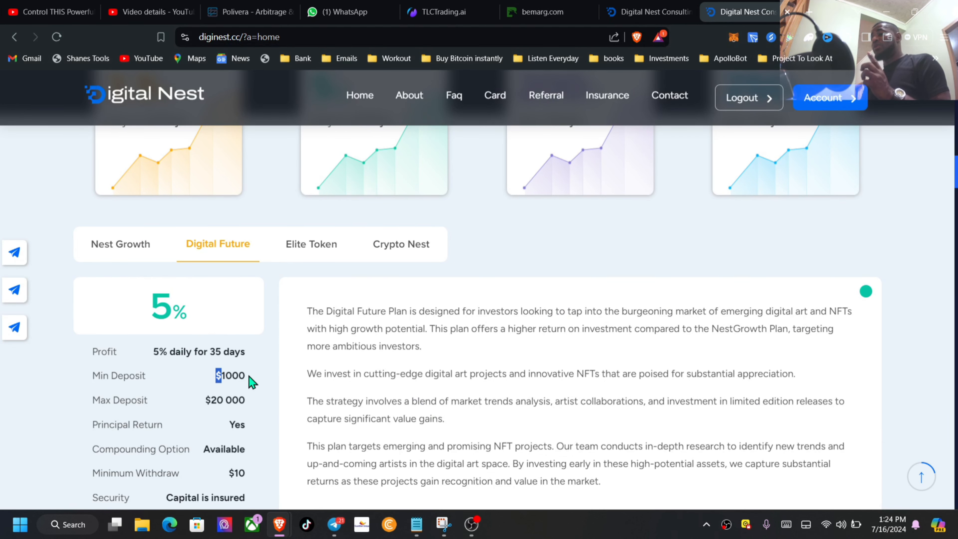
scroll(down, 3)
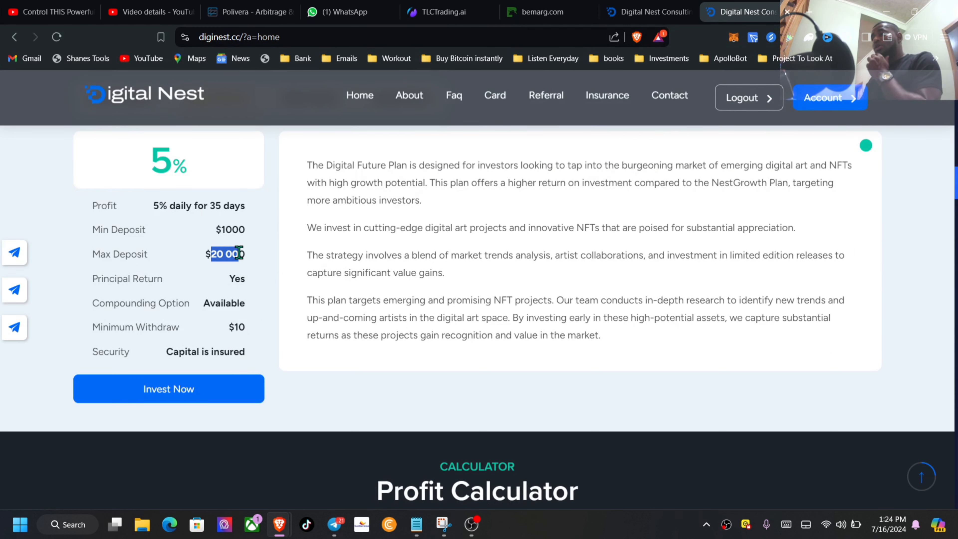
double_click(235, 278)
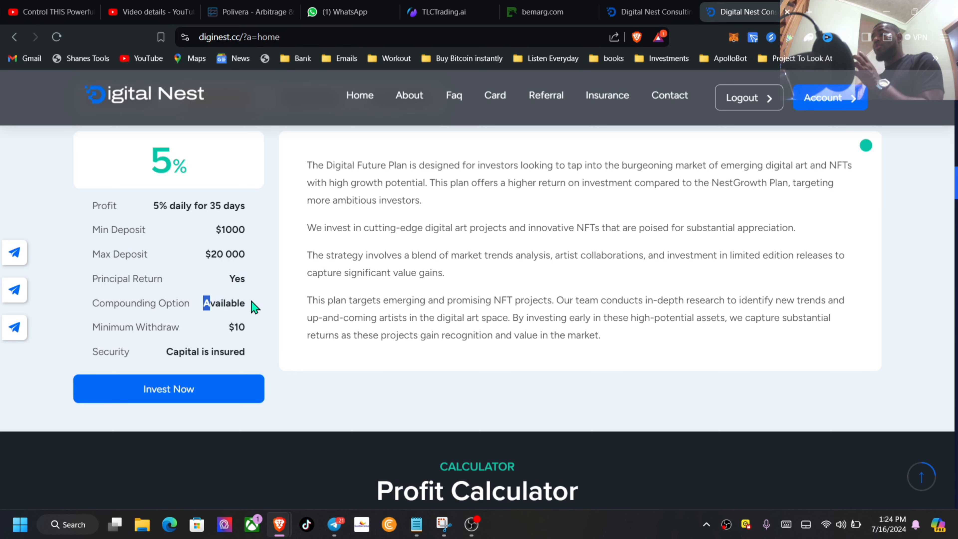
Review the Elite Token plan ($3,000 minimum, 200% after 15 days), highlighting its maximum deposit, then return to Nest Growth
scroll(up, 3)
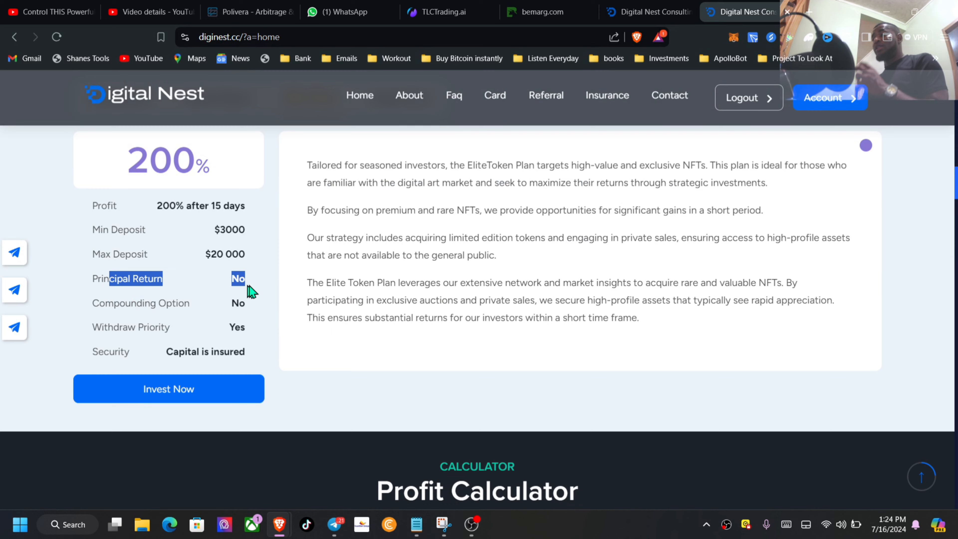
scroll(up, 3)
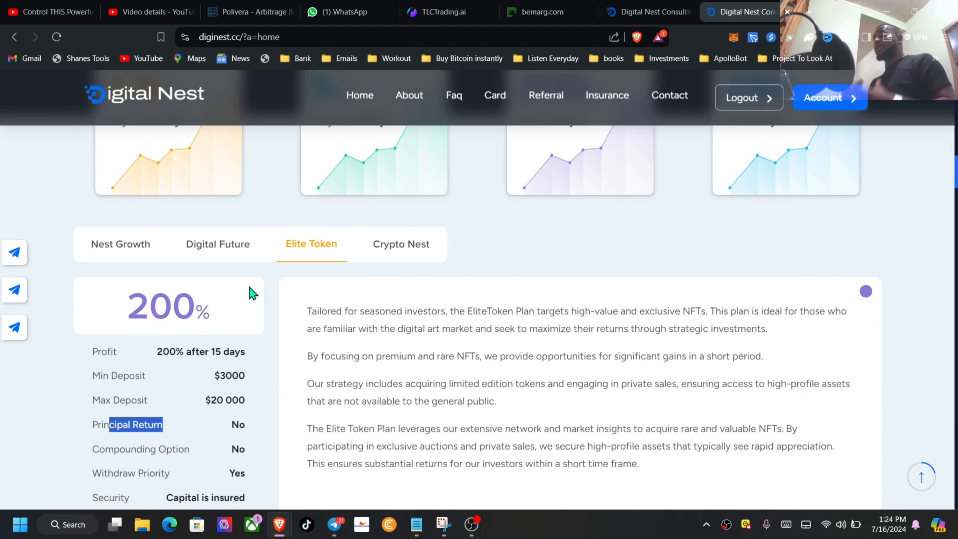
mouse_move(243, 293)
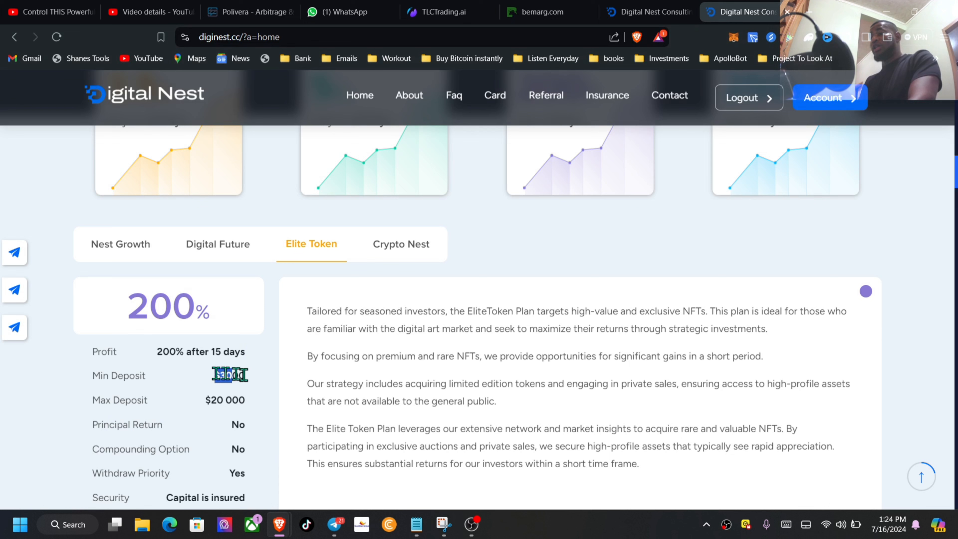
double_click(224, 399)
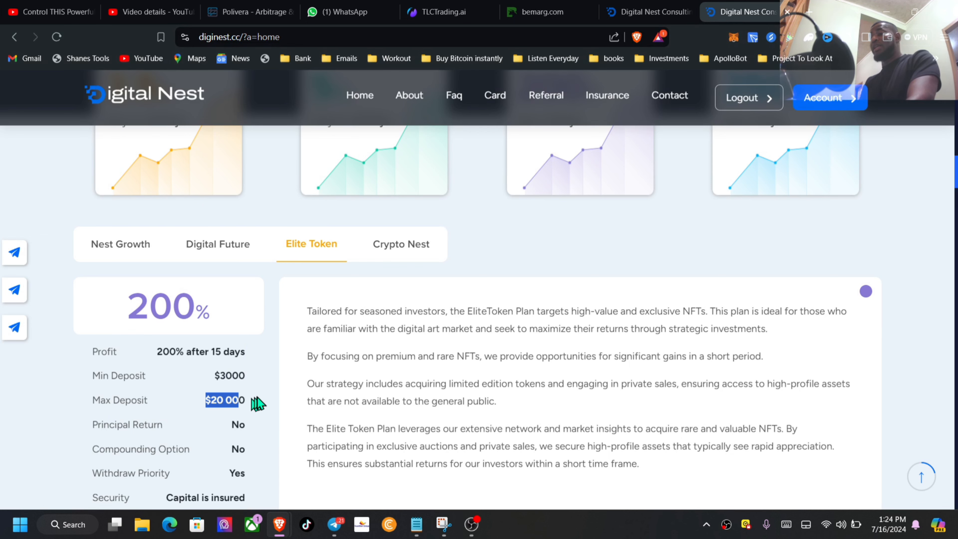
scroll(down, 3)
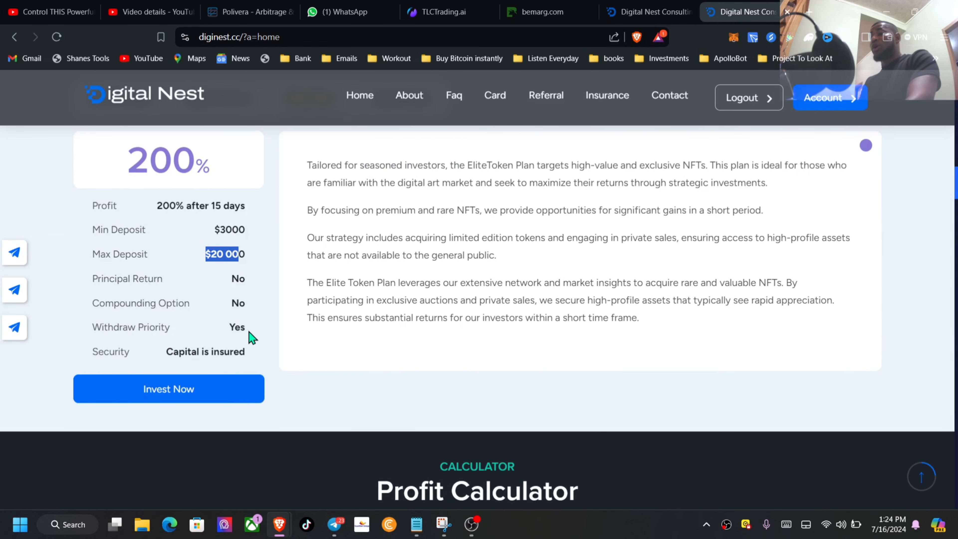
scroll(down, 3)
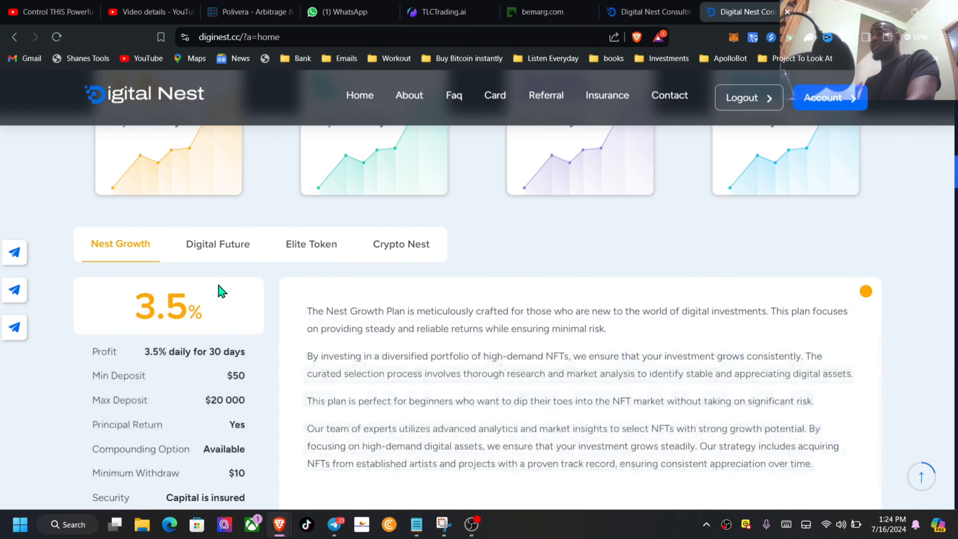
scroll(down, 3)
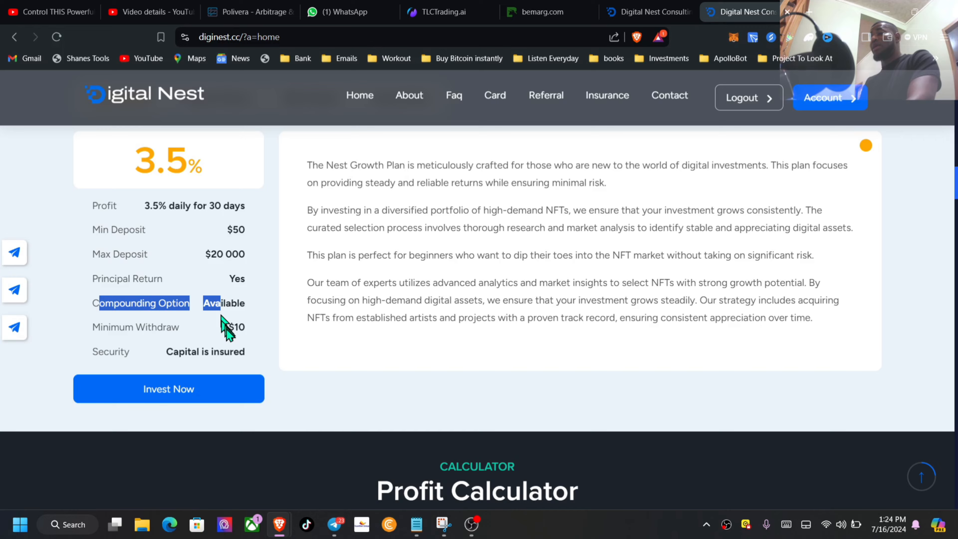
scroll(up, 3)
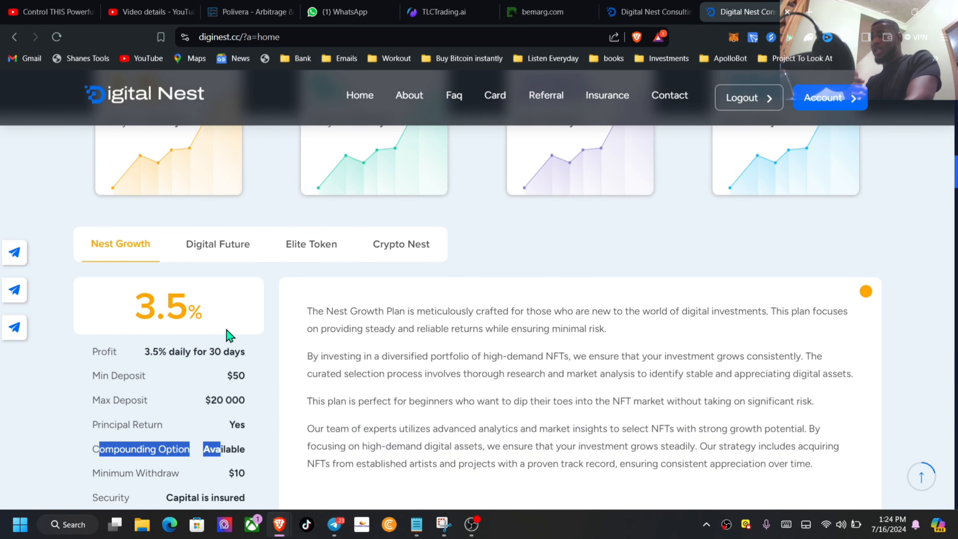
Show the Crypto Nest plan (250% after 5 days, $5,000–$20,000) and scroll back to the plan cards
click(400, 243)
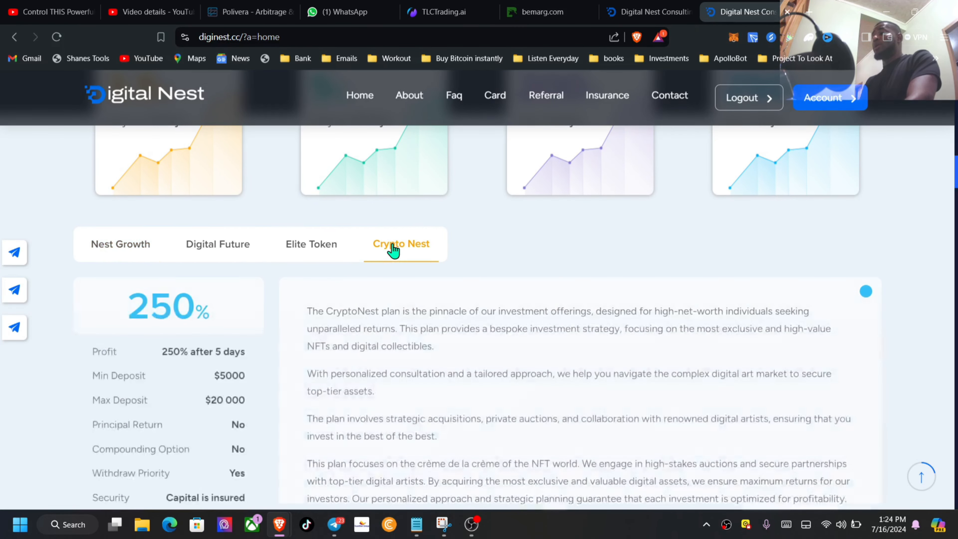
scroll(down, 3)
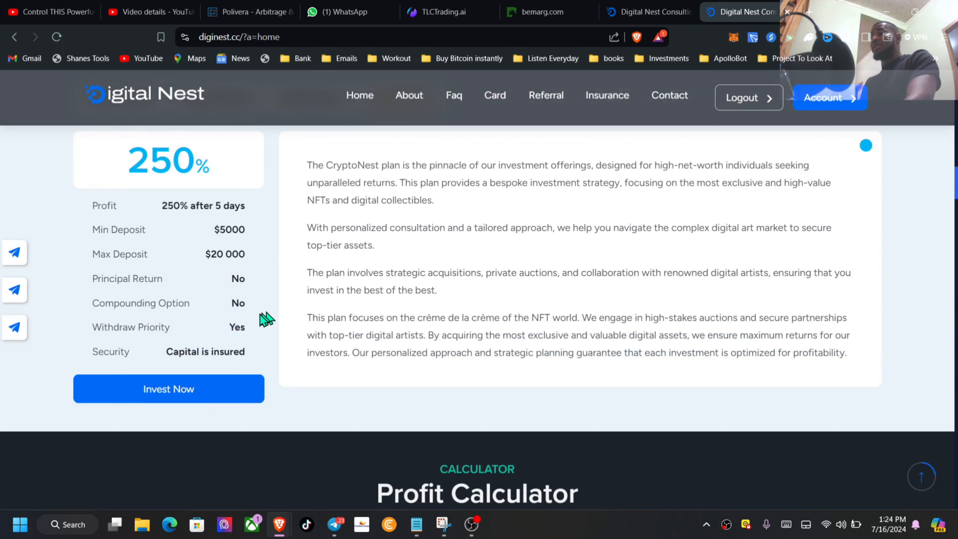
mouse_move(254, 320)
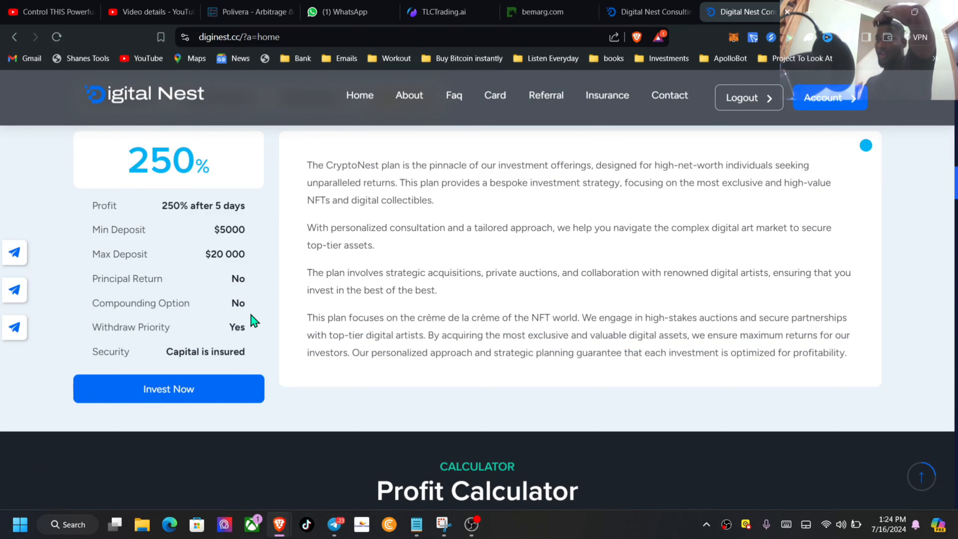
double_click(229, 229)
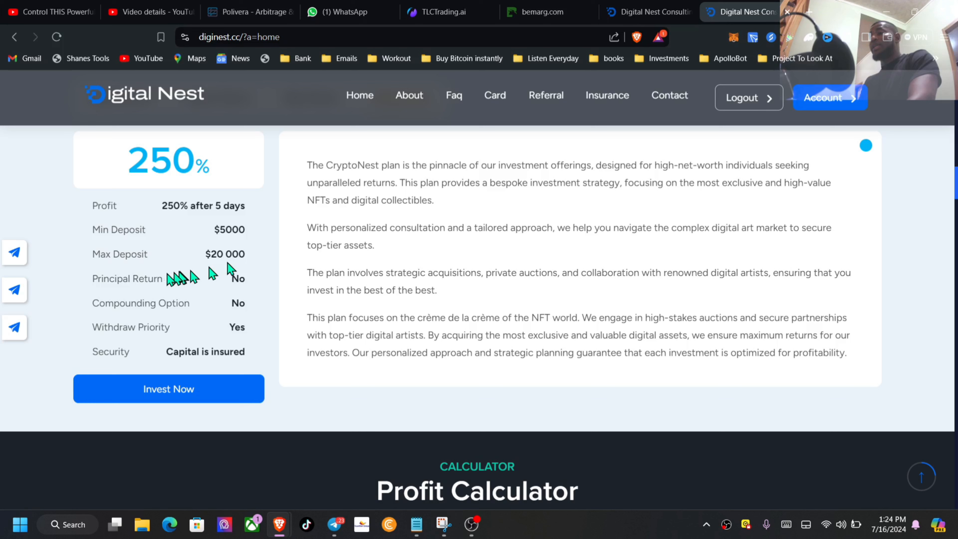
mouse_move(251, 280)
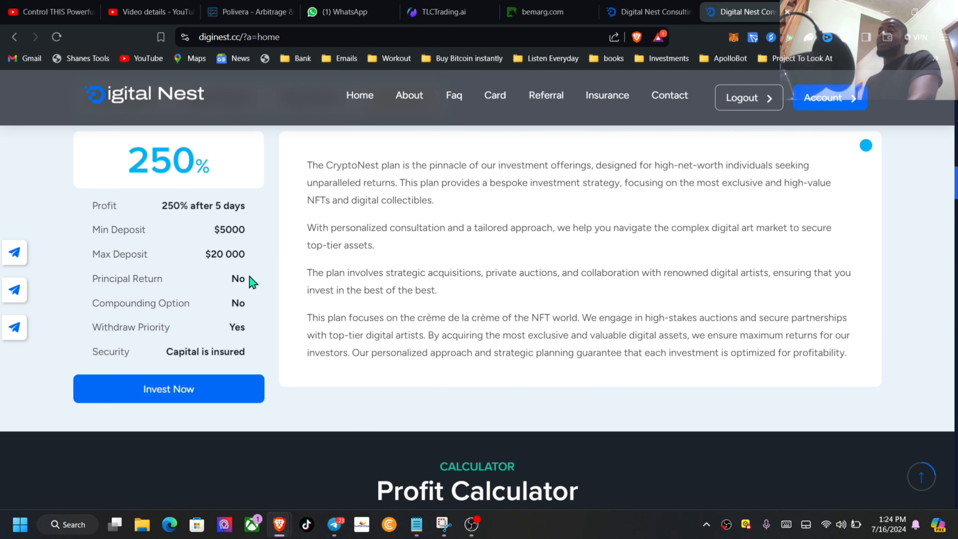
scroll(down, 3)
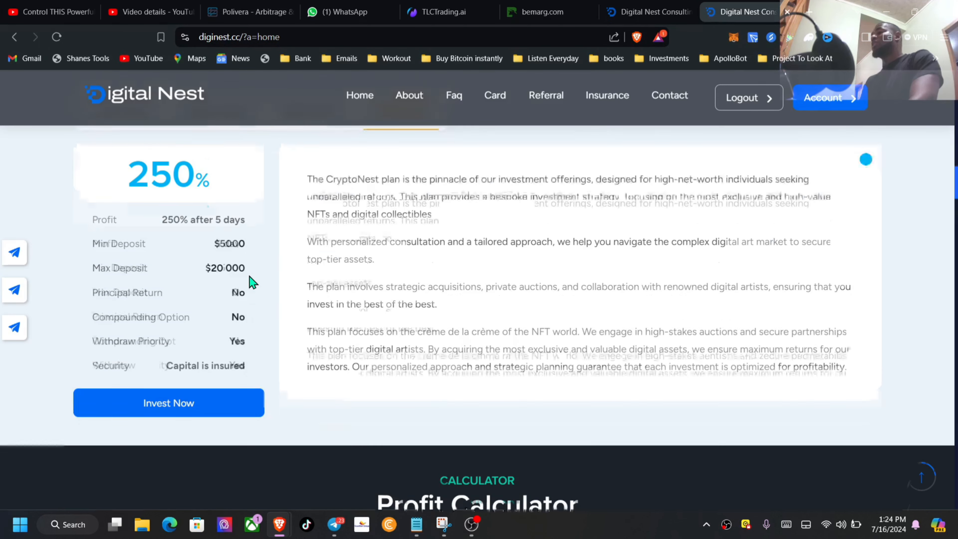
scroll(up, 3)
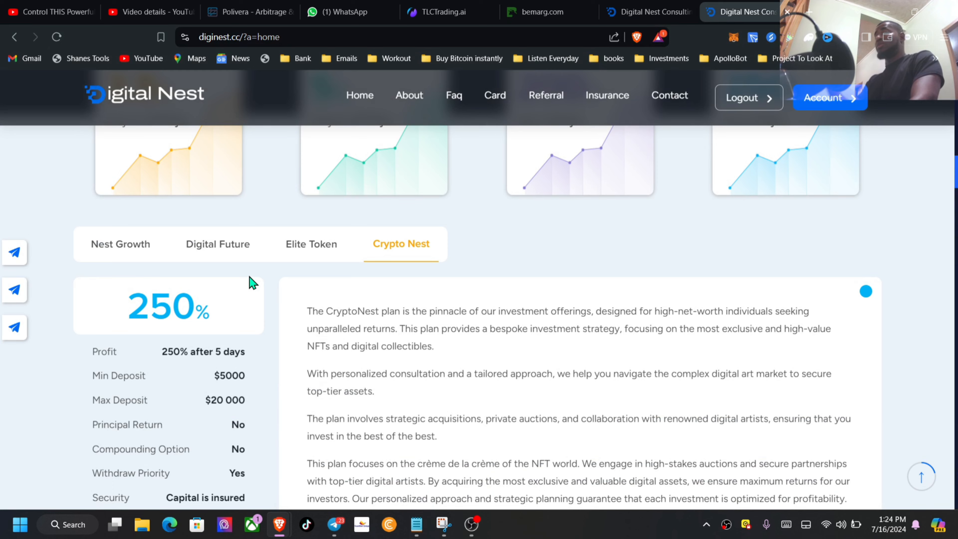
scroll(up, 3)
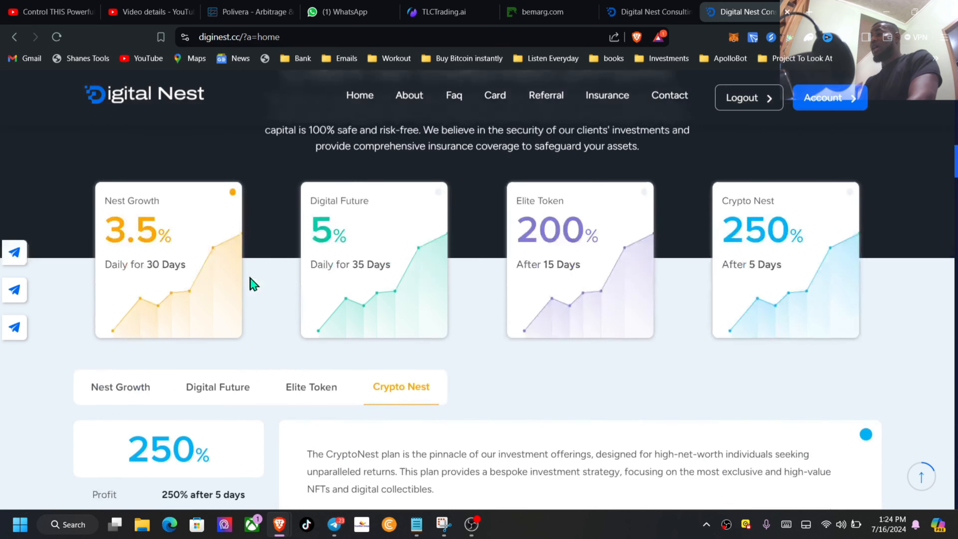
Switch the profit calculator to the 5% daily plan at $10,687 and scroll to the chart and features
scroll(down, 3)
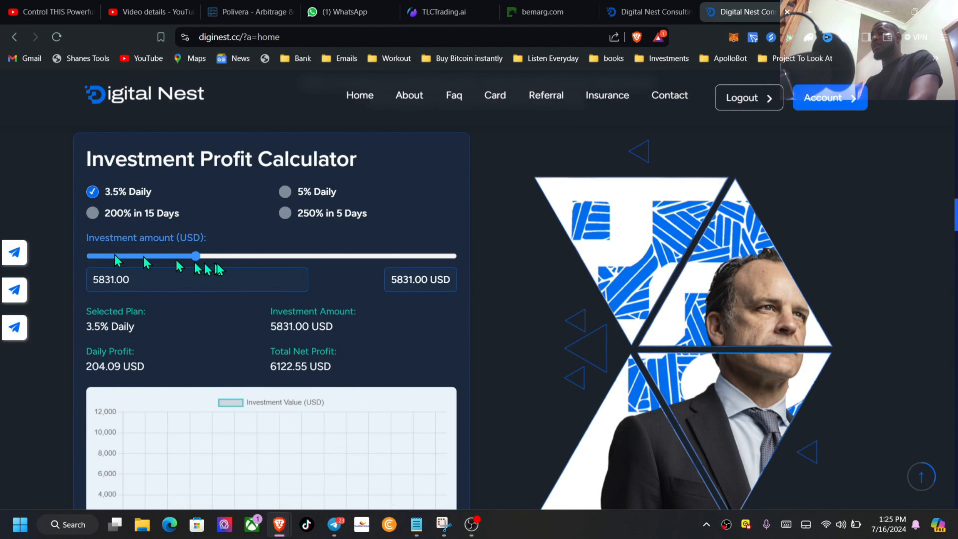
click(285, 212)
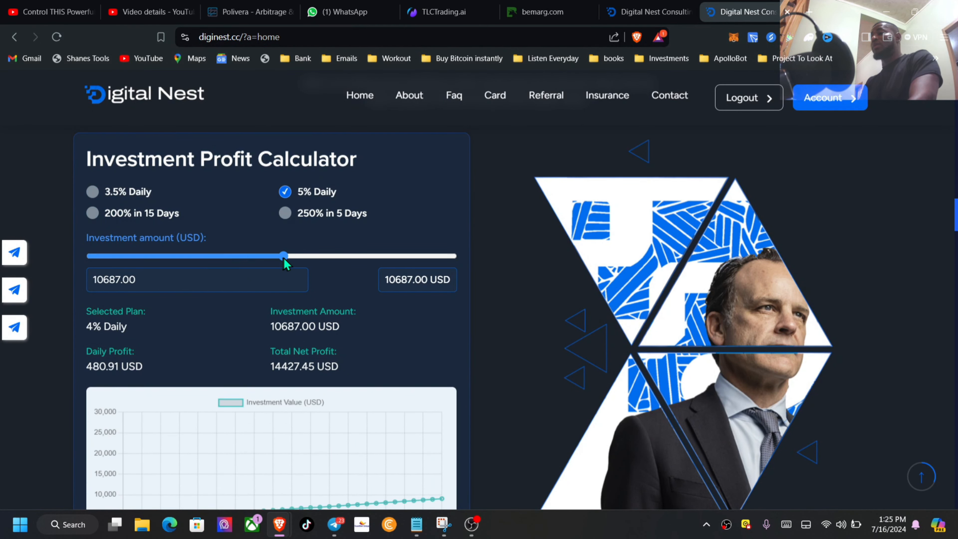
scroll(down, 3)
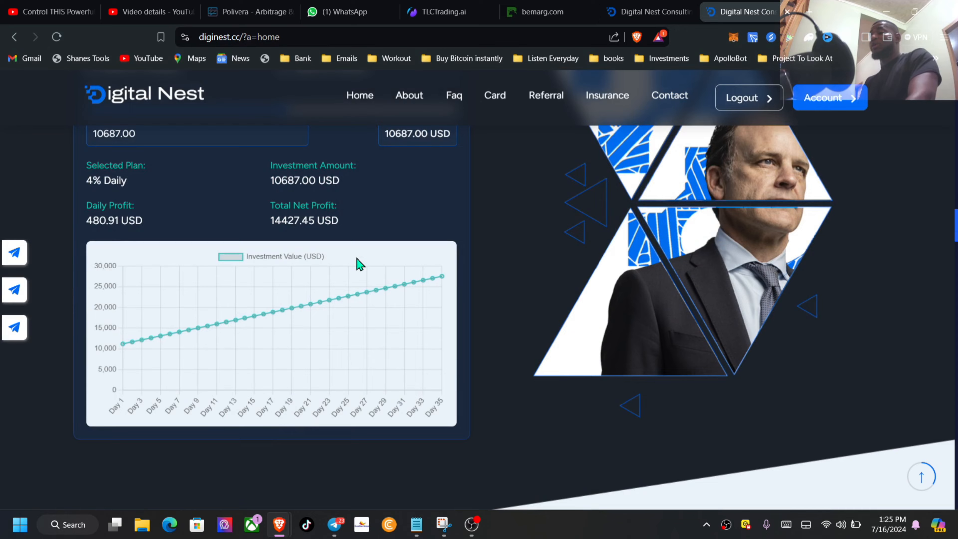
scroll(down, 3)
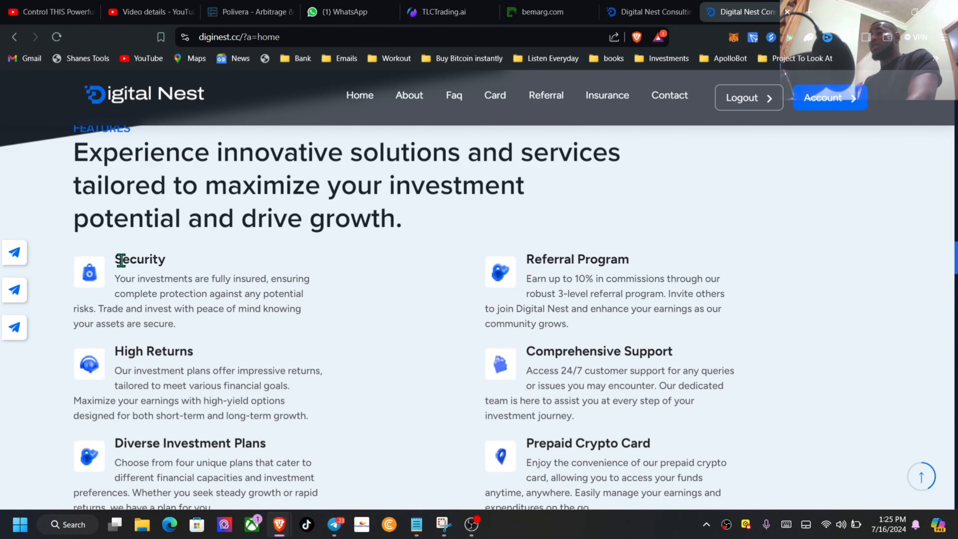
double_click(139, 259)
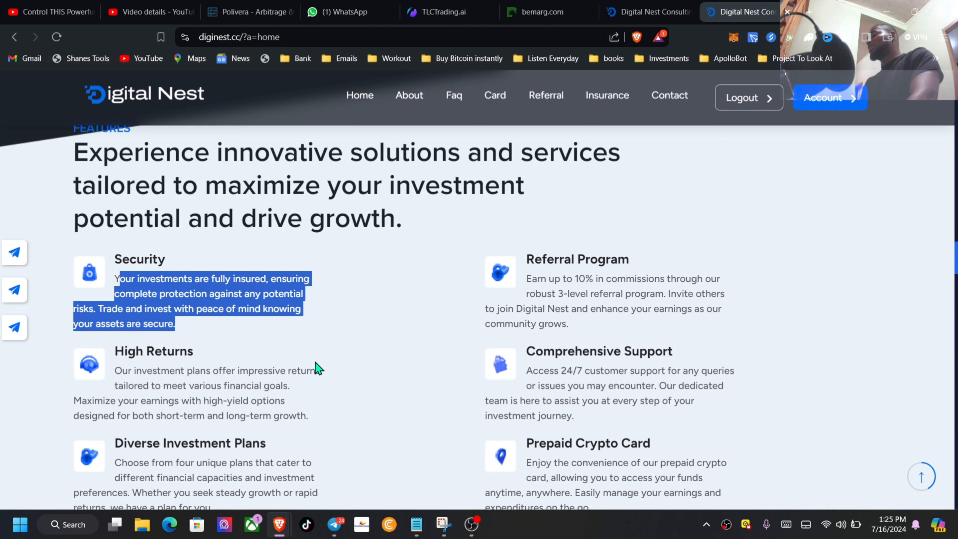
double_click(576, 259)
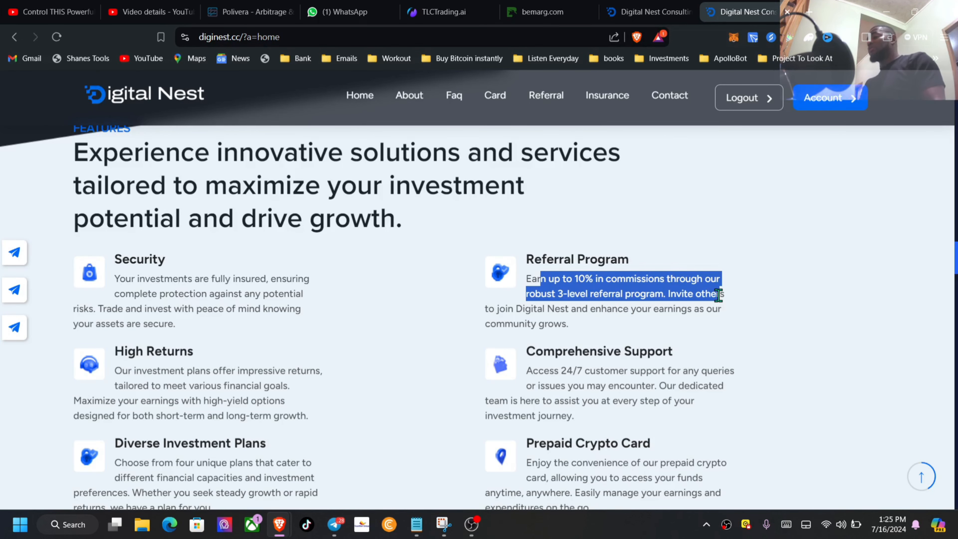
scroll(down, 3)
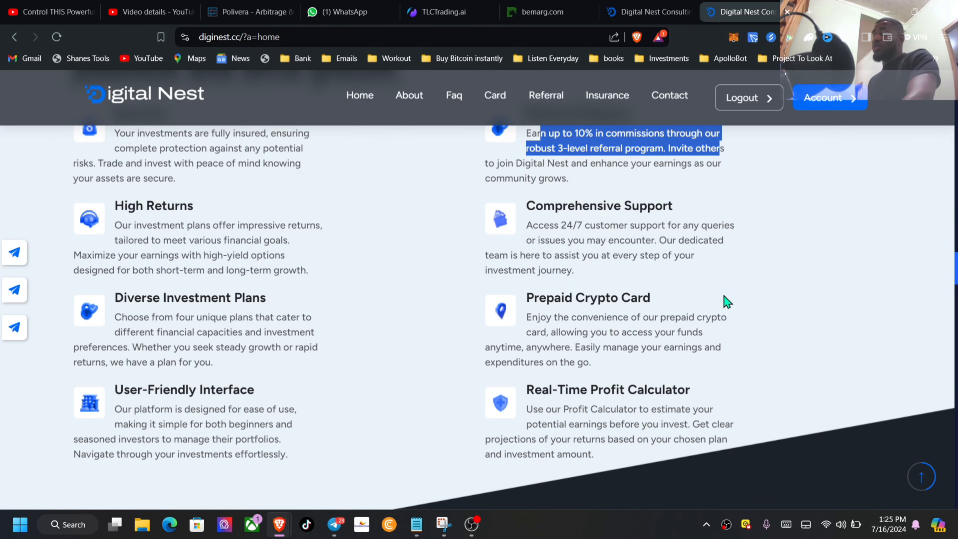
mouse_move(425, 229)
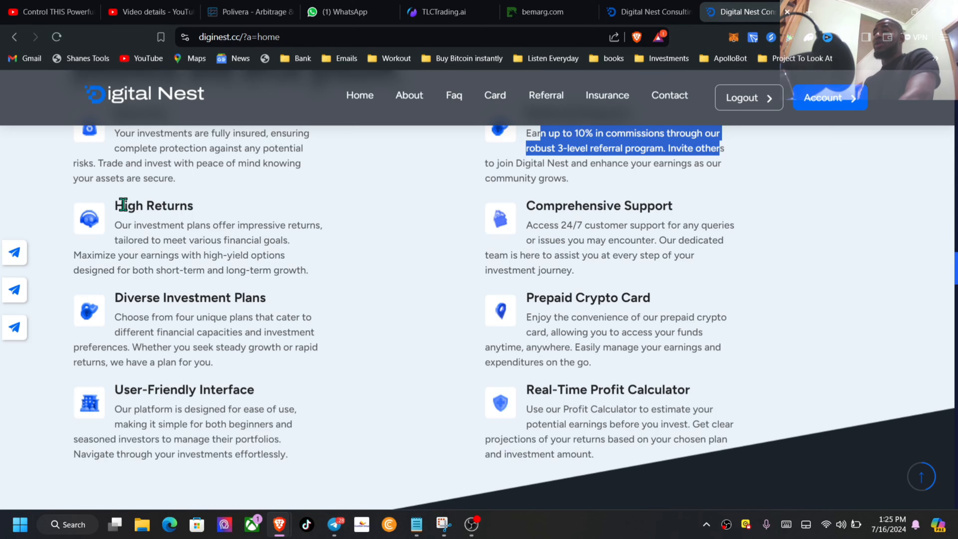
double_click(153, 205)
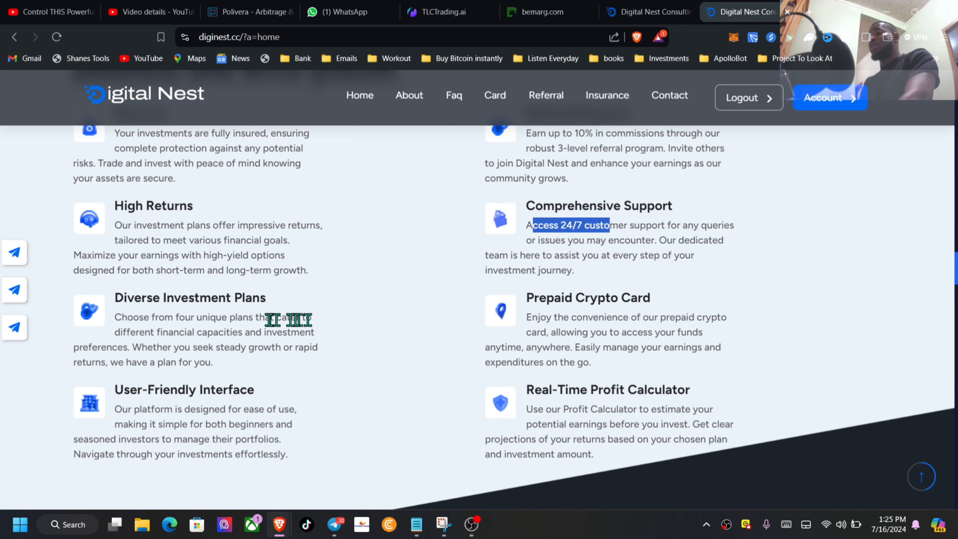
double_click(190, 297)
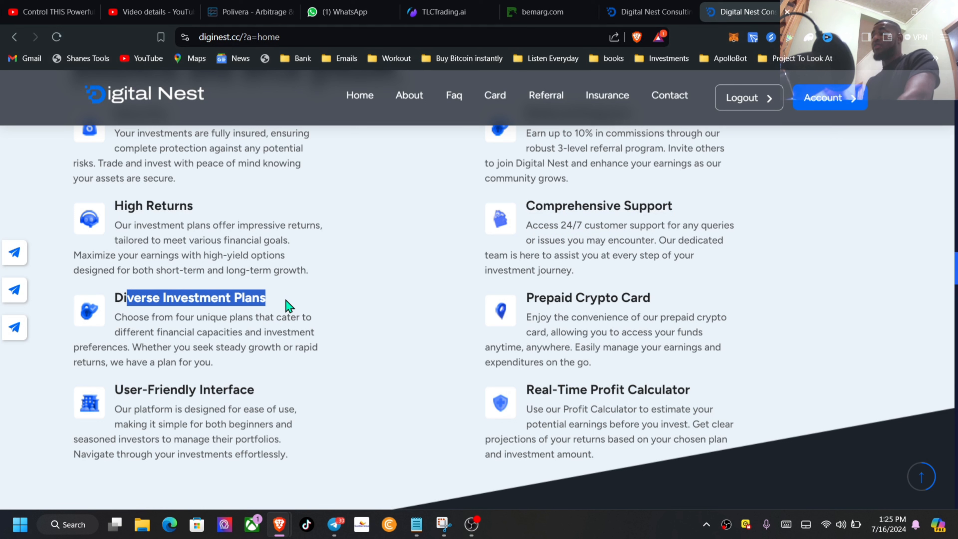
double_click(587, 298)
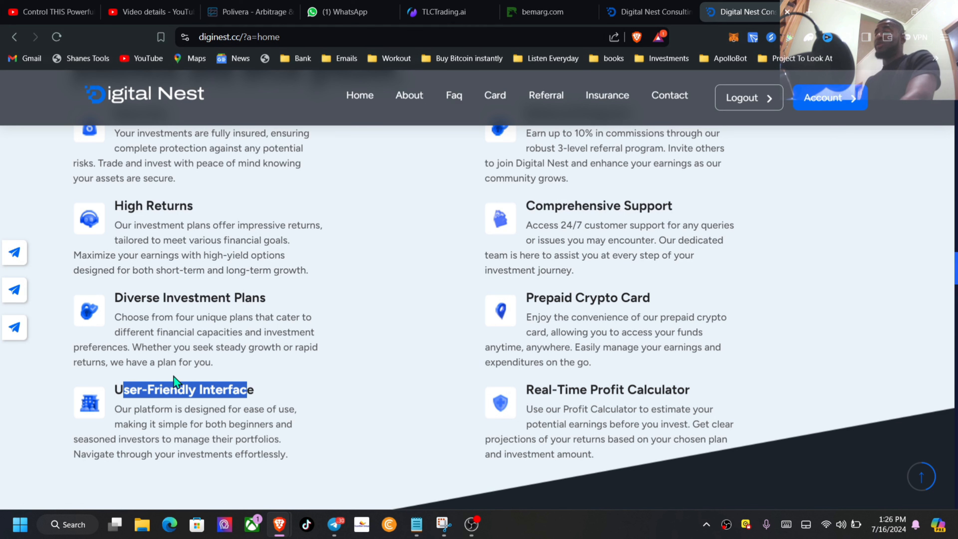
mouse_move(14, 252)
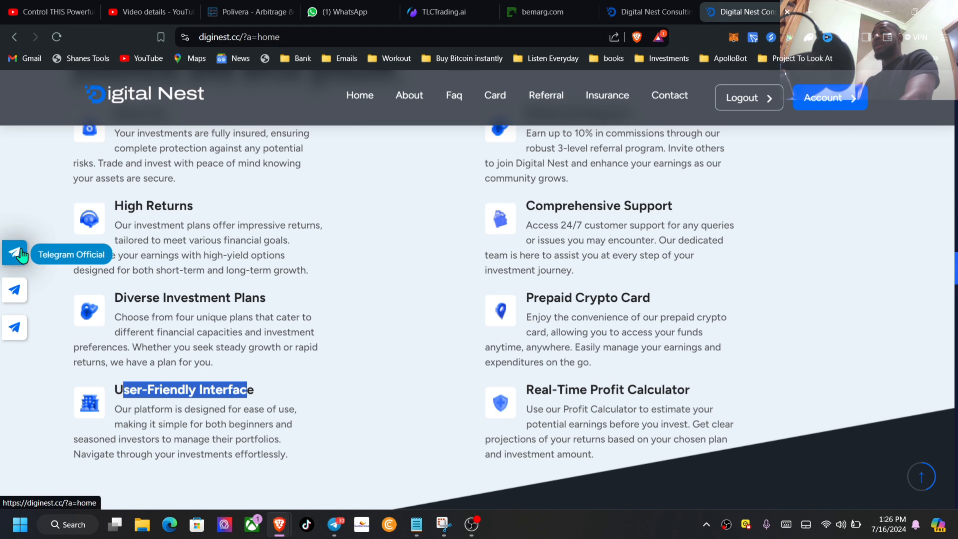
mouse_move(14, 290)
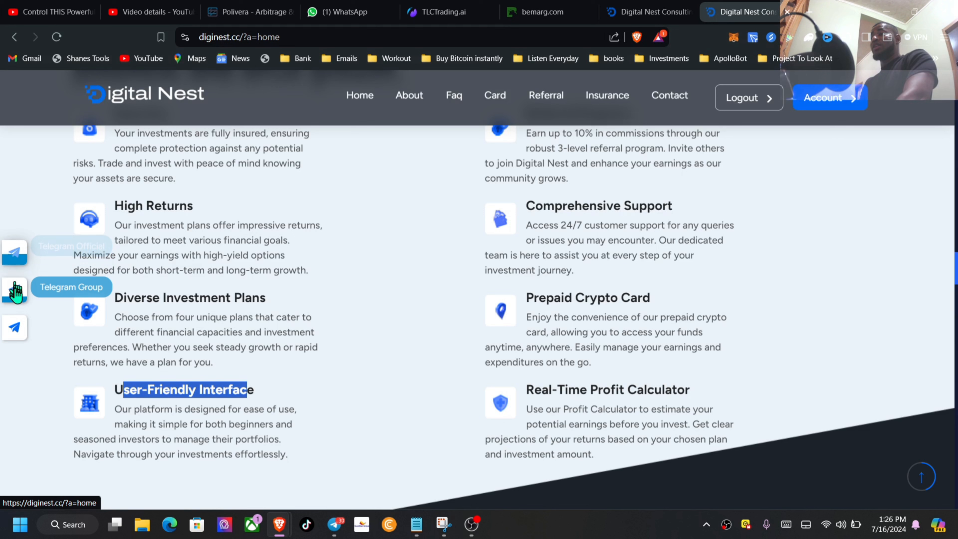
mouse_move(13, 328)
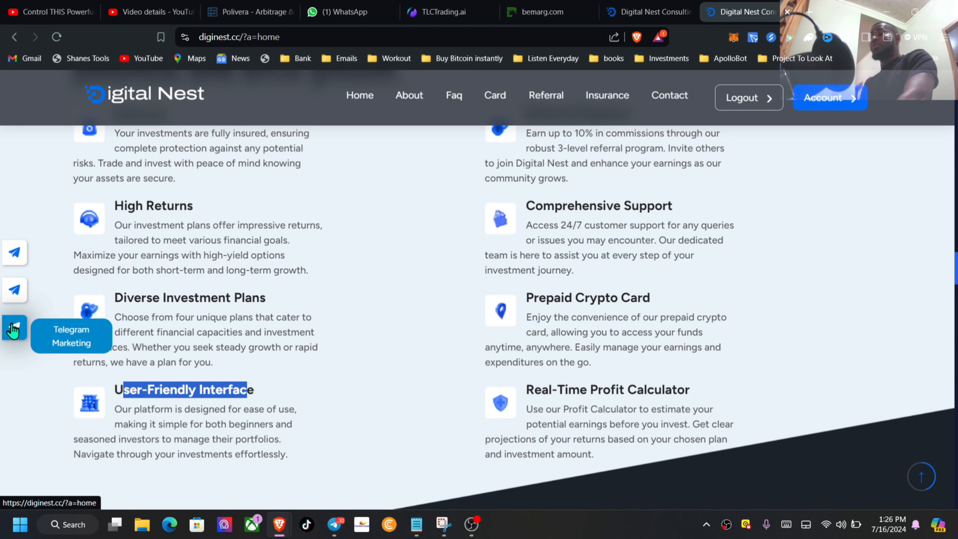
mouse_move(15, 290)
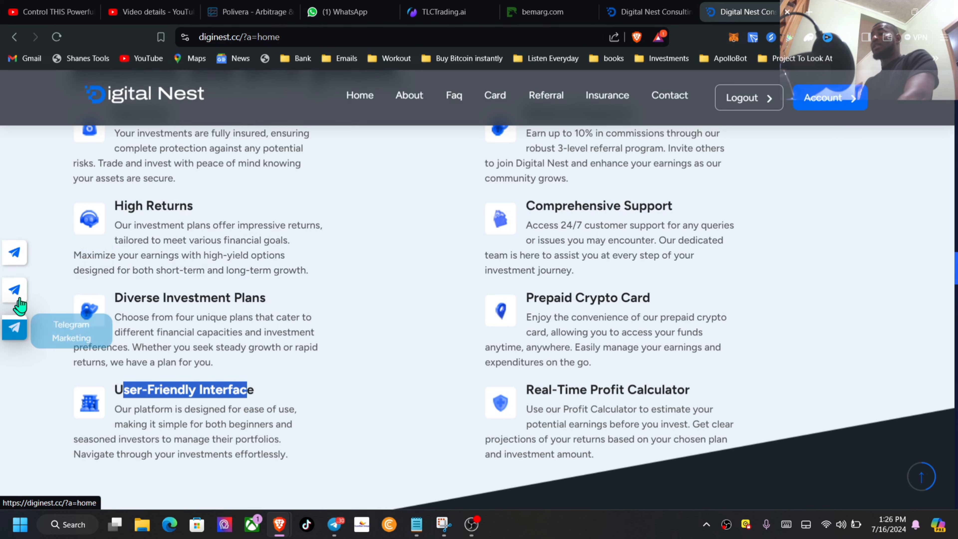
mouse_move(437, 256)
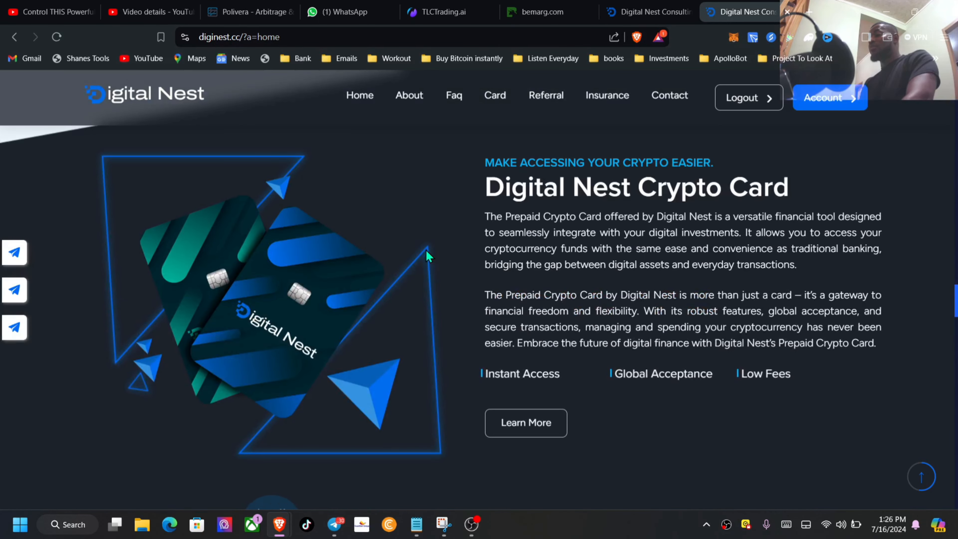
click(525, 422)
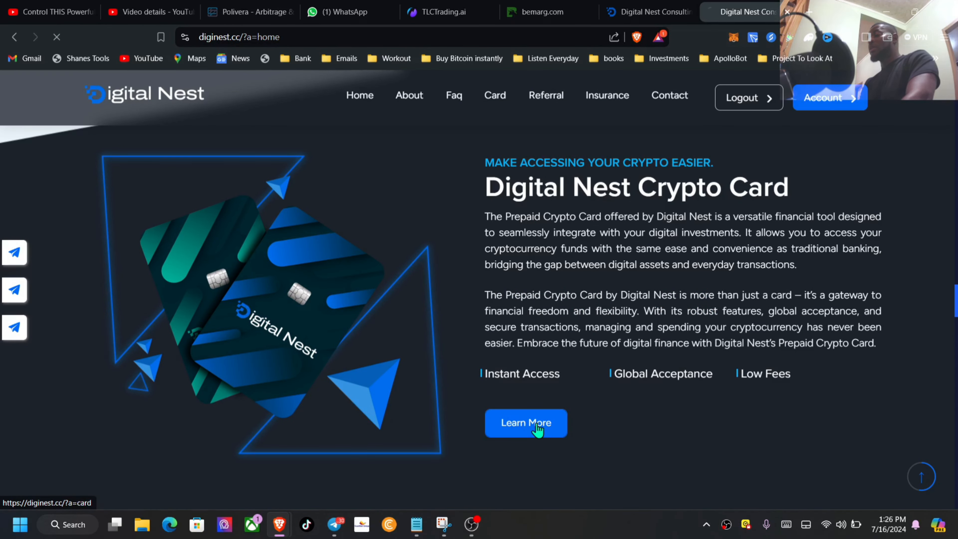
click(525, 423)
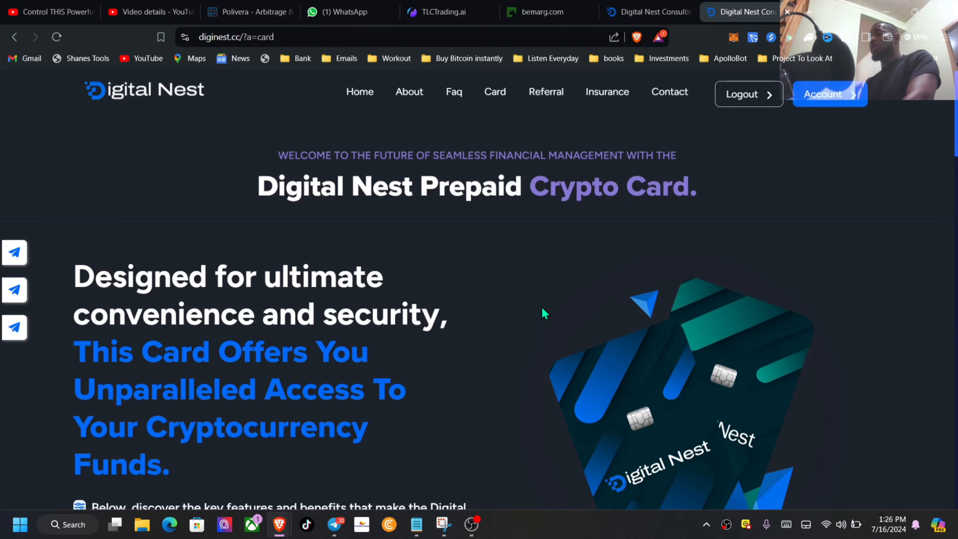
scroll(down, 3)
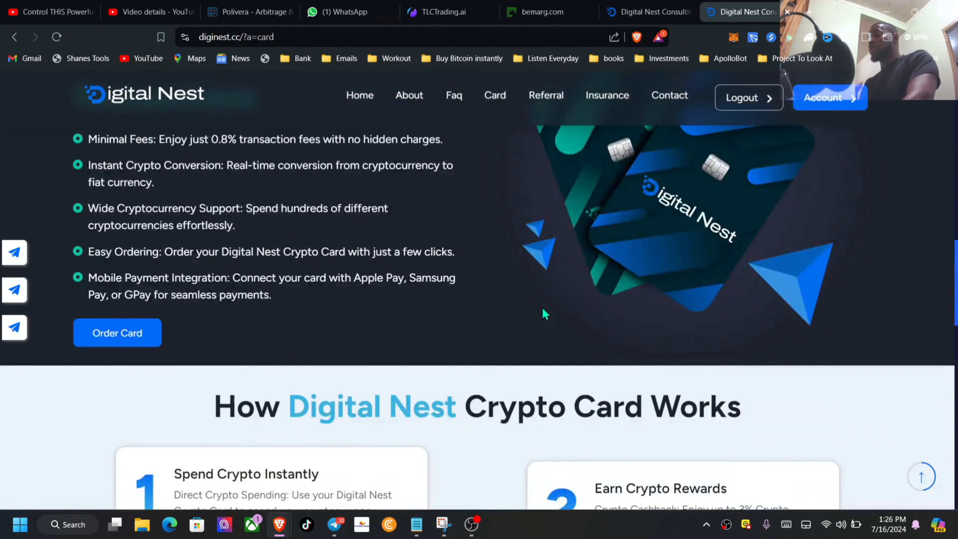
scroll(down, 3)
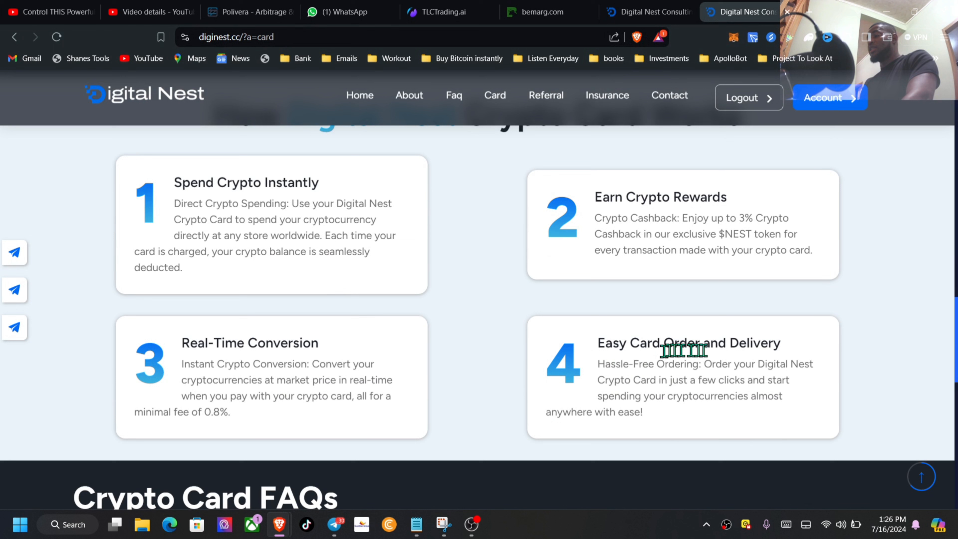
mouse_move(348, 366)
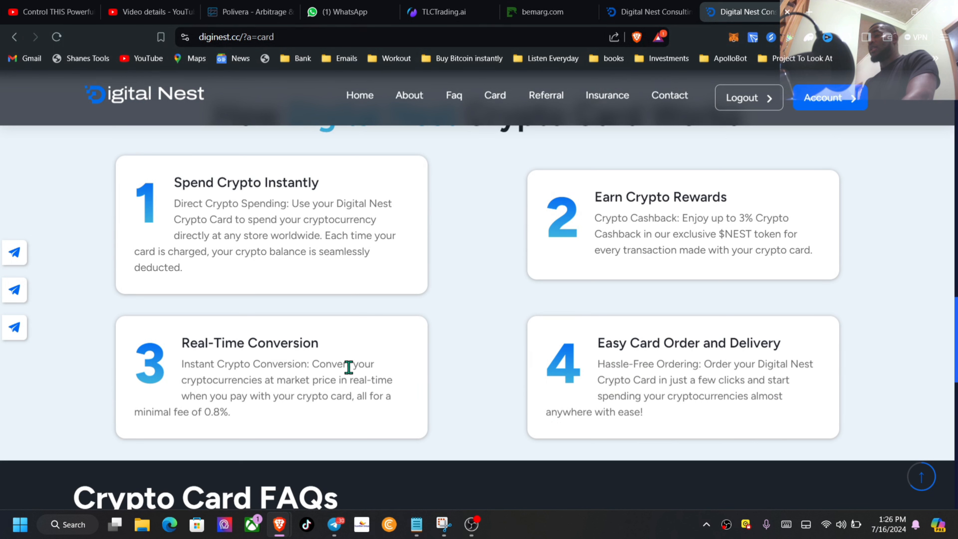
mouse_move(218, 209)
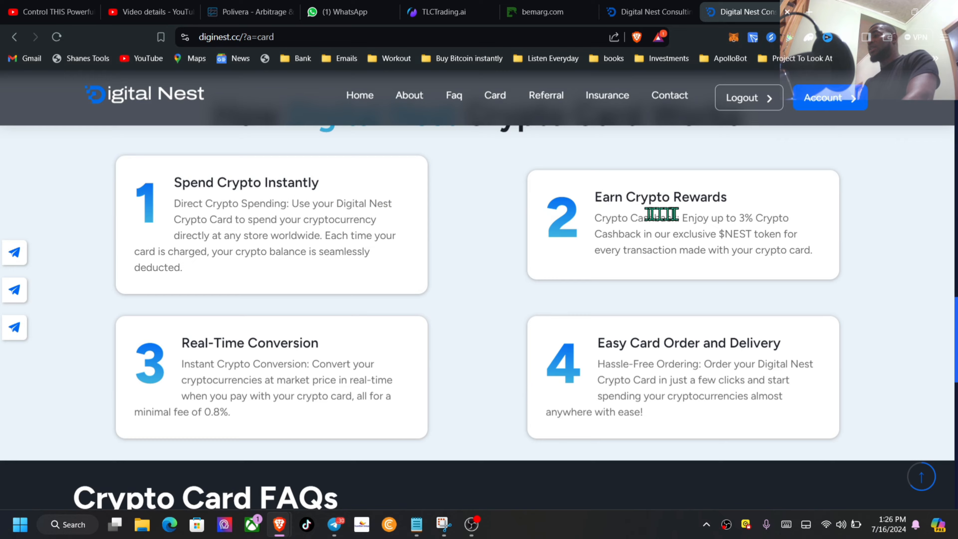
scroll(up, 3)
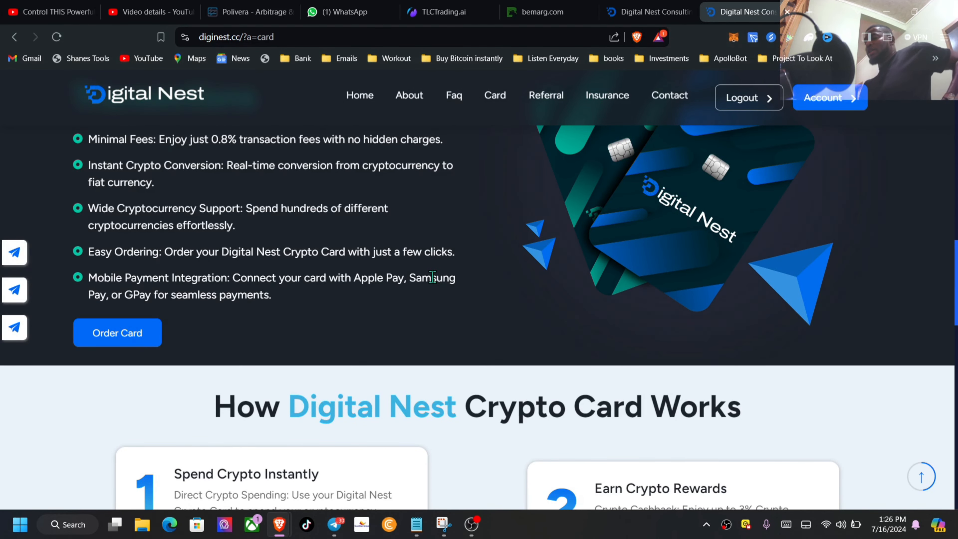
scroll(up, 3)
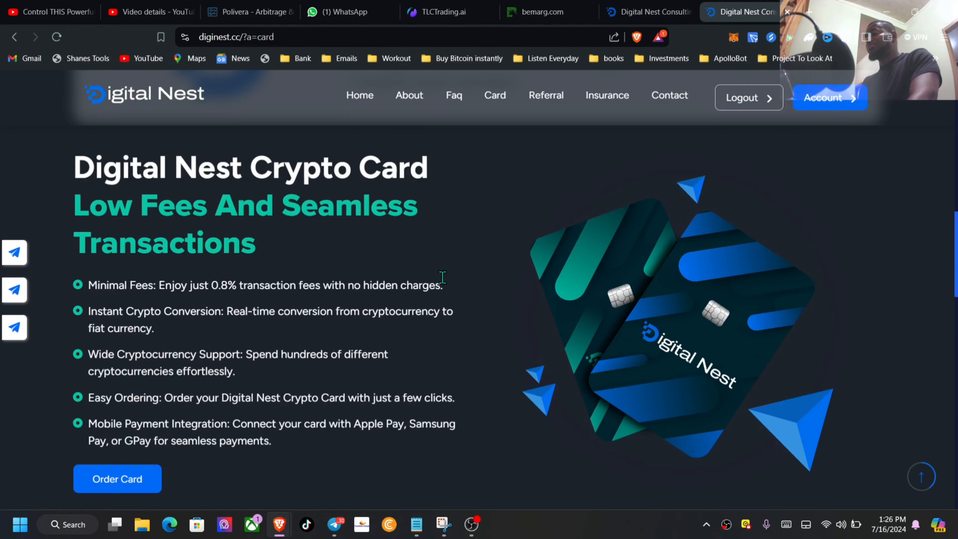
scroll(up, 3)
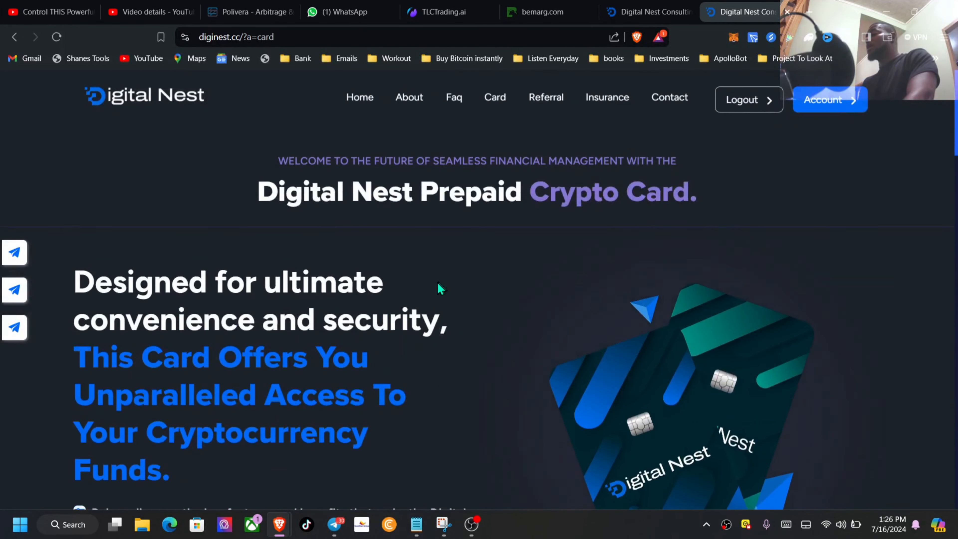
mouse_move(408, 98)
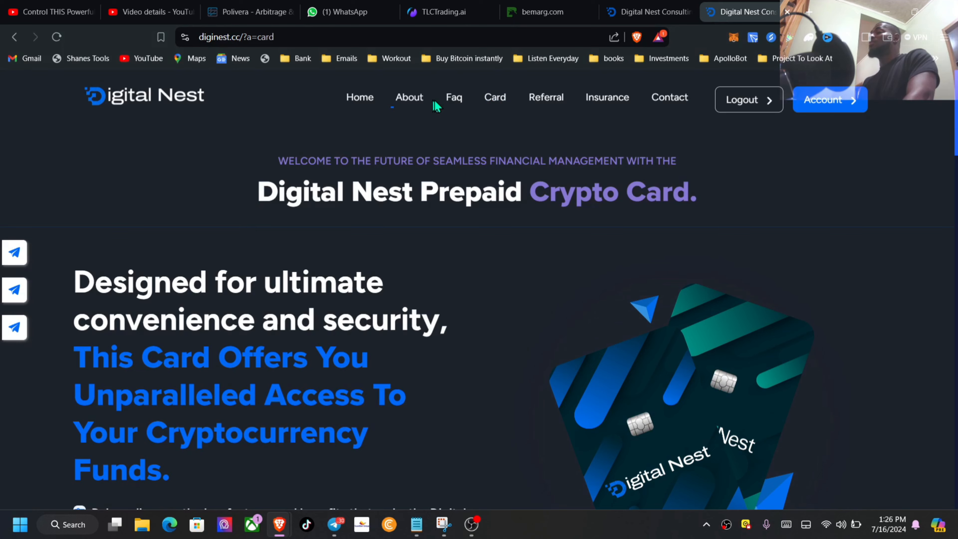
mouse_move(359, 97)
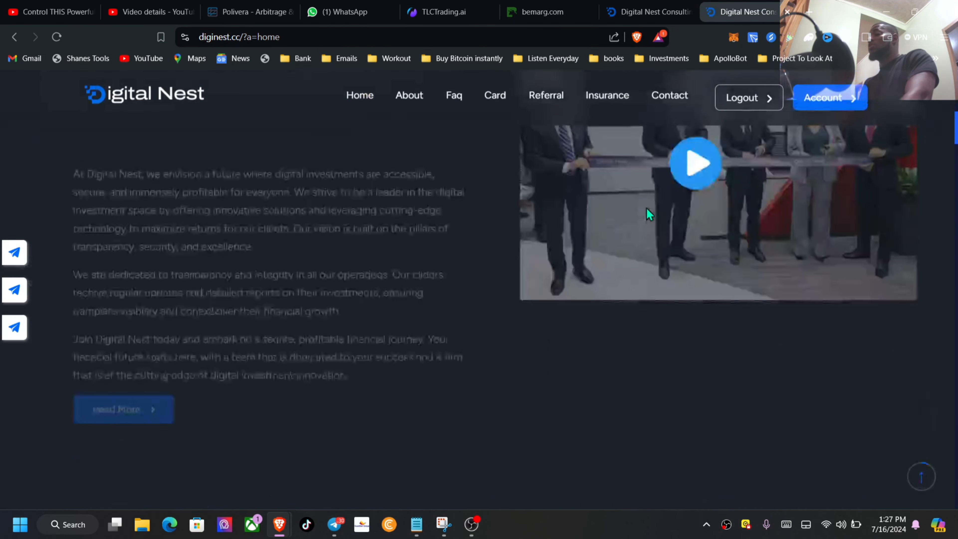
Scroll down the homepage to the Crypto Card and 5%/2%/1% Referral Program sections
scroll(down, 3)
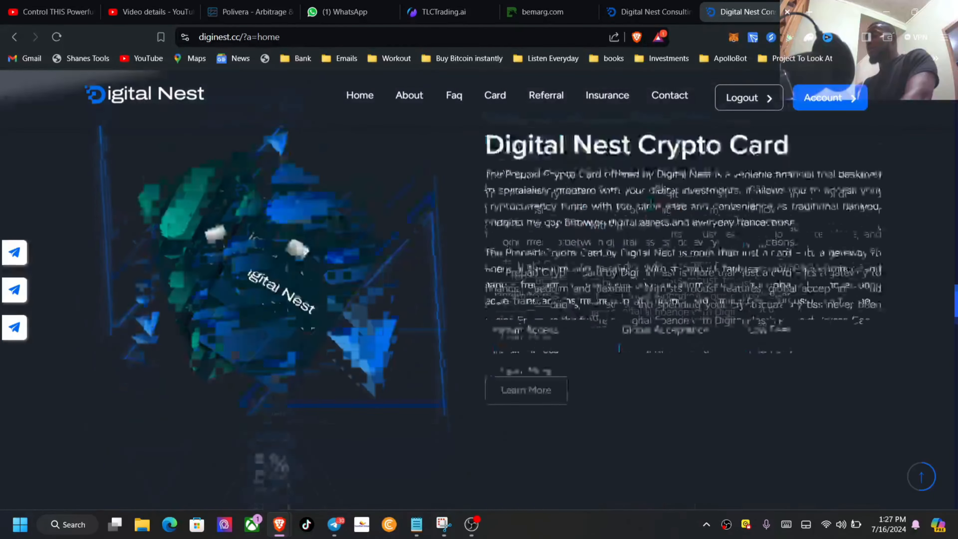
scroll(down, 3)
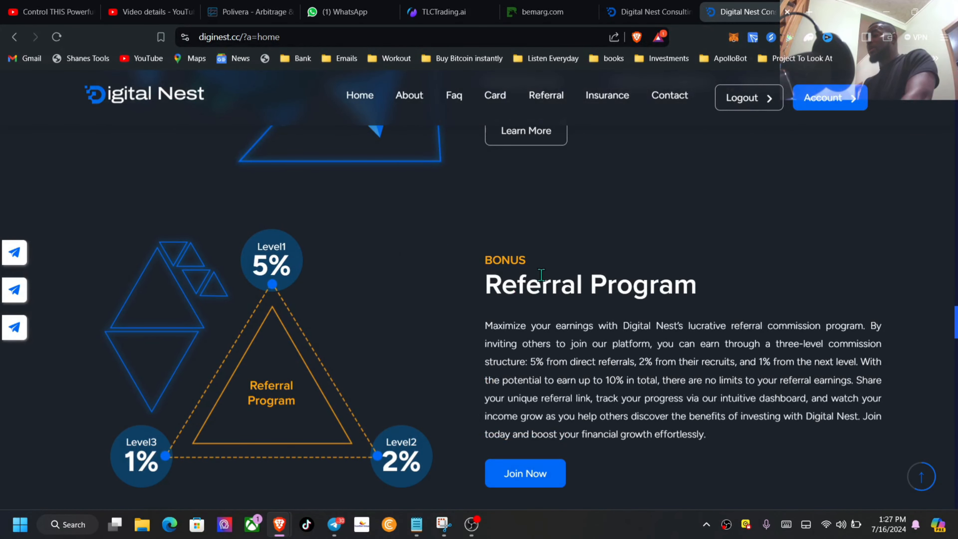
mouse_move(733, 376)
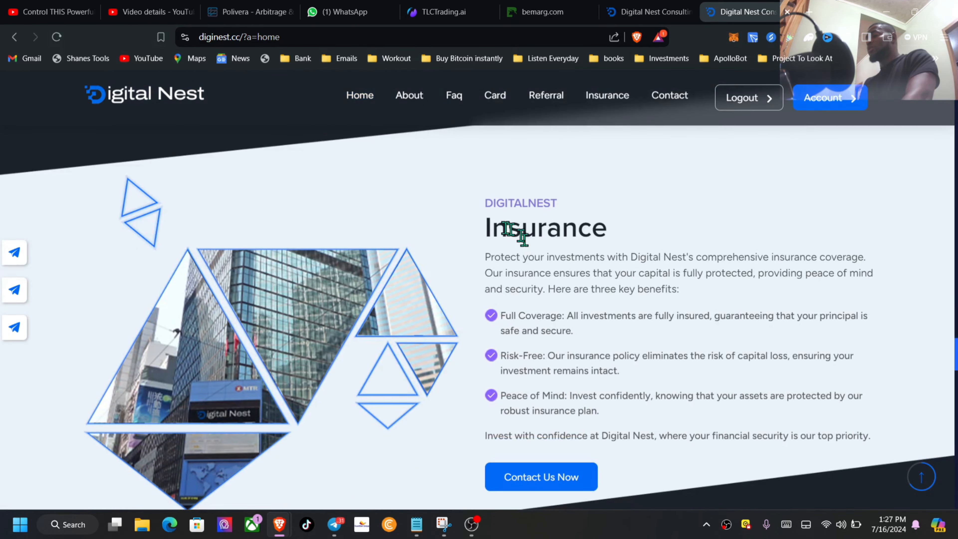
scroll(down, 3)
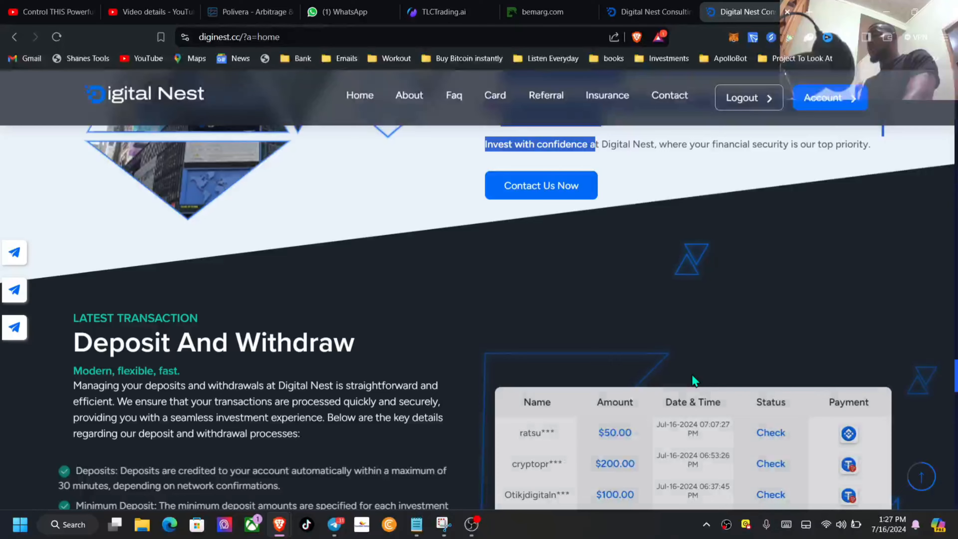
scroll(down, 3)
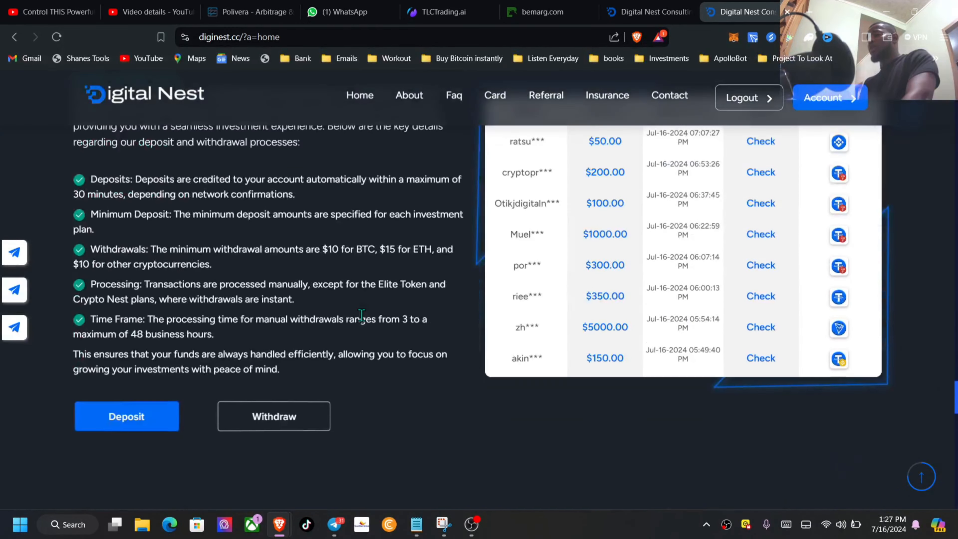
scroll(up, 3)
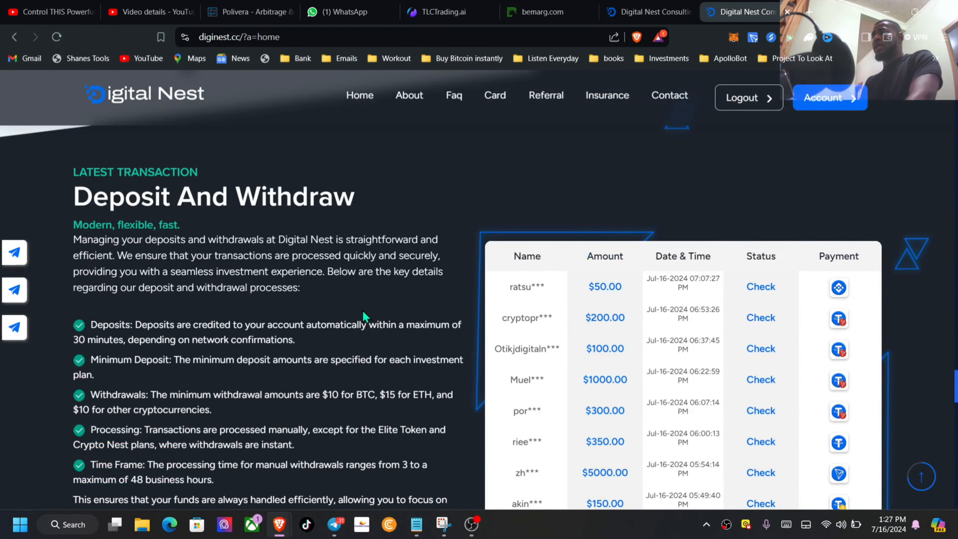
scroll(down, 3)
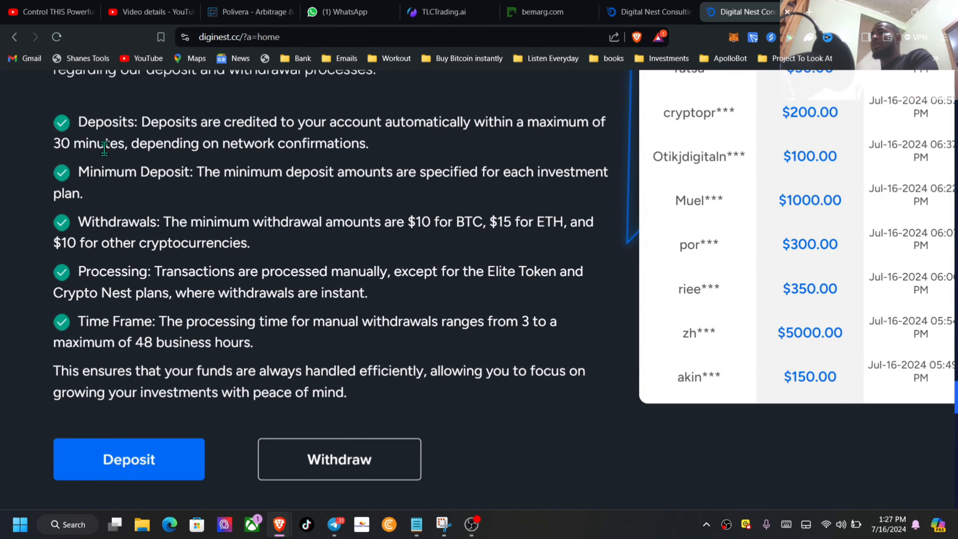
scroll(up, 3)
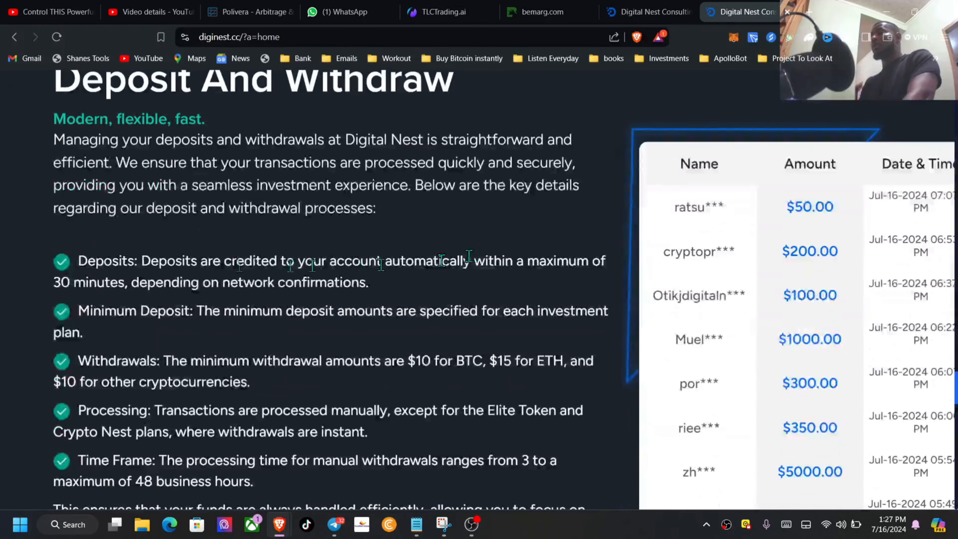
Highlight 'Deposits are' in the deposit details, scroll down, then back up to the features list
double_click(171, 261)
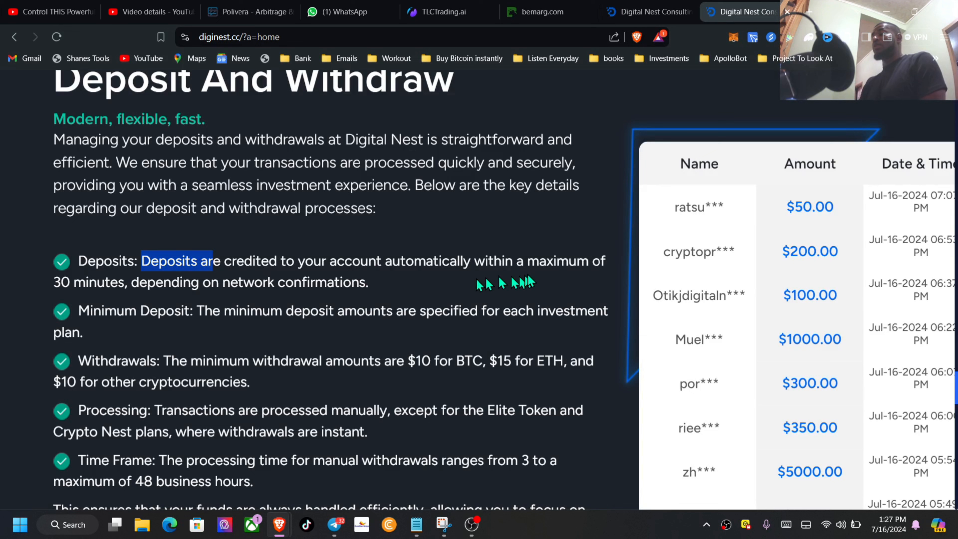
mouse_move(159, 301)
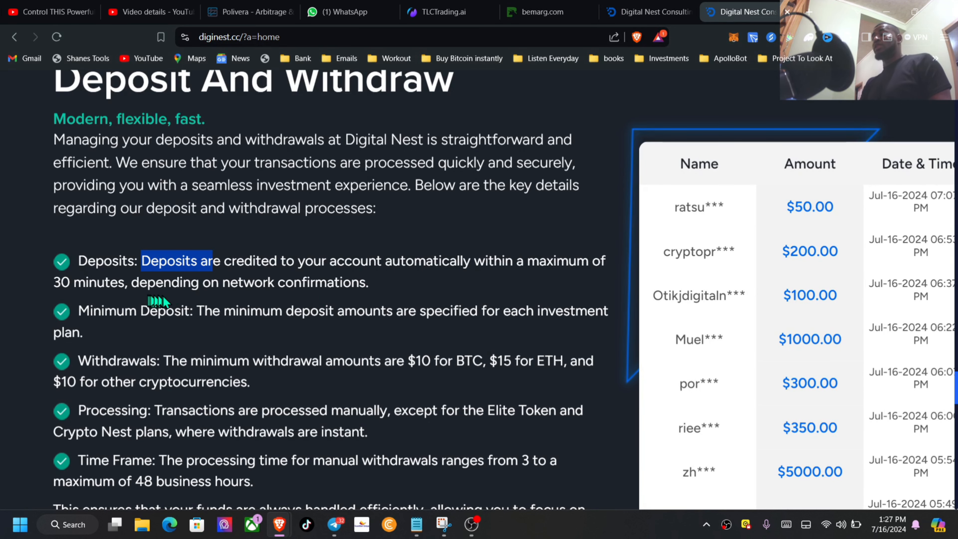
scroll(down, 3)
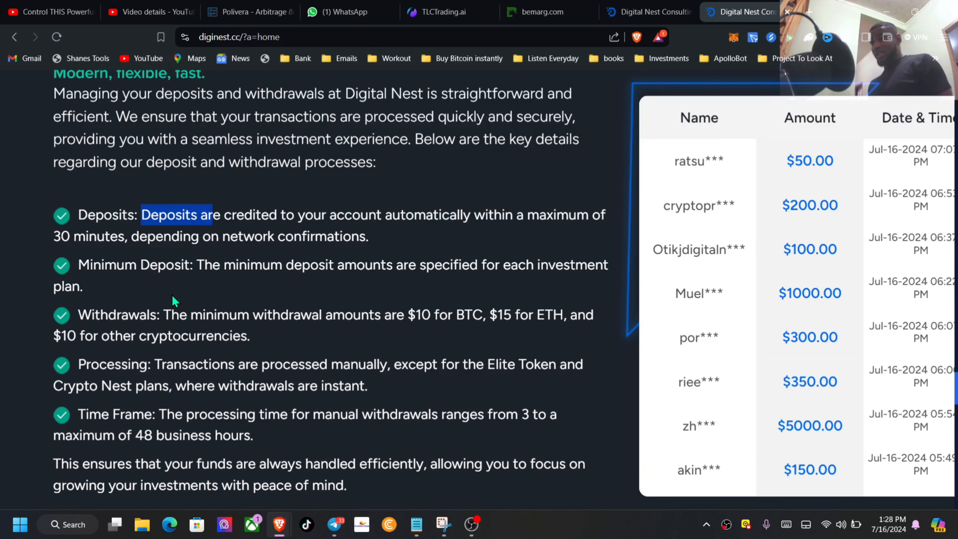
mouse_move(292, 216)
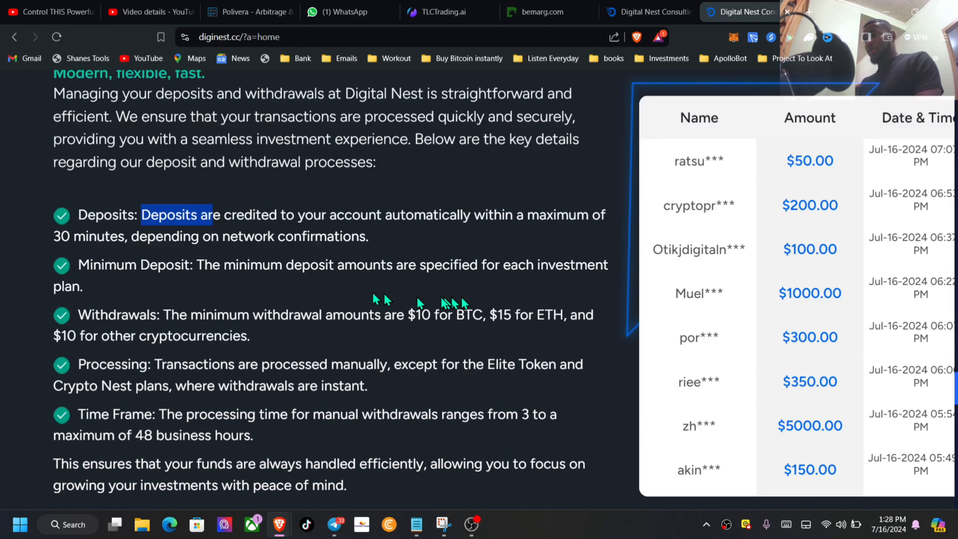
mouse_move(460, 289)
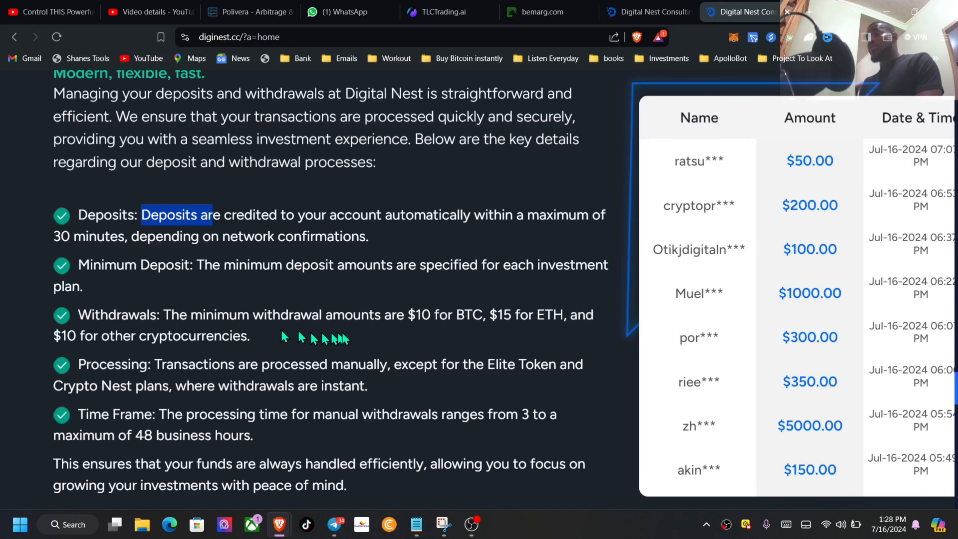
mouse_move(457, 335)
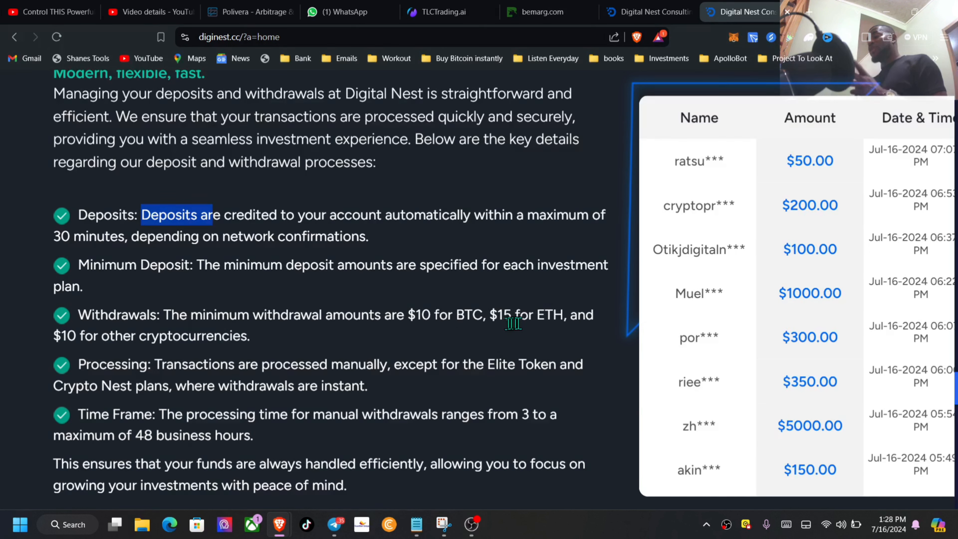
mouse_move(555, 332)
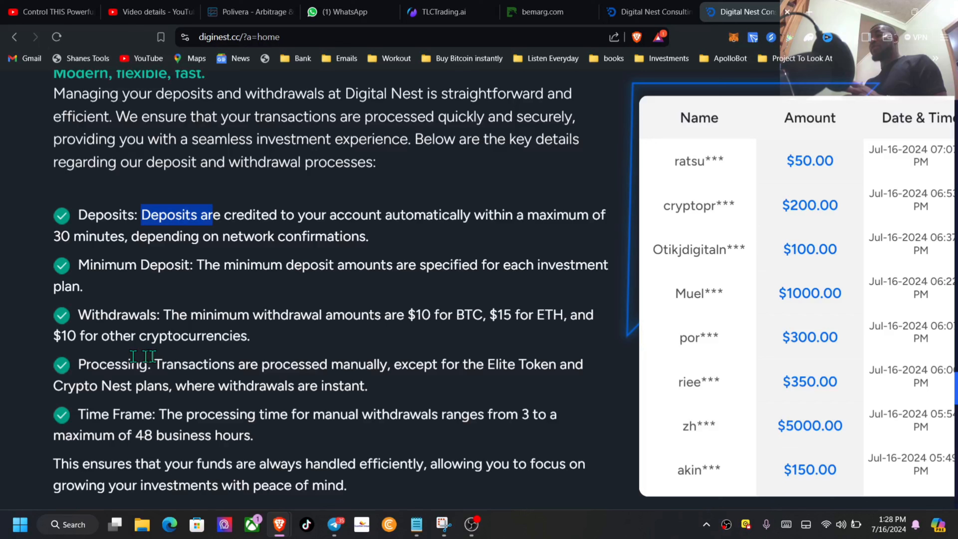
mouse_move(281, 356)
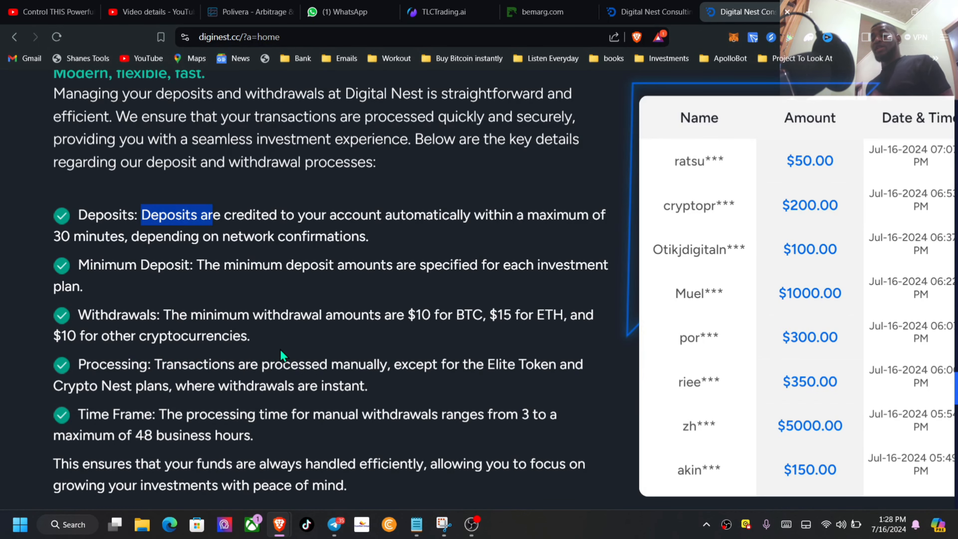
scroll(down, 3)
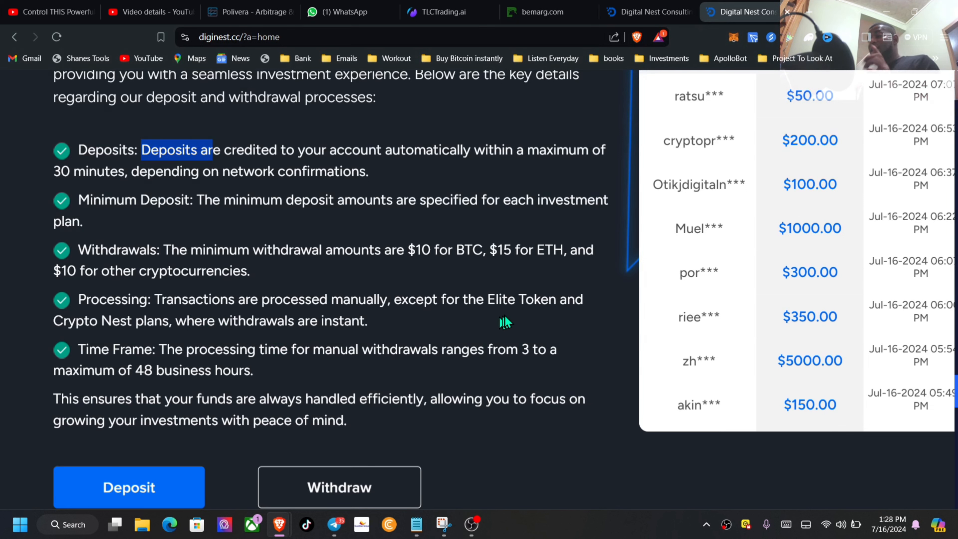
mouse_move(144, 337)
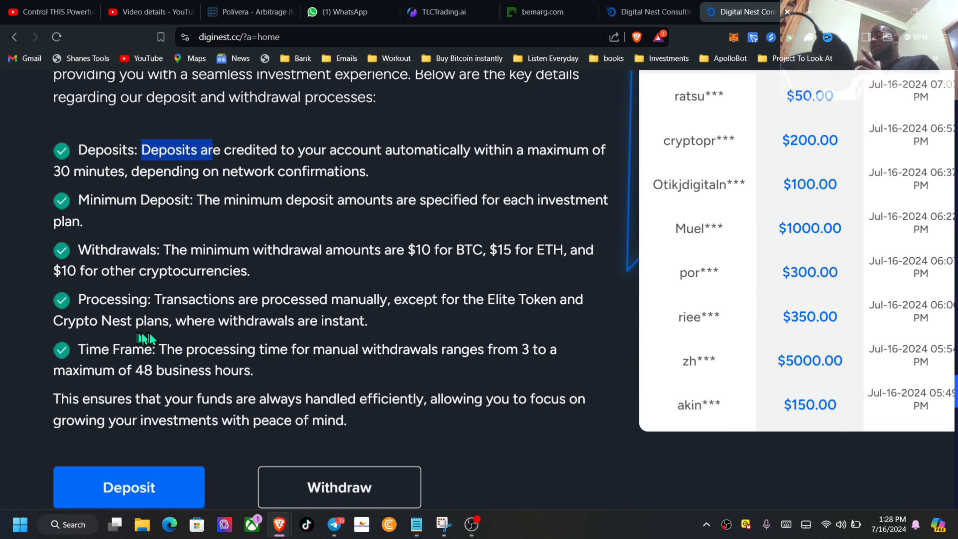
mouse_move(151, 338)
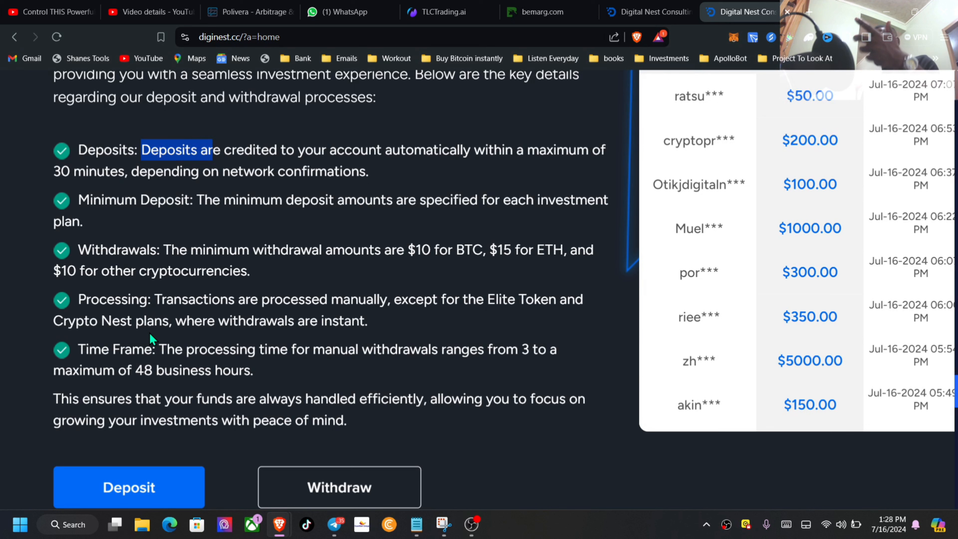
mouse_move(158, 342)
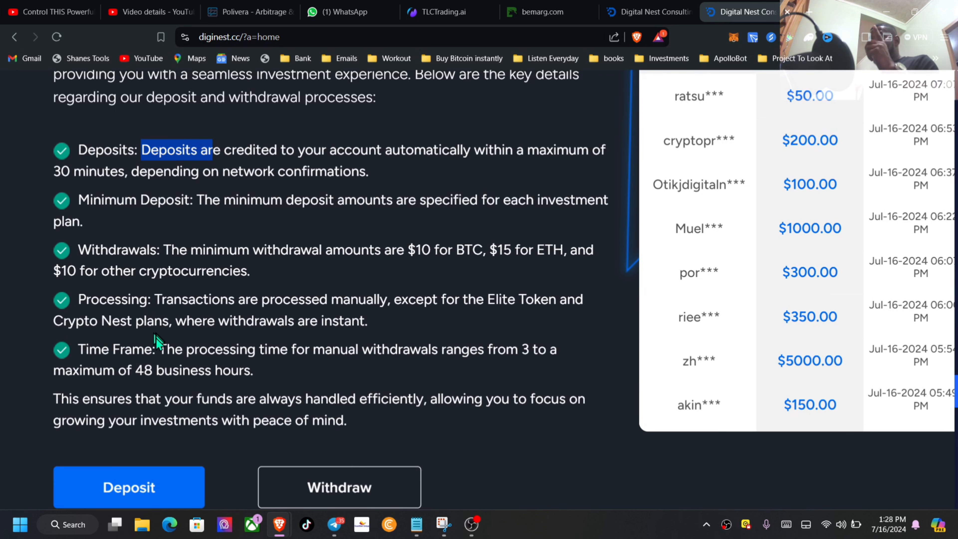
mouse_move(225, 378)
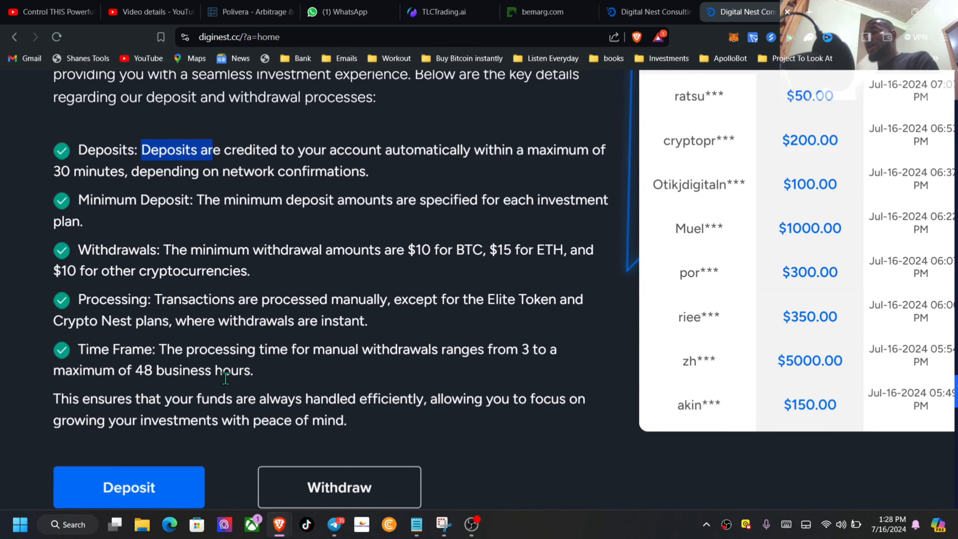
mouse_move(438, 374)
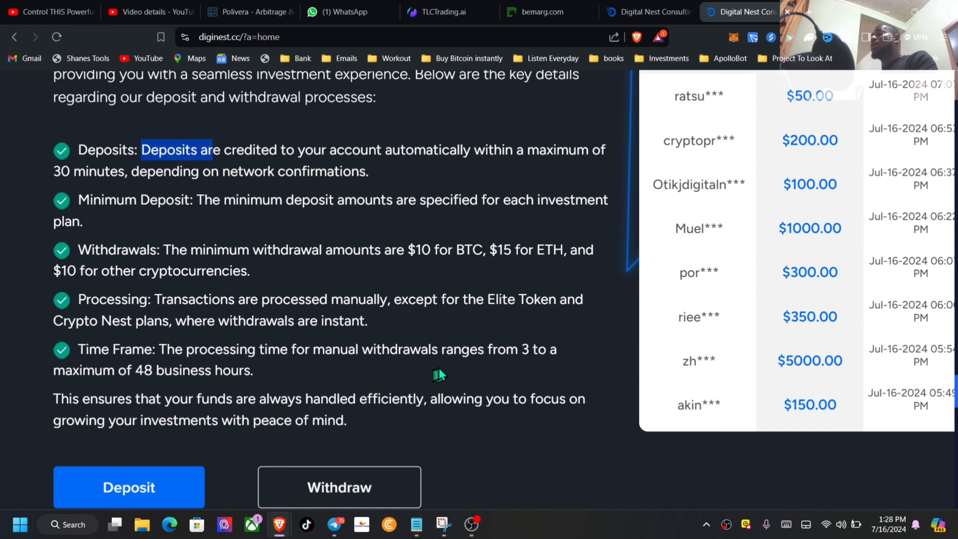
mouse_move(549, 369)
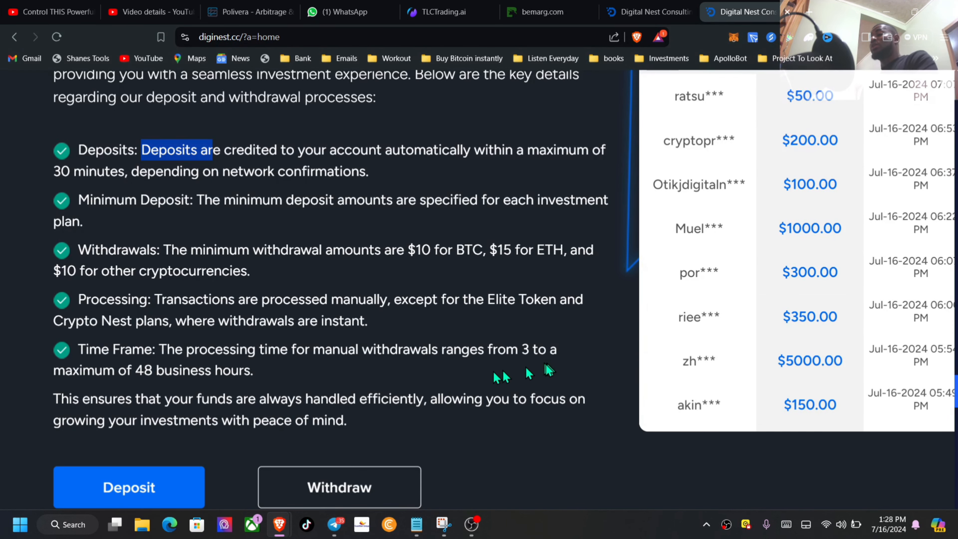
mouse_move(197, 388)
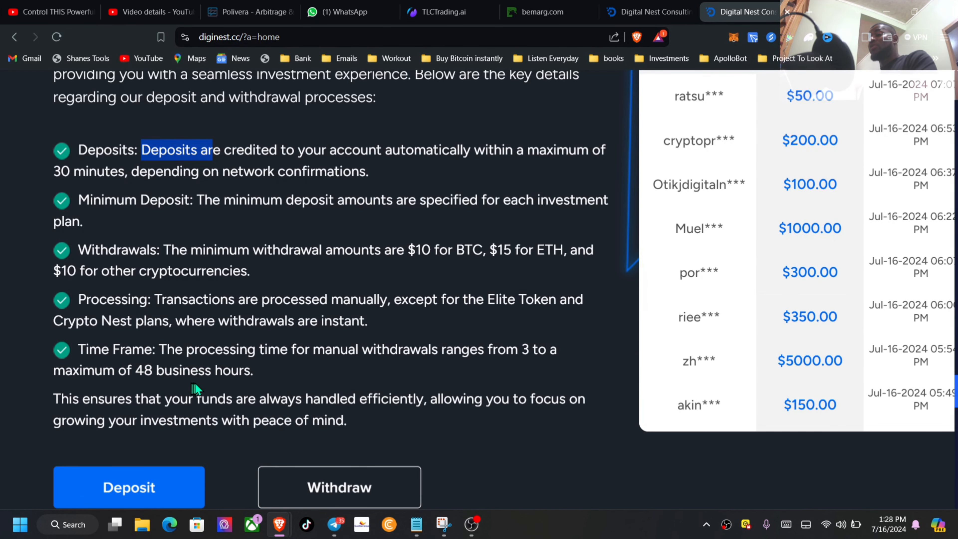
scroll(down, 3)
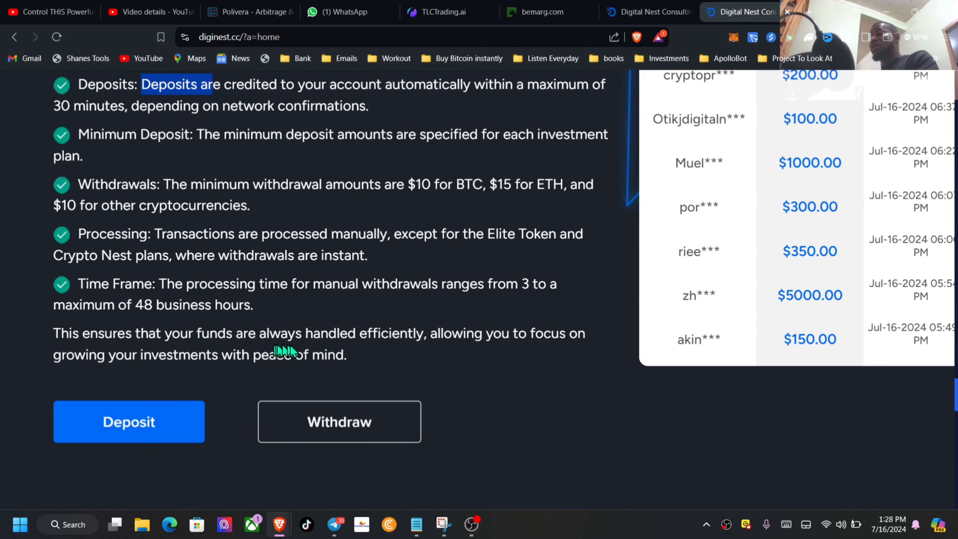
mouse_move(485, 358)
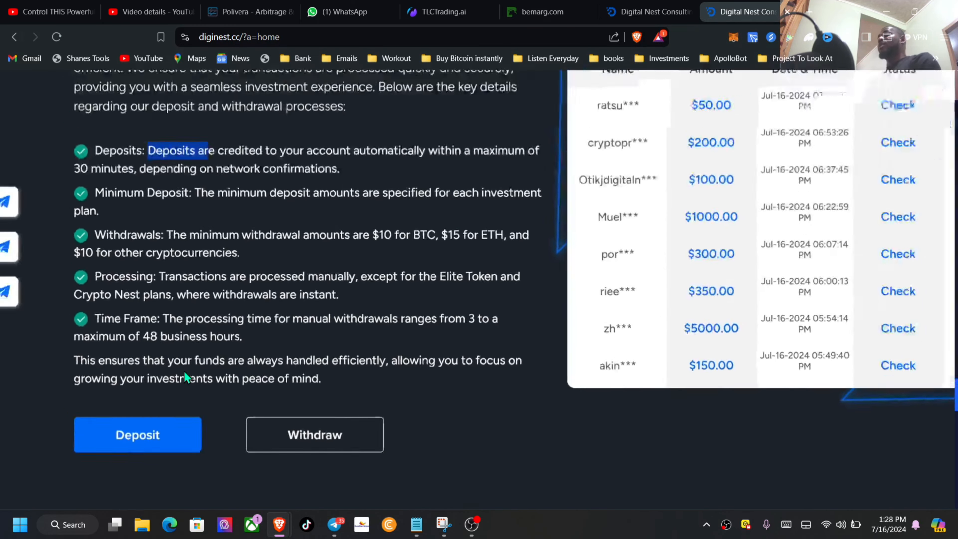
scroll(up, 3)
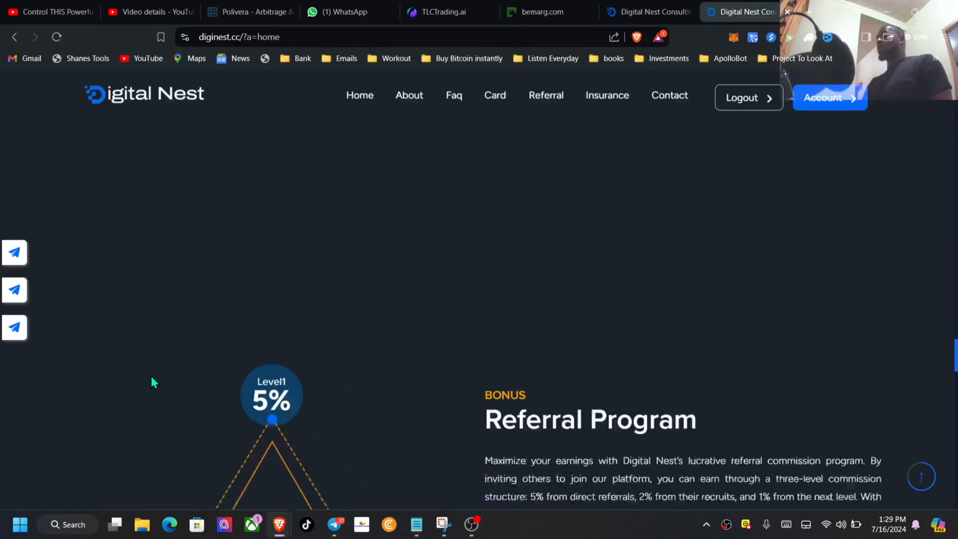
scroll(up, 3)
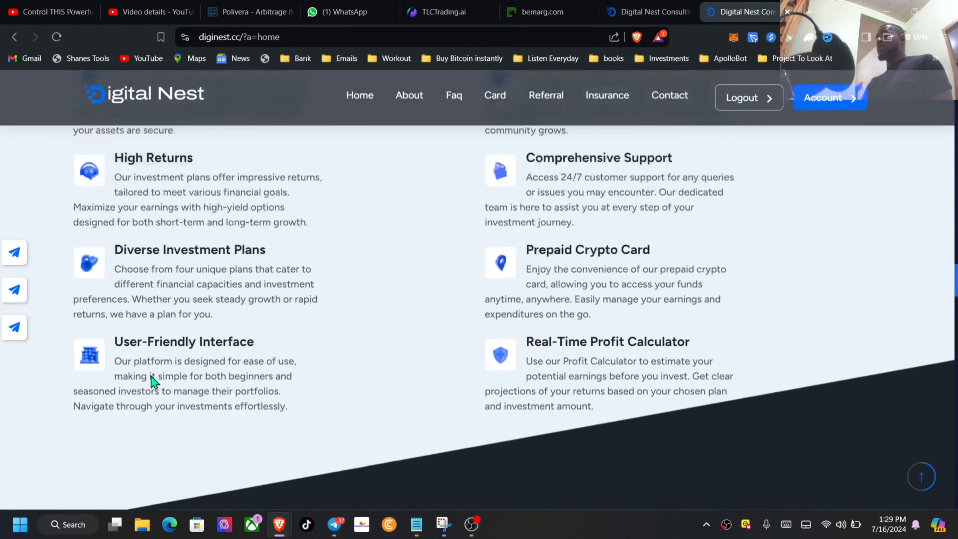
Scroll past the investment plans to the DIGITALNEST Statistics: Jul 15, 2024 start, 731 accounts, $111,735 deposits
scroll(down, 3)
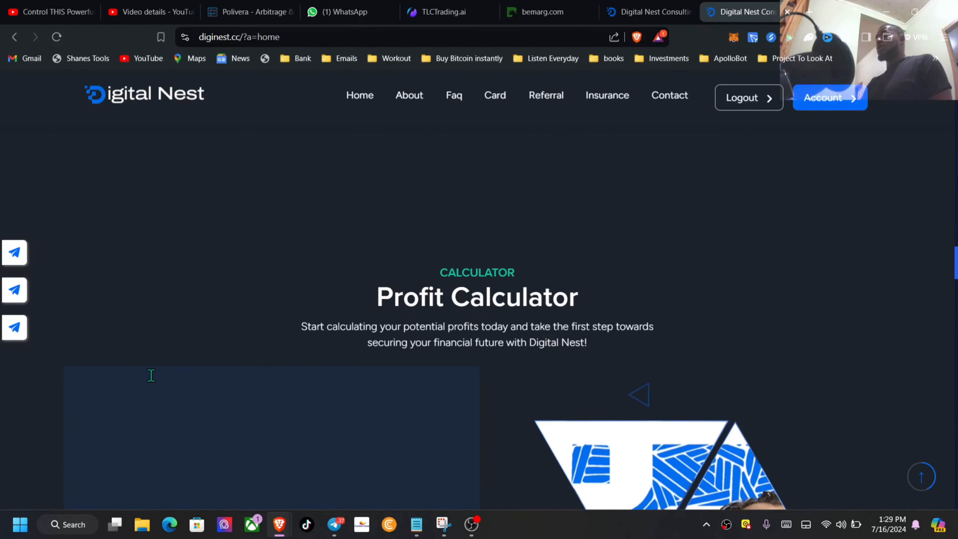
scroll(down, 3)
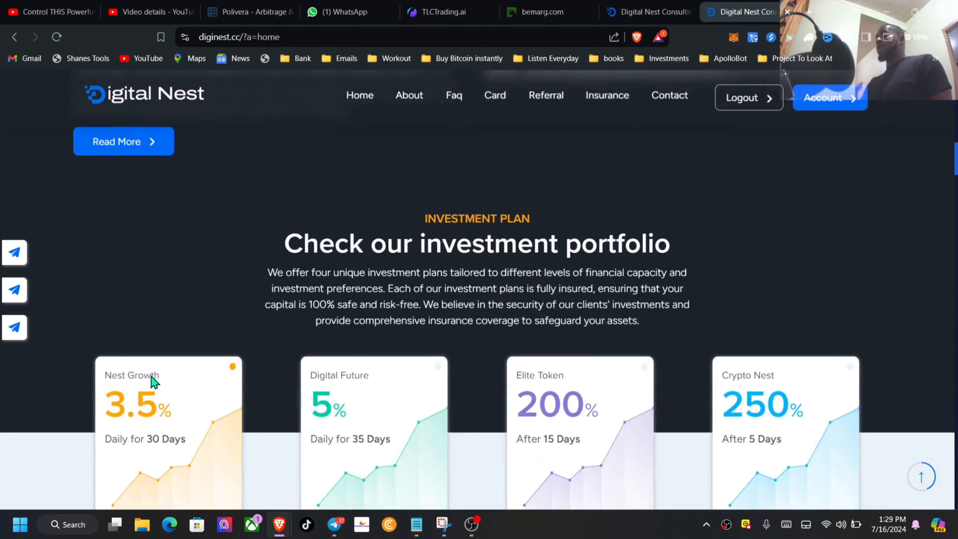
scroll(down, 3)
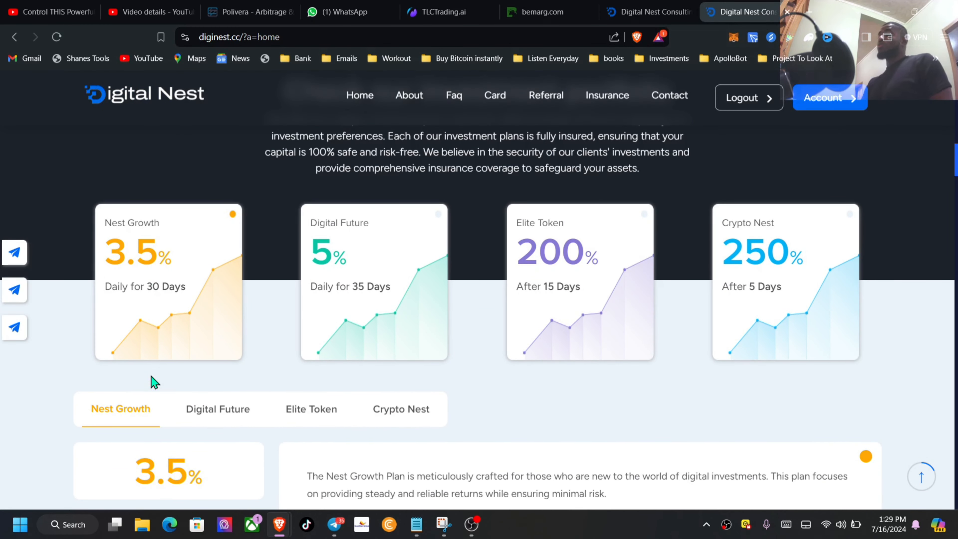
mouse_move(746, 284)
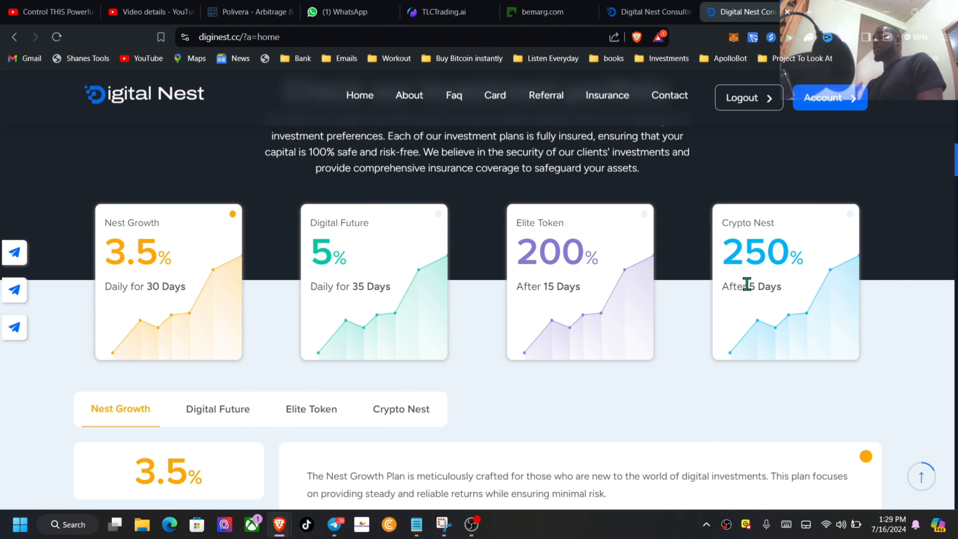
mouse_move(344, 285)
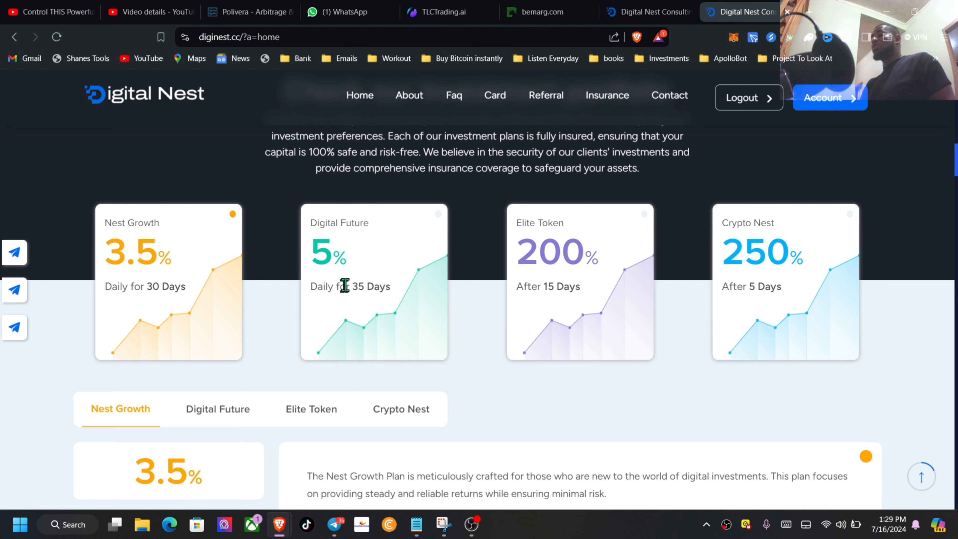
mouse_move(335, 283)
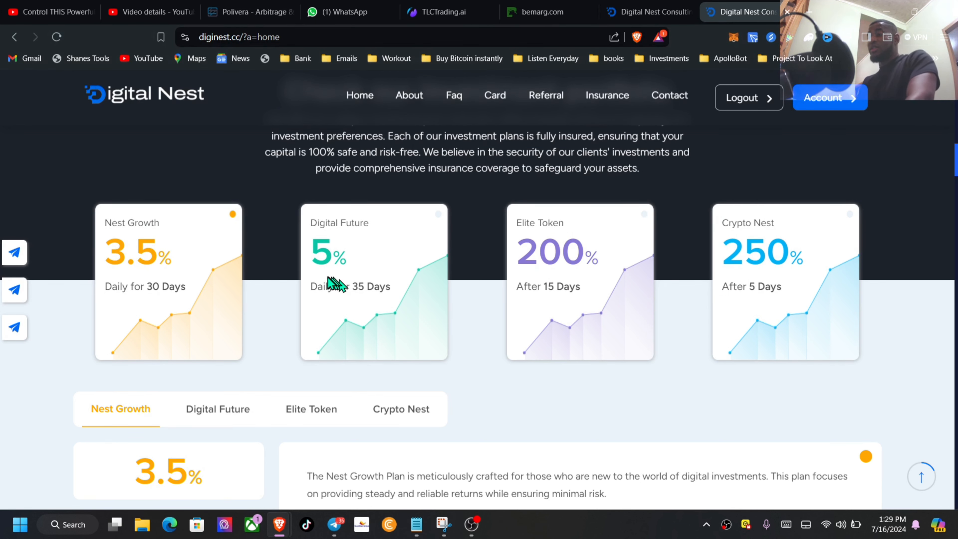
scroll(down, 3)
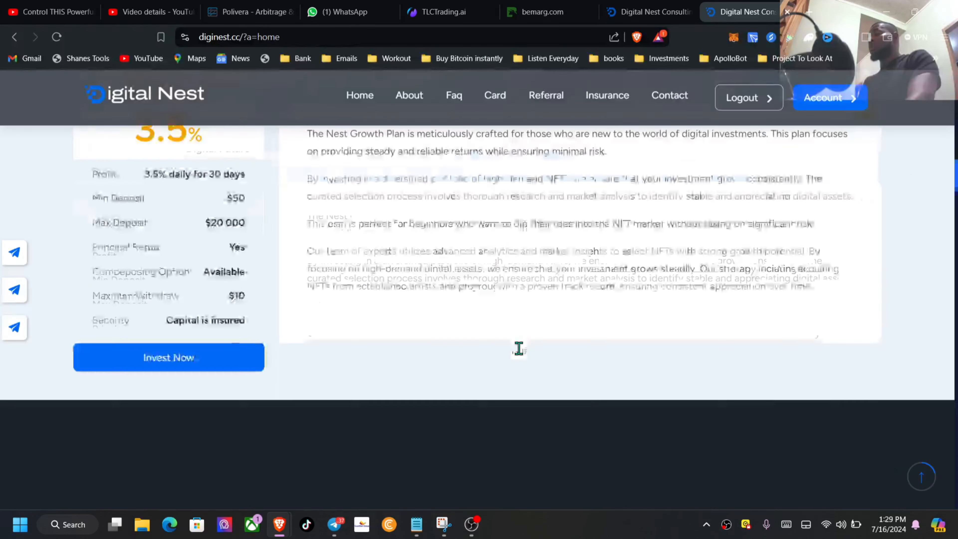
scroll(down, 3)
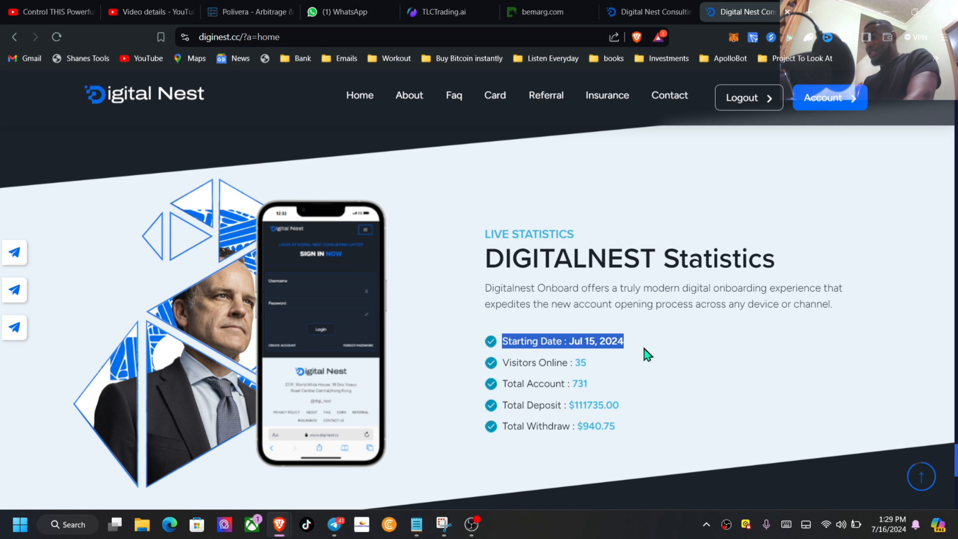
Highlight the total deposit and withdrawal figures, then switch to the logged-in account dashboard tab
click(542, 362)
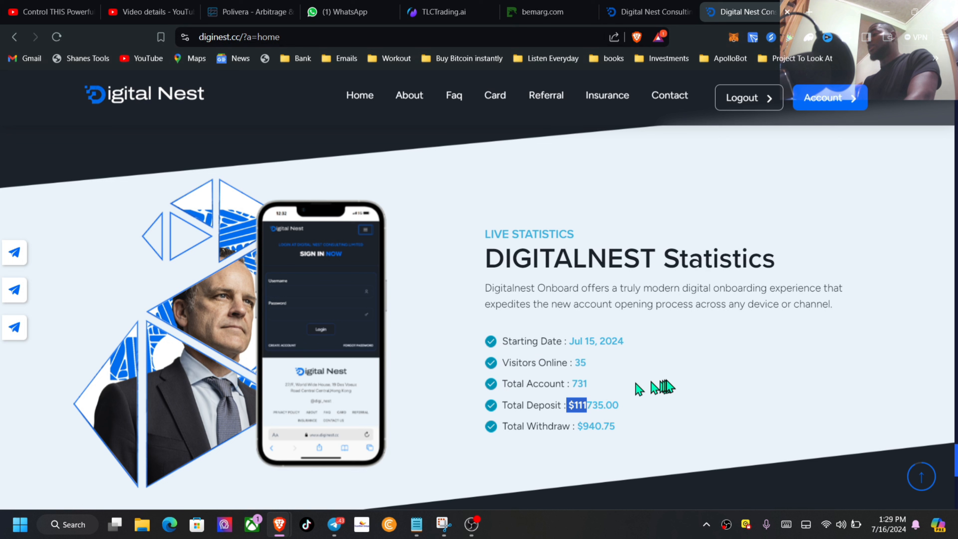
mouse_move(682, 378)
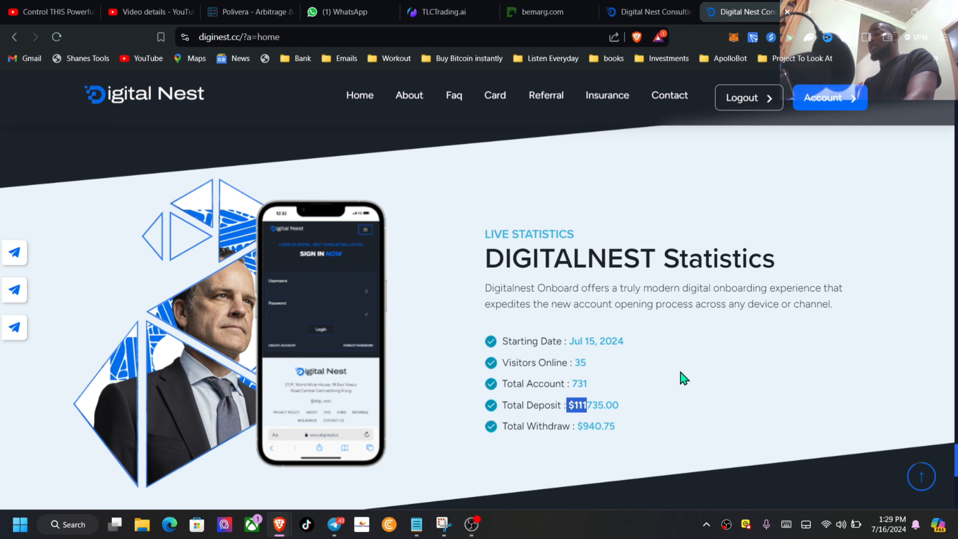
double_click(595, 426)
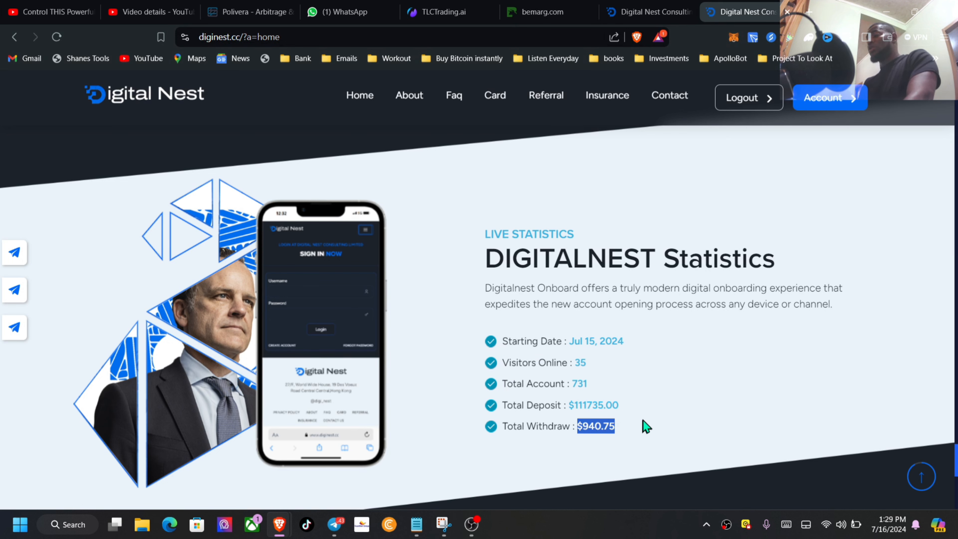
mouse_move(611, 24)
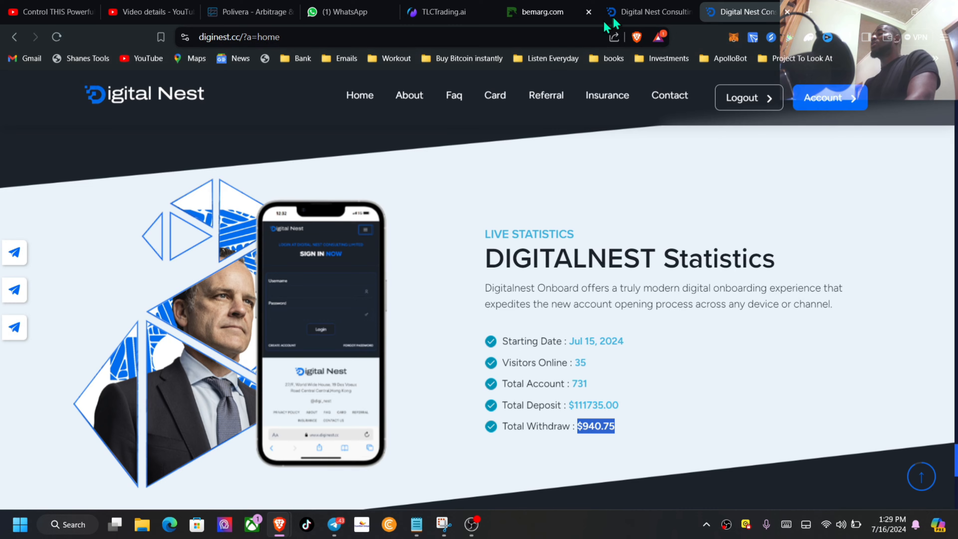
click(829, 97)
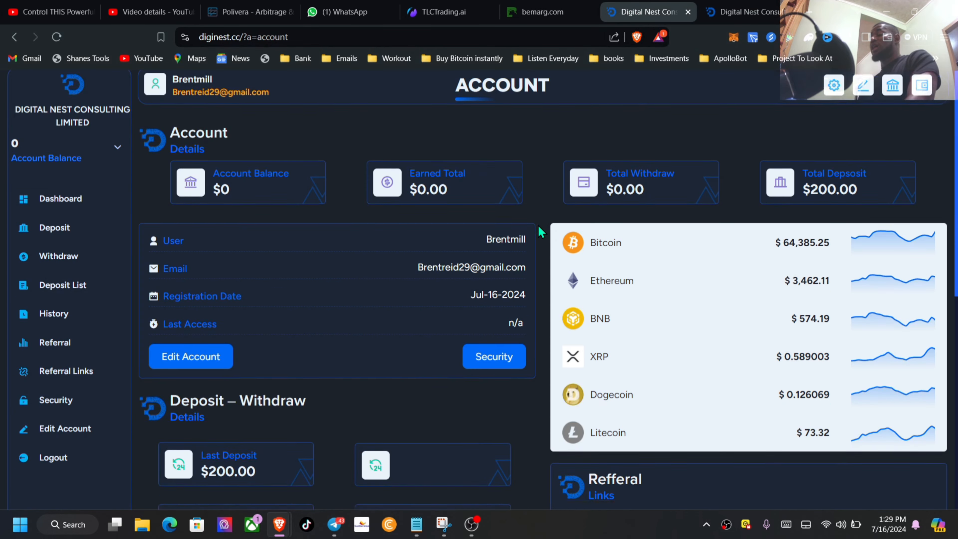
Scroll the dashboard and open the Edit Account page with the user details form
scroll(down, 3)
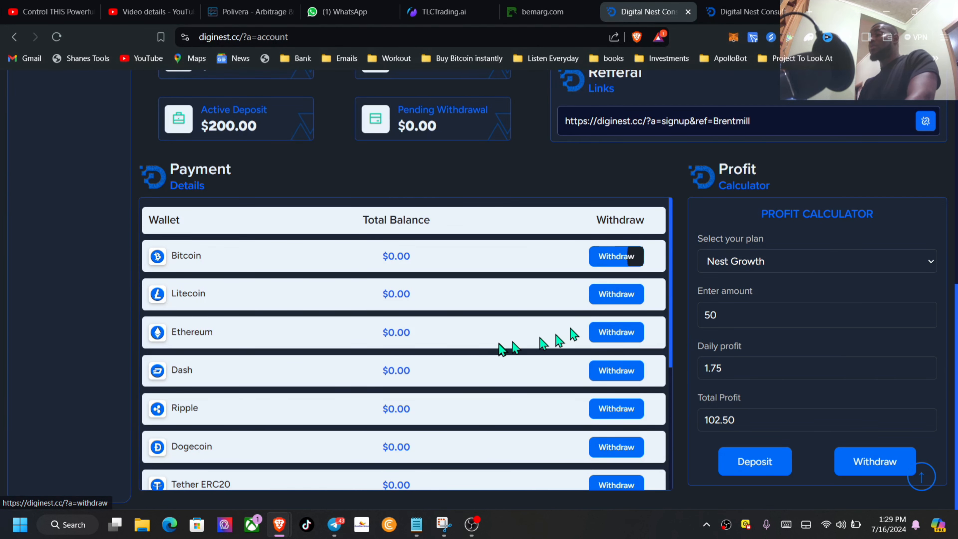
scroll(up, 3)
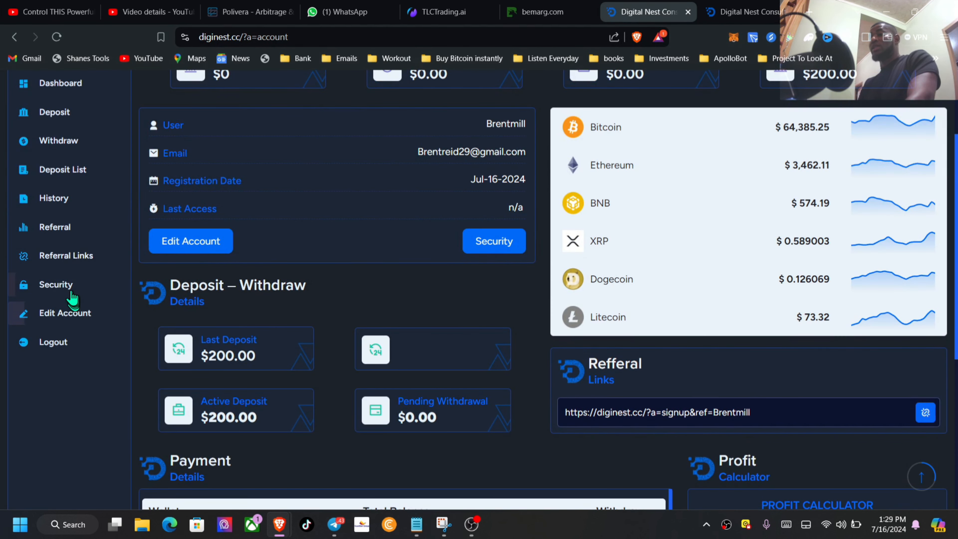
mouse_move(63, 313)
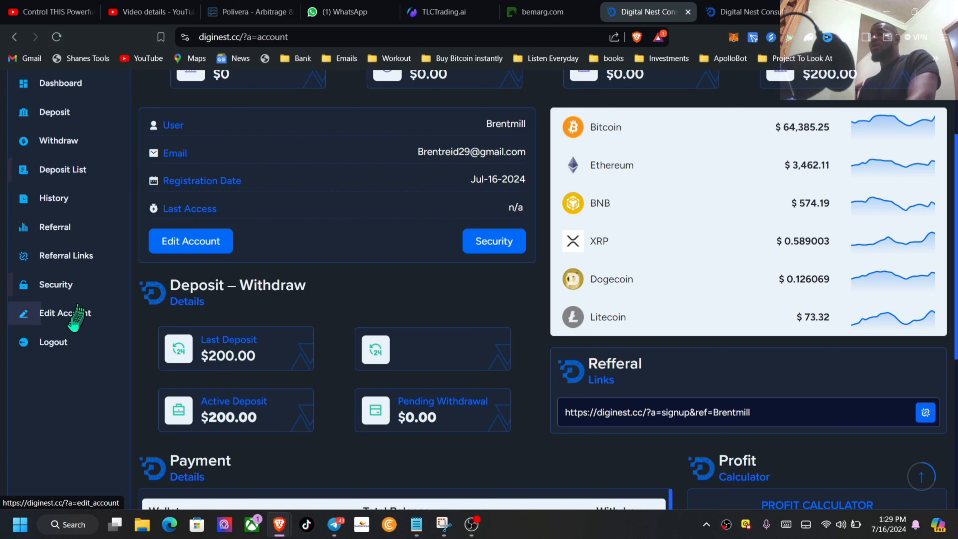
click(65, 312)
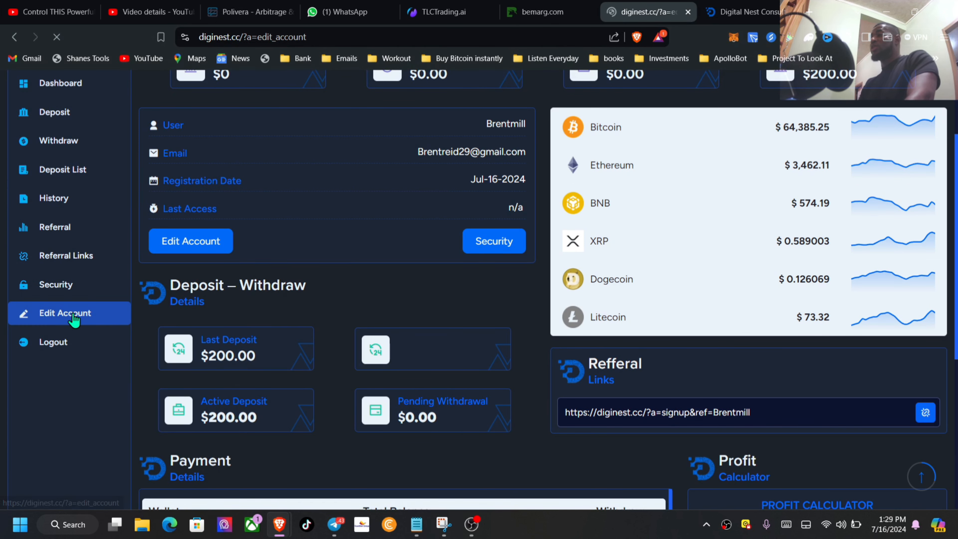
click(190, 241)
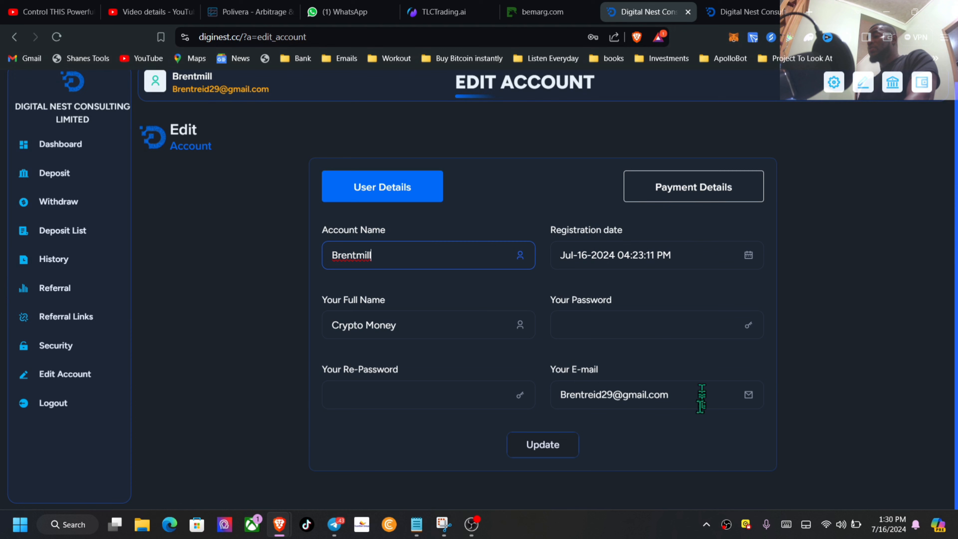
Enter the Tron and BNB wallet addresses under Payment Details and save them with Update
click(693, 185)
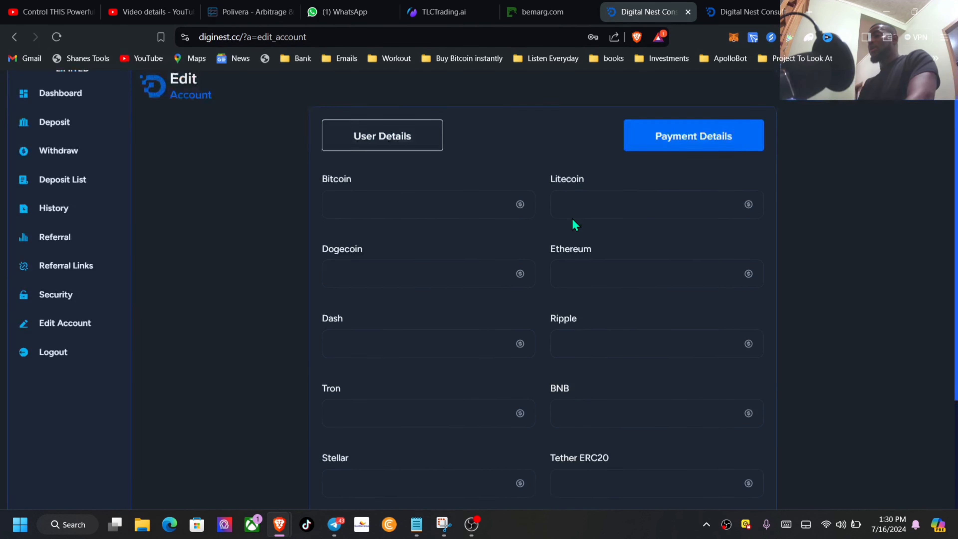
scroll(down, 3)
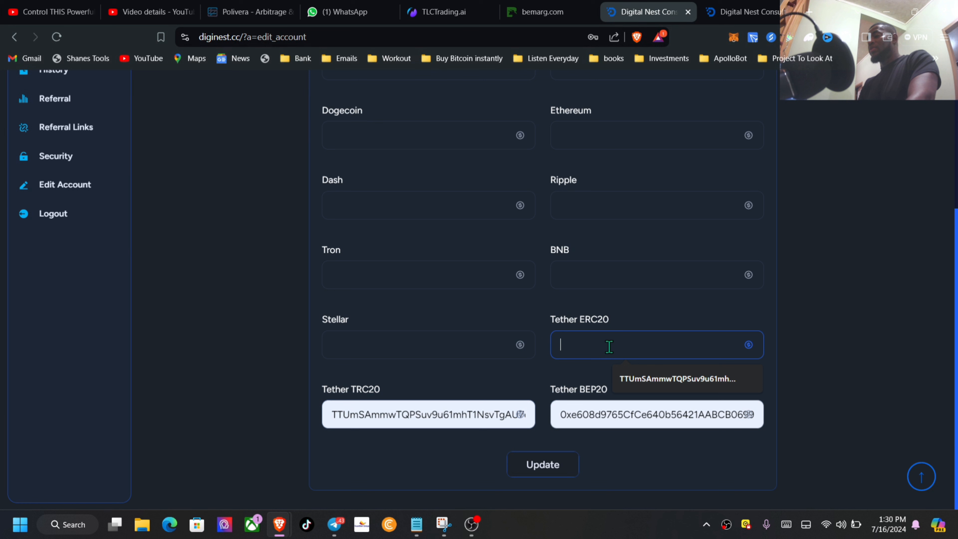
click(680, 378)
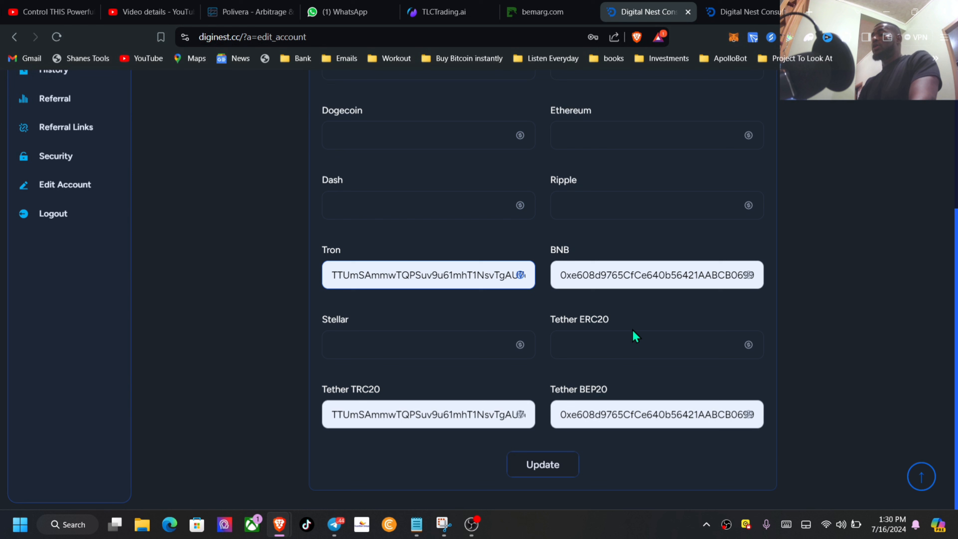
click(542, 464)
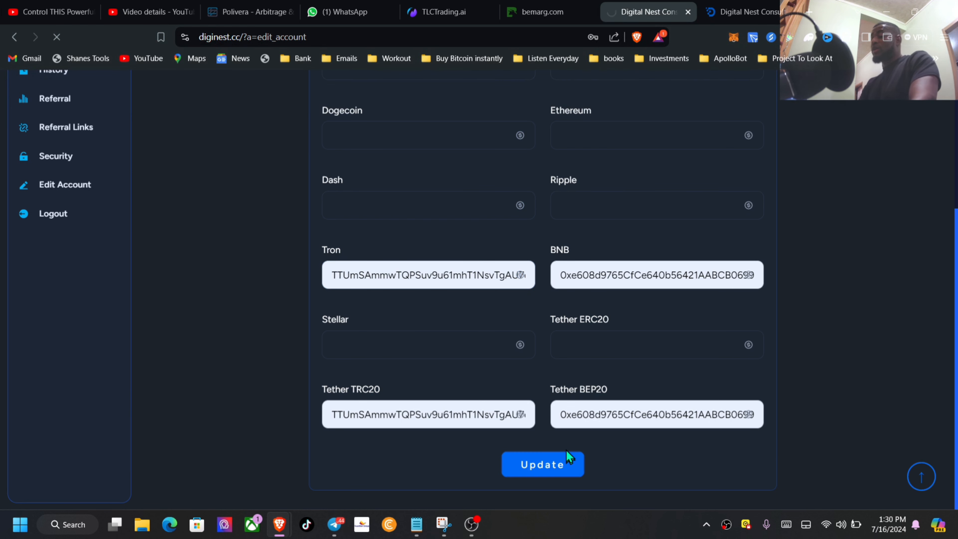
click(542, 463)
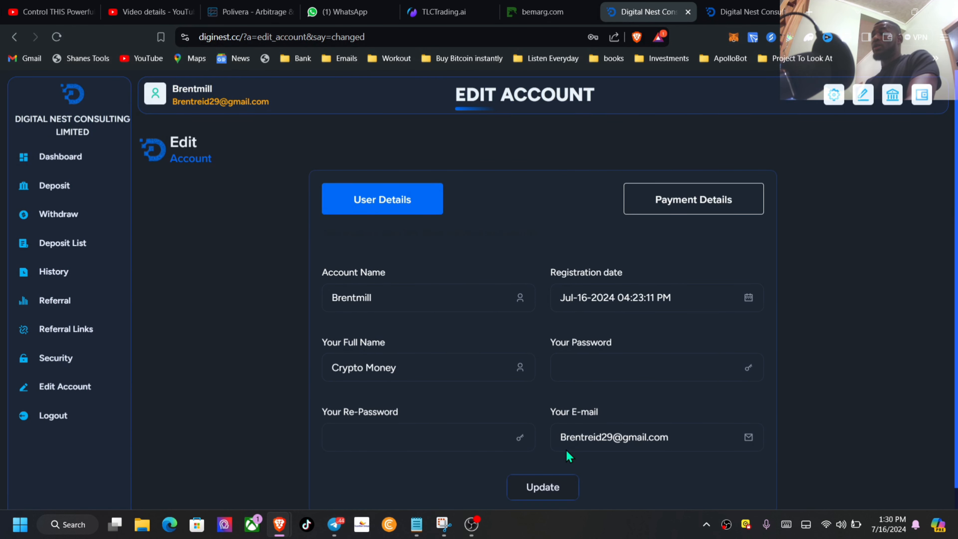
Reopen Payment Details to confirm the saved addresses, then go to the Security settings page
click(692, 199)
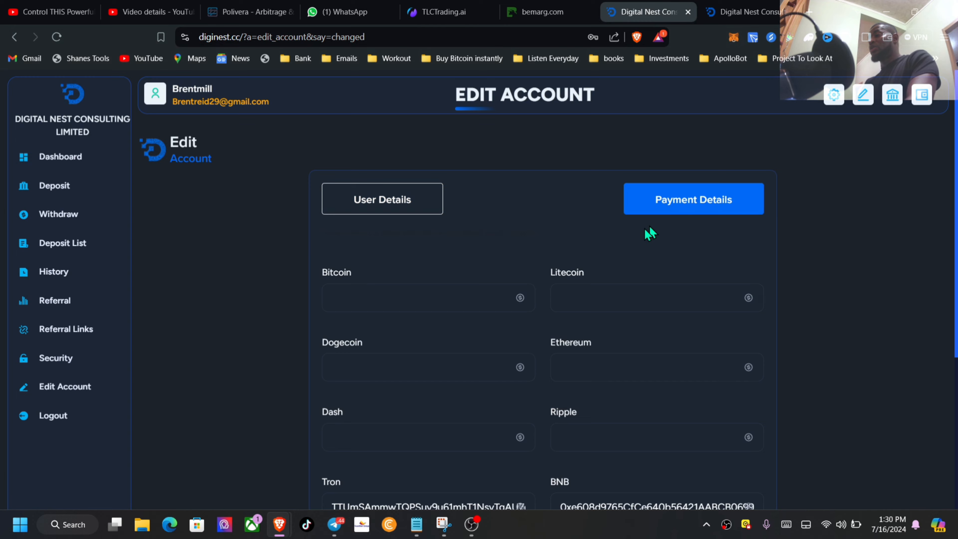
mouse_move(478, 290)
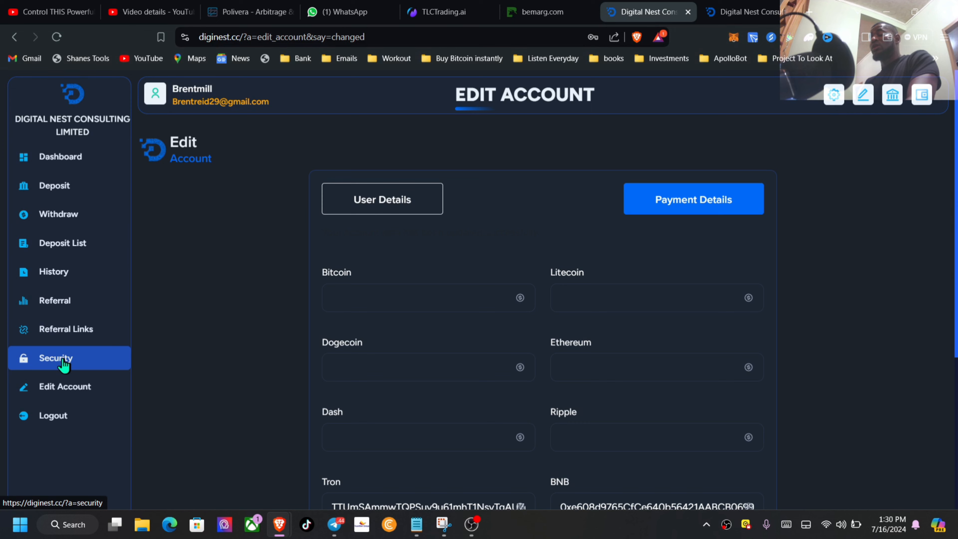
click(55, 357)
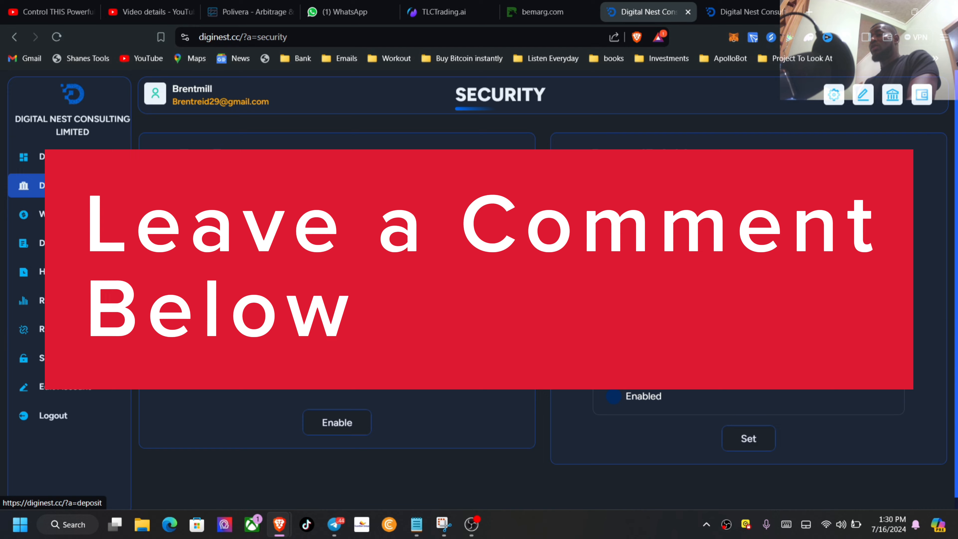
Start a new deposit, first picking the Elite Token plan and then backing out of its payment window
click(25, 185)
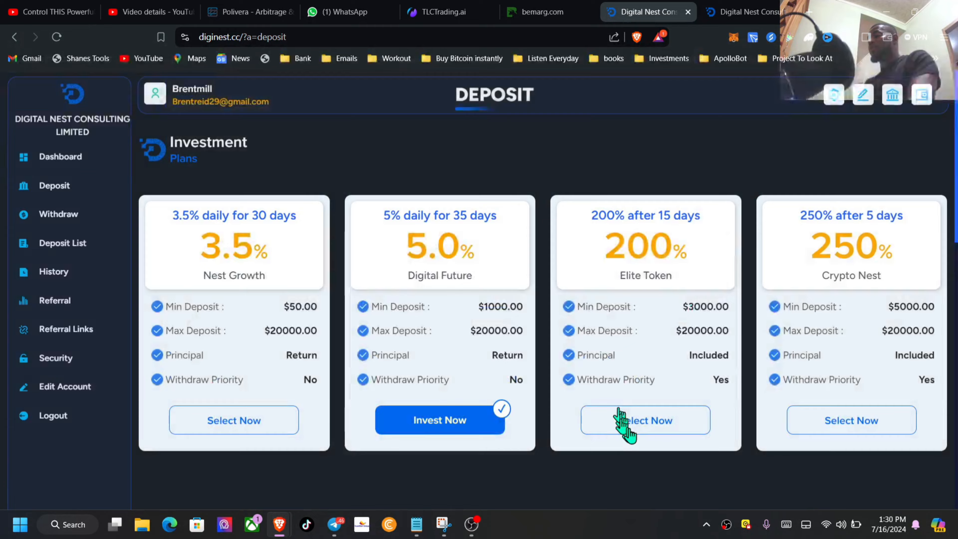
click(644, 419)
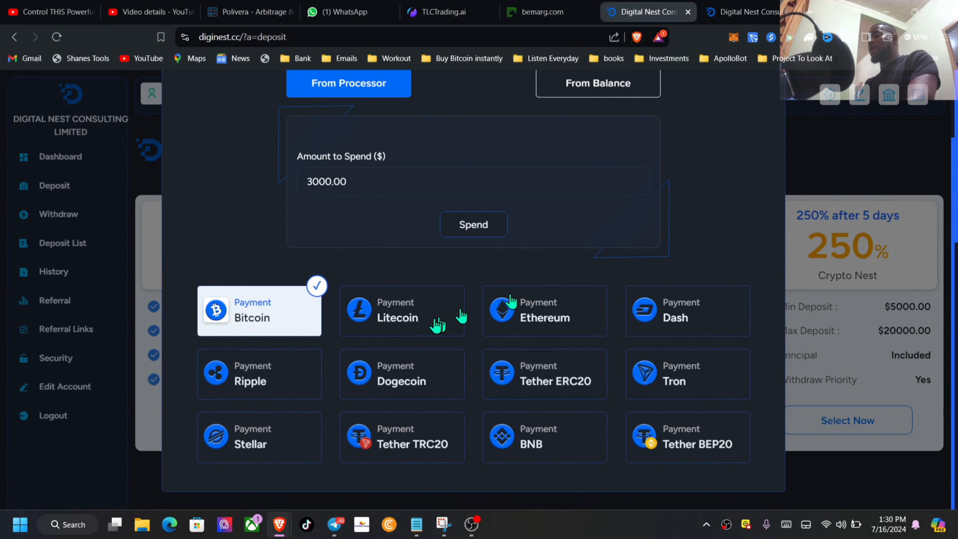
mouse_move(650, 330)
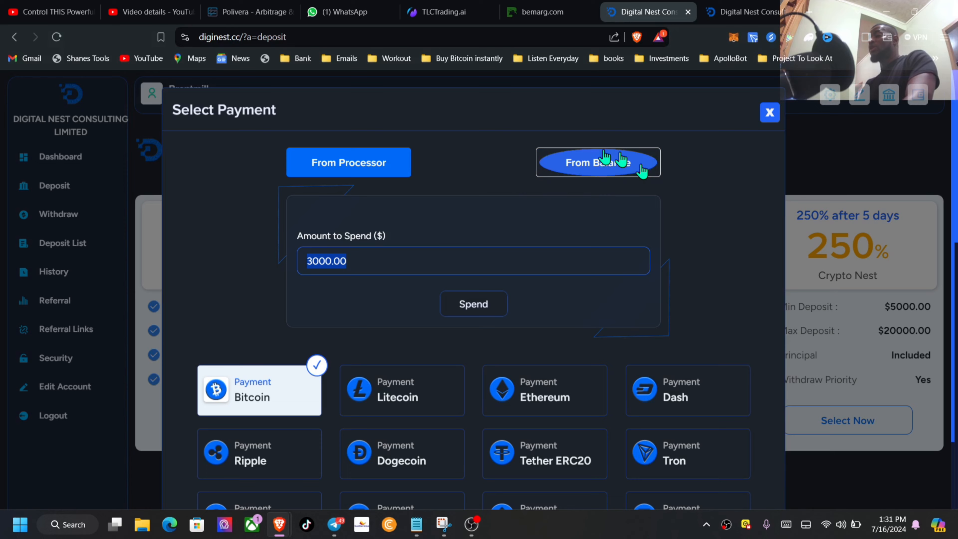
click(769, 112)
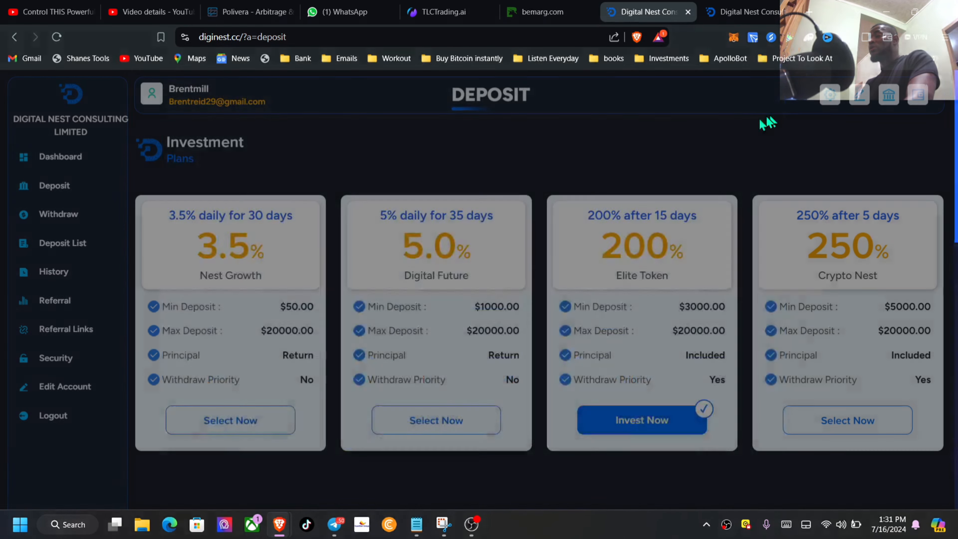
Submit a $50.00 Nest Growth deposit paid in Litecoin, awaiting 0.68229766 LTC
click(641, 420)
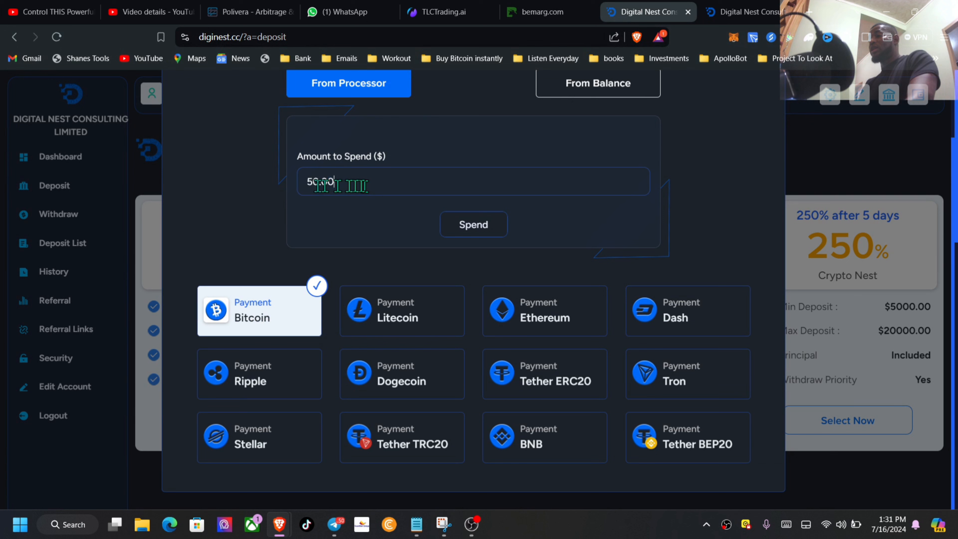
click(400, 310)
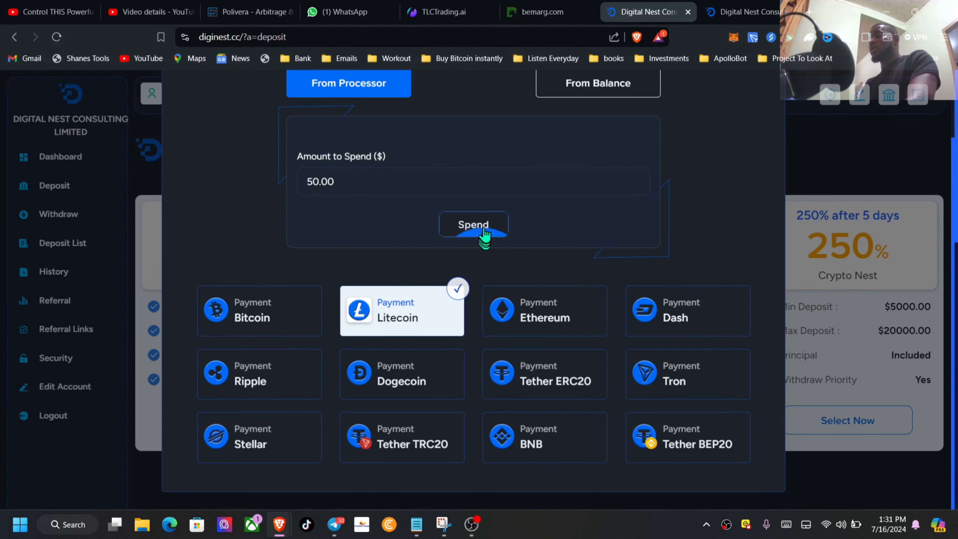
click(472, 224)
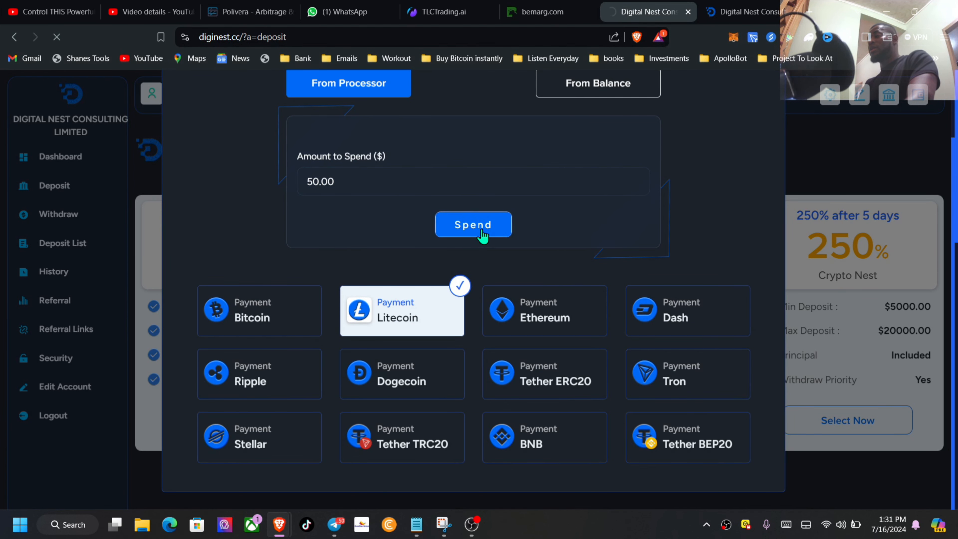
click(471, 224)
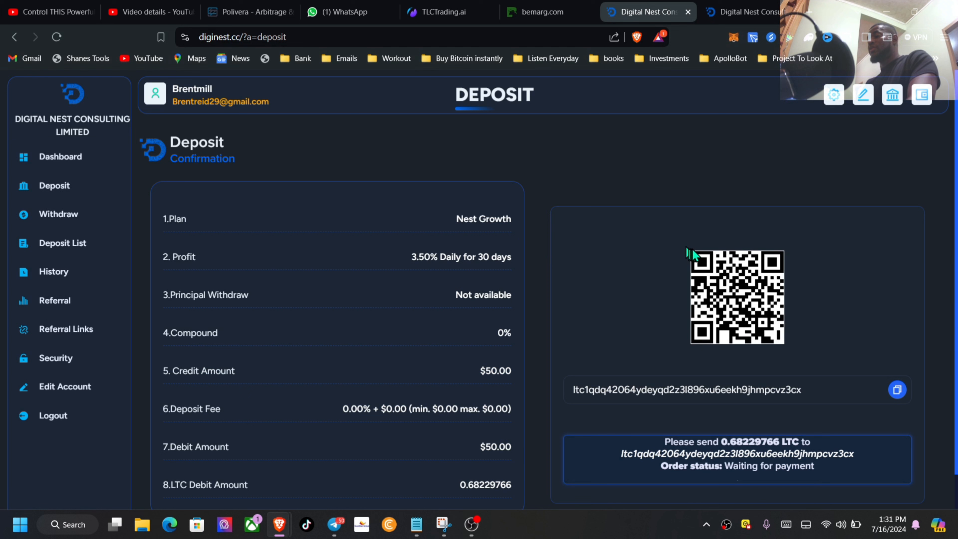
mouse_move(527, 274)
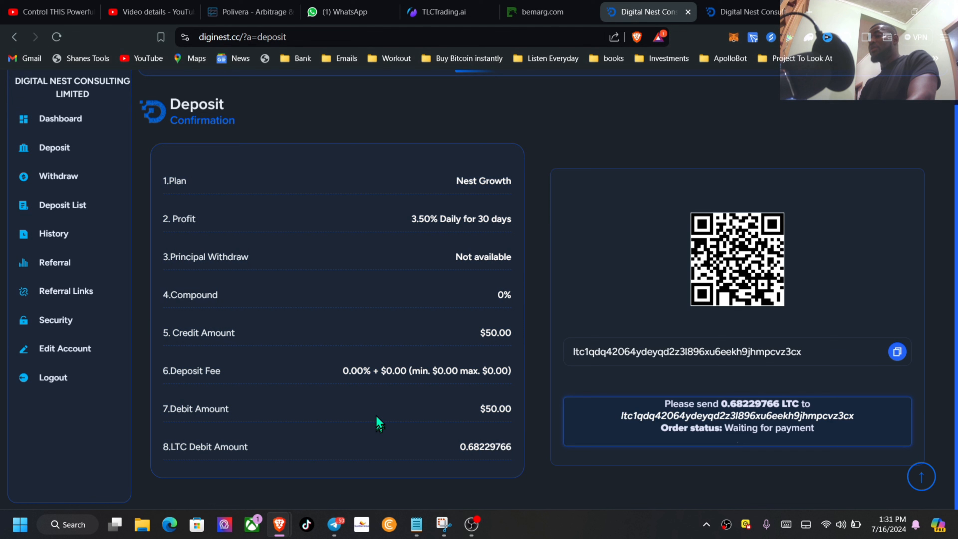
Highlight the 0.68229766 LTC amount on the deposit confirmation and review the details above
double_click(204, 446)
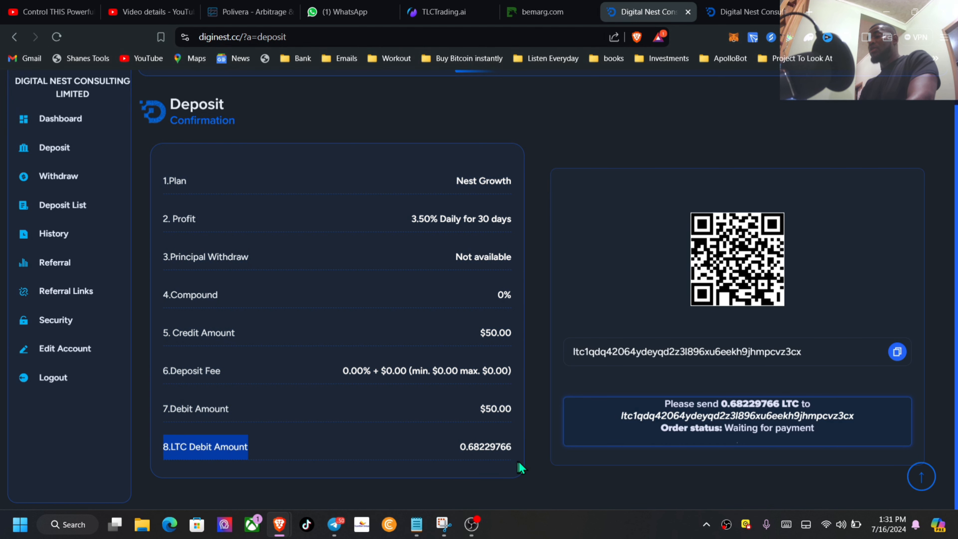
scroll(up, 3)
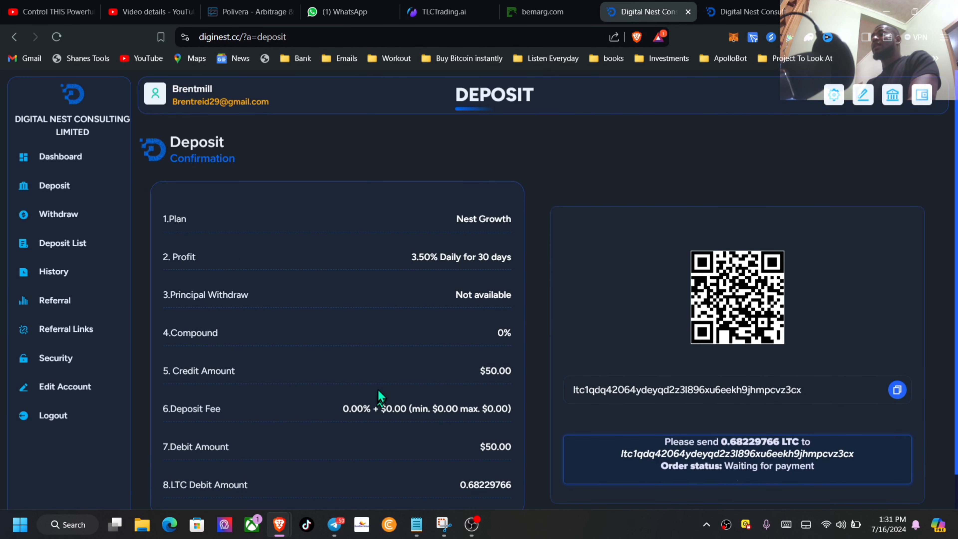
mouse_move(98, 189)
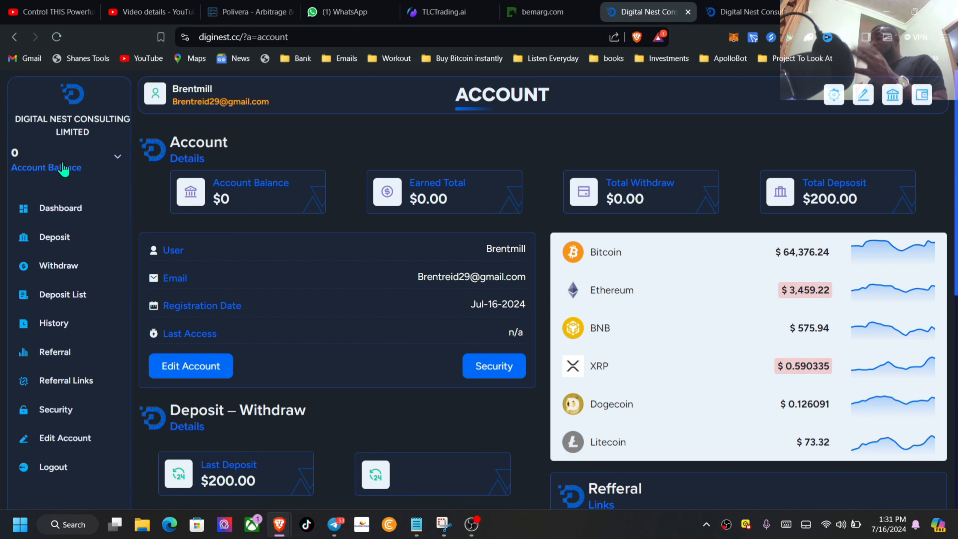
mouse_move(389, 253)
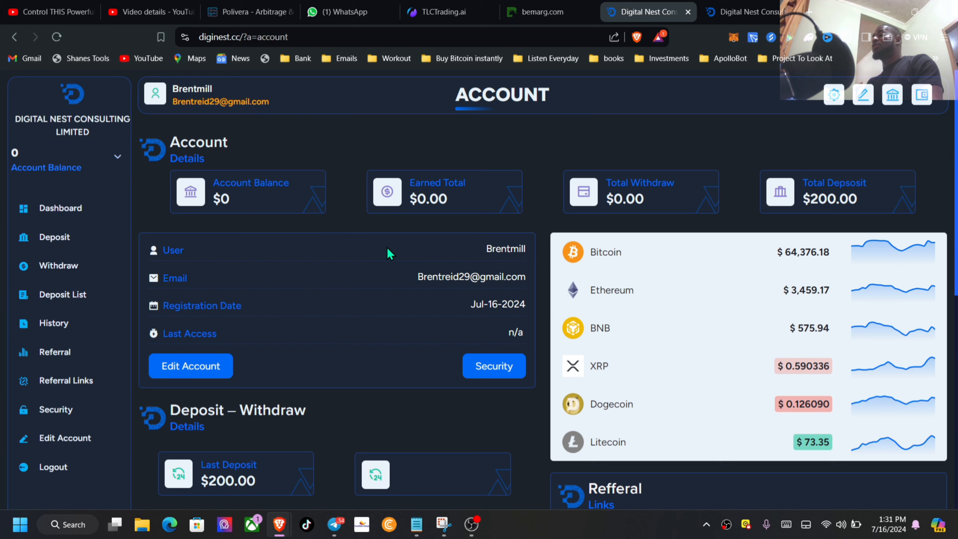
Review the Account page's payment details and profit calculator, then view the Deposit List showing $200 in Nest Growth
scroll(down, 3)
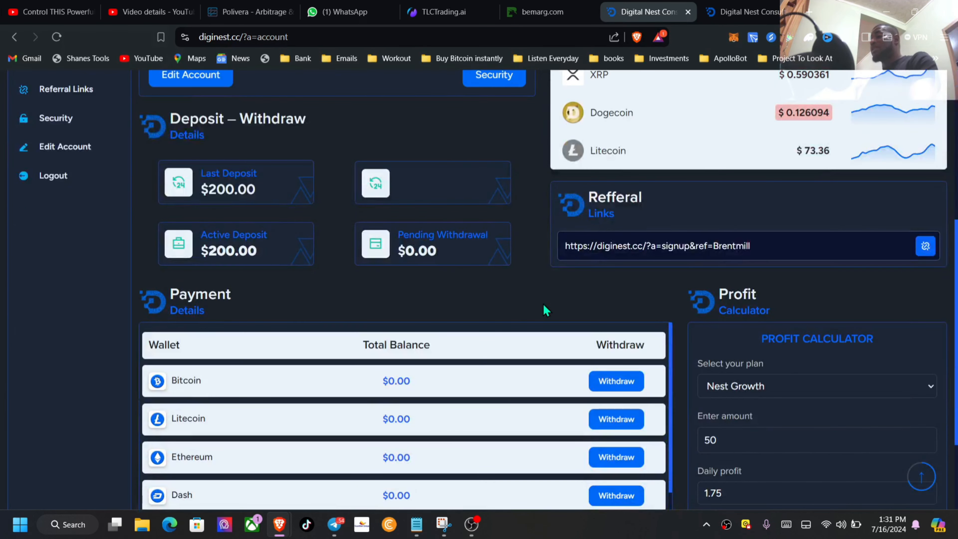
scroll(down, 3)
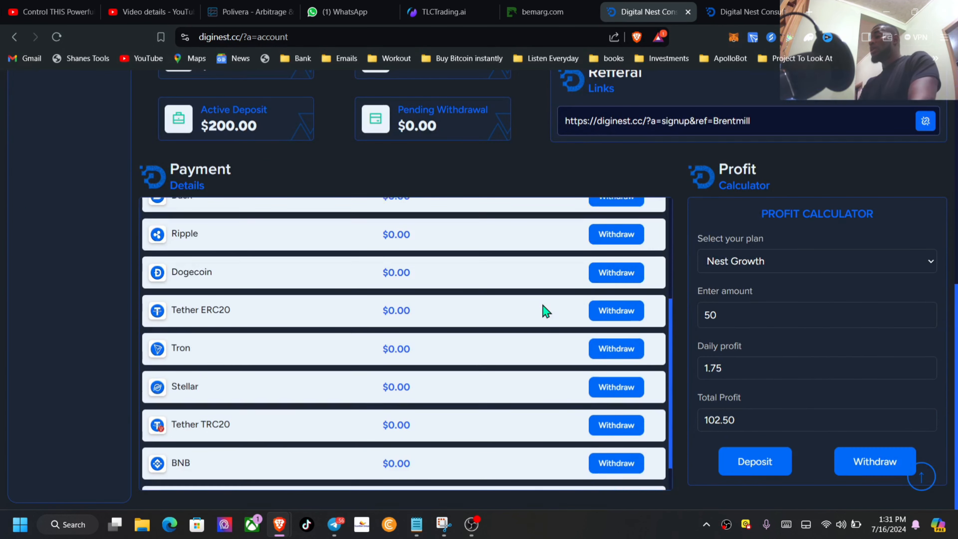
scroll(down, 3)
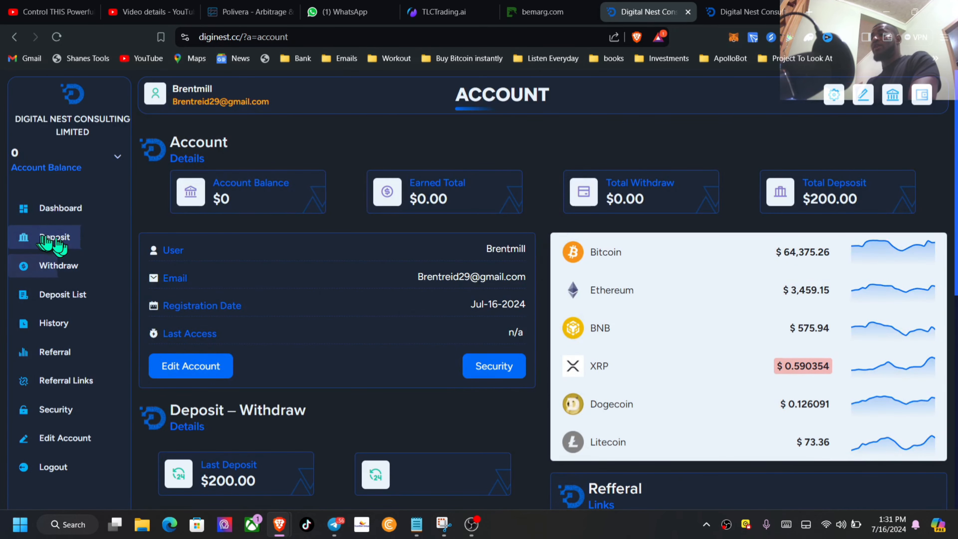
click(62, 294)
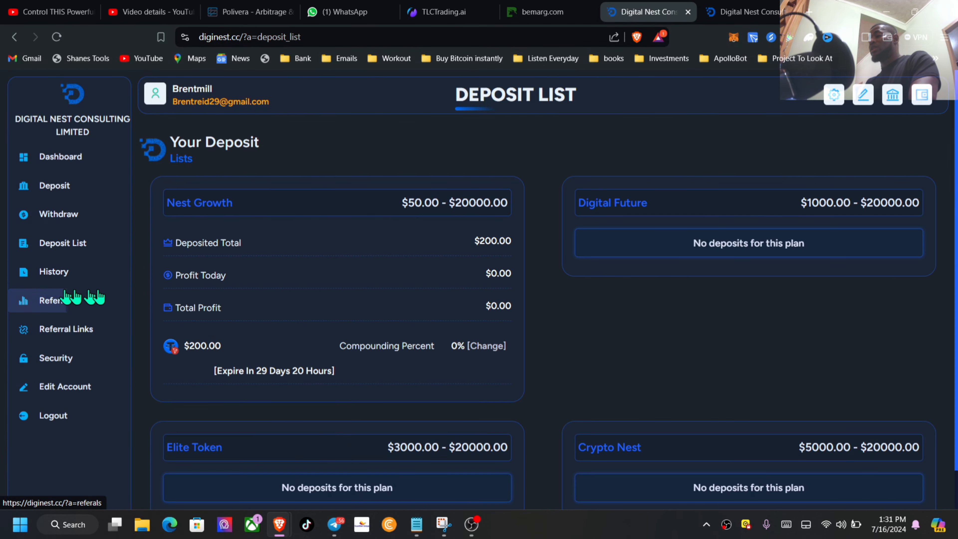